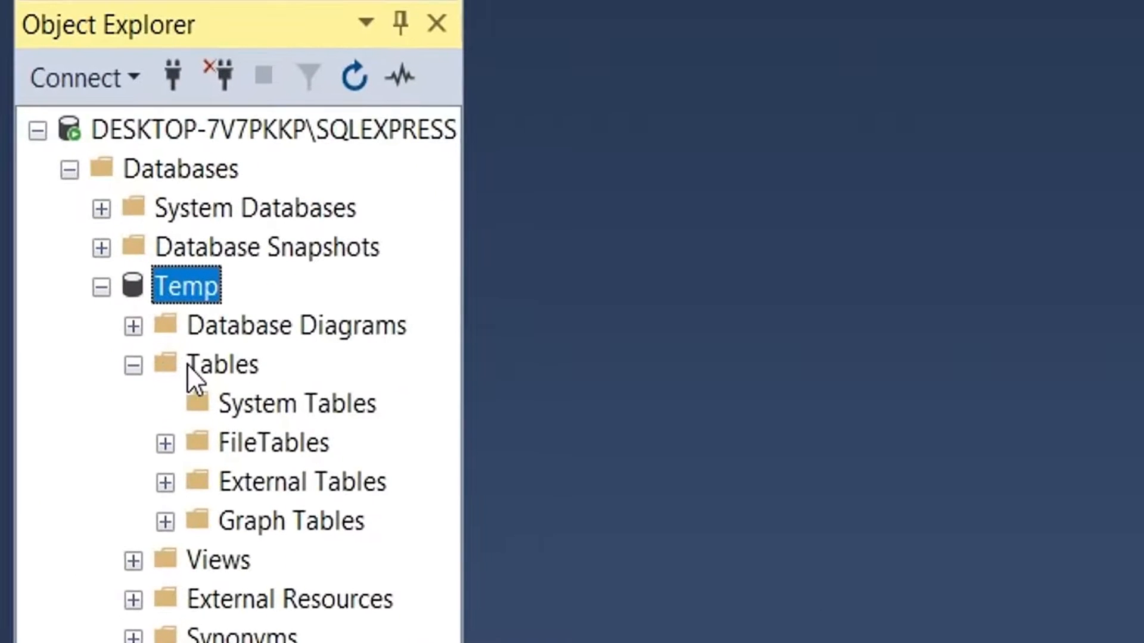
Open the context menu on the Temp database's Tables folder to create a new table.
right_click(221, 364)
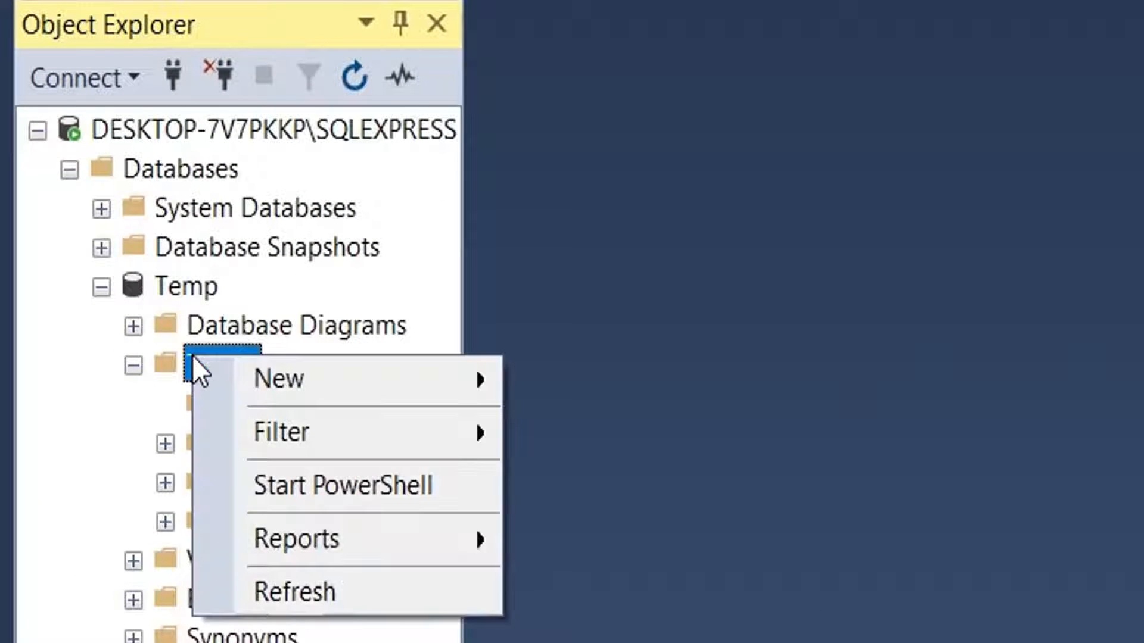
mouse_move(277, 380)
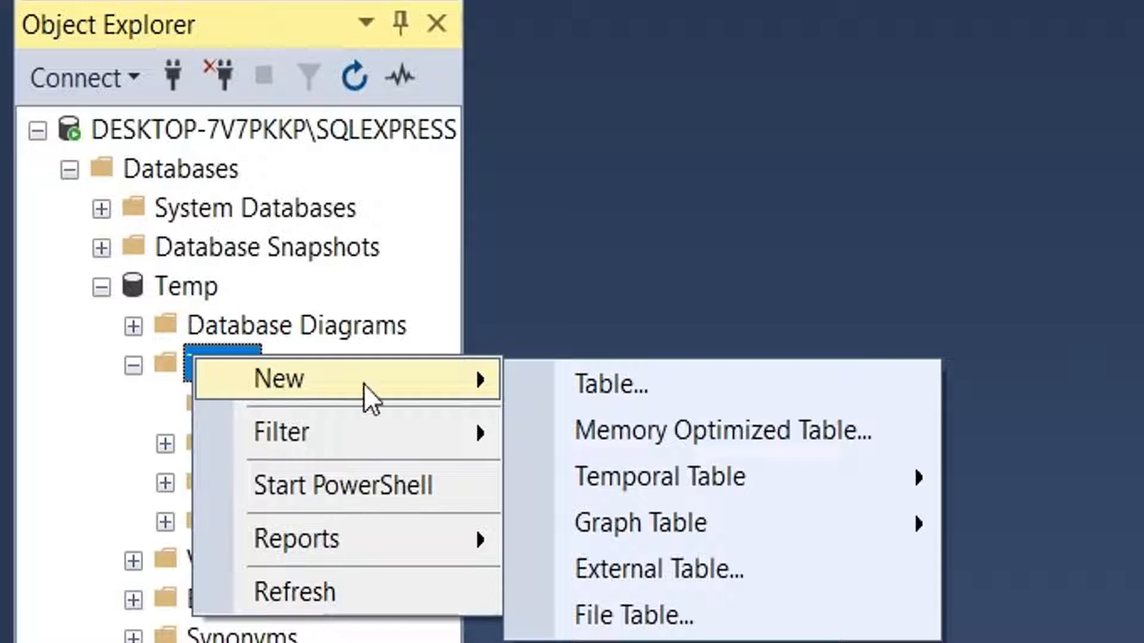
mouse_move(611, 384)
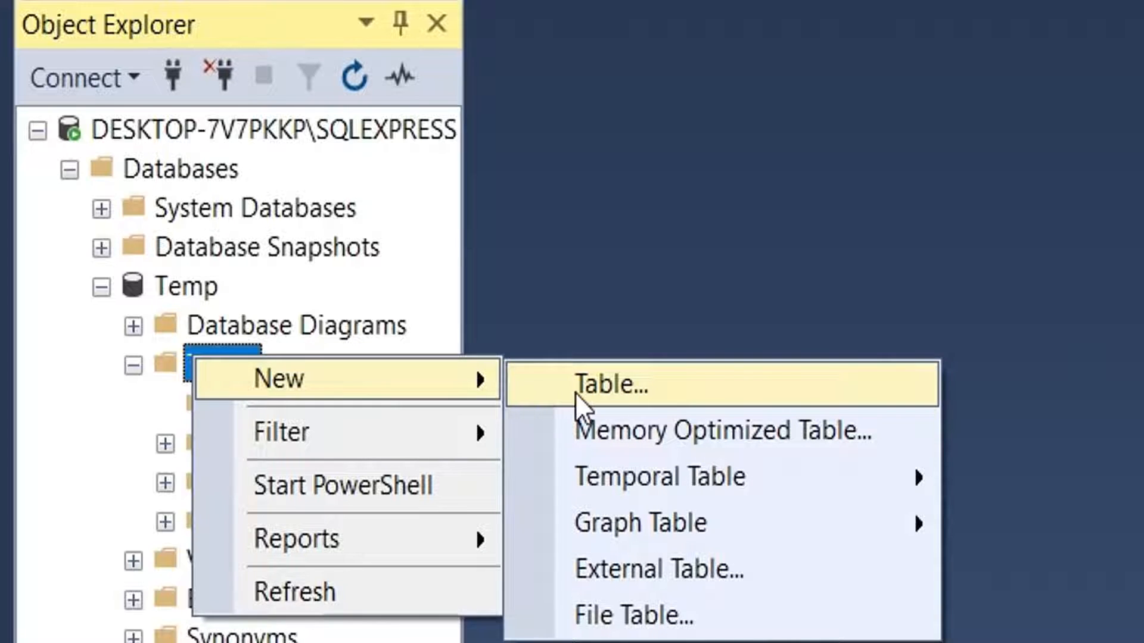
Define nullable columns Sensor1 and Sensor2, both of type decimal(5,2), in the table designer.
click(611, 384)
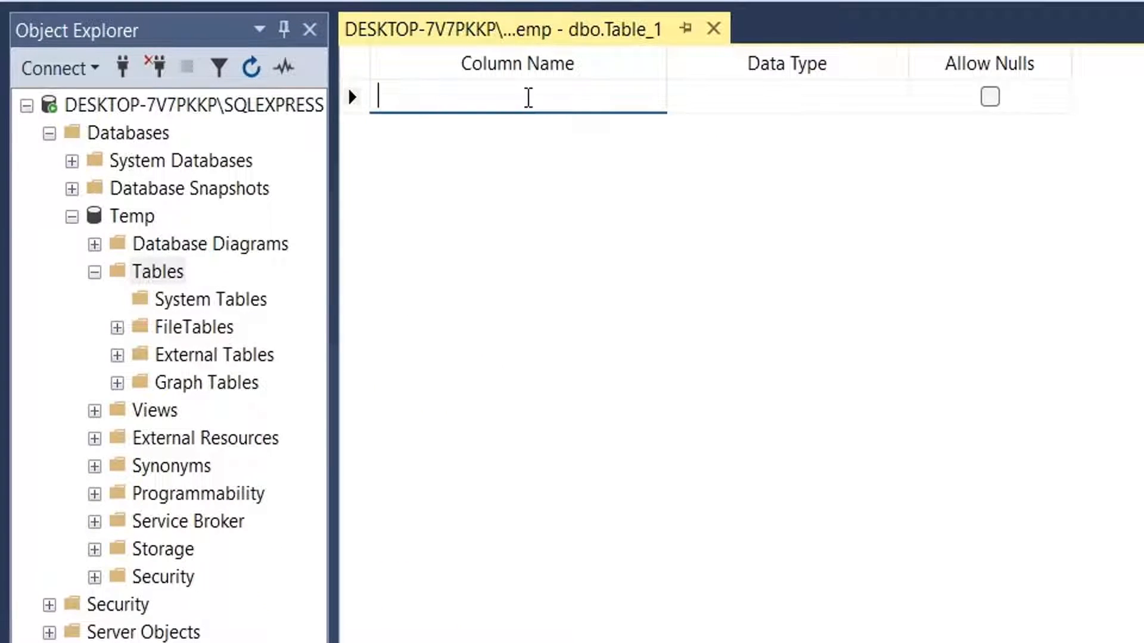
text(Sensor1)
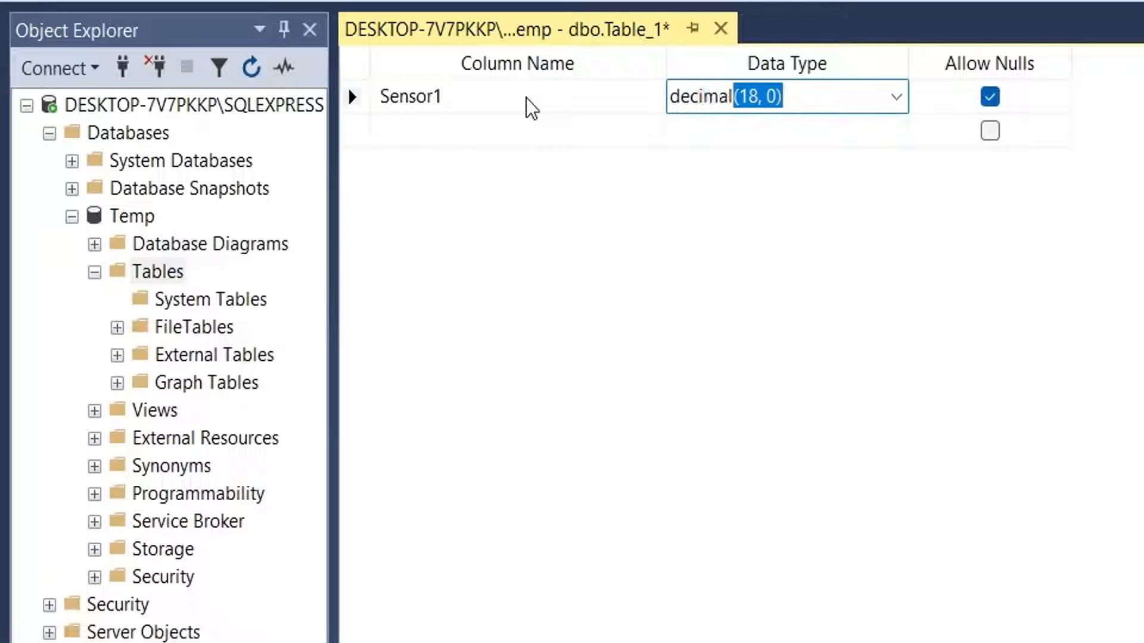
text(5,)
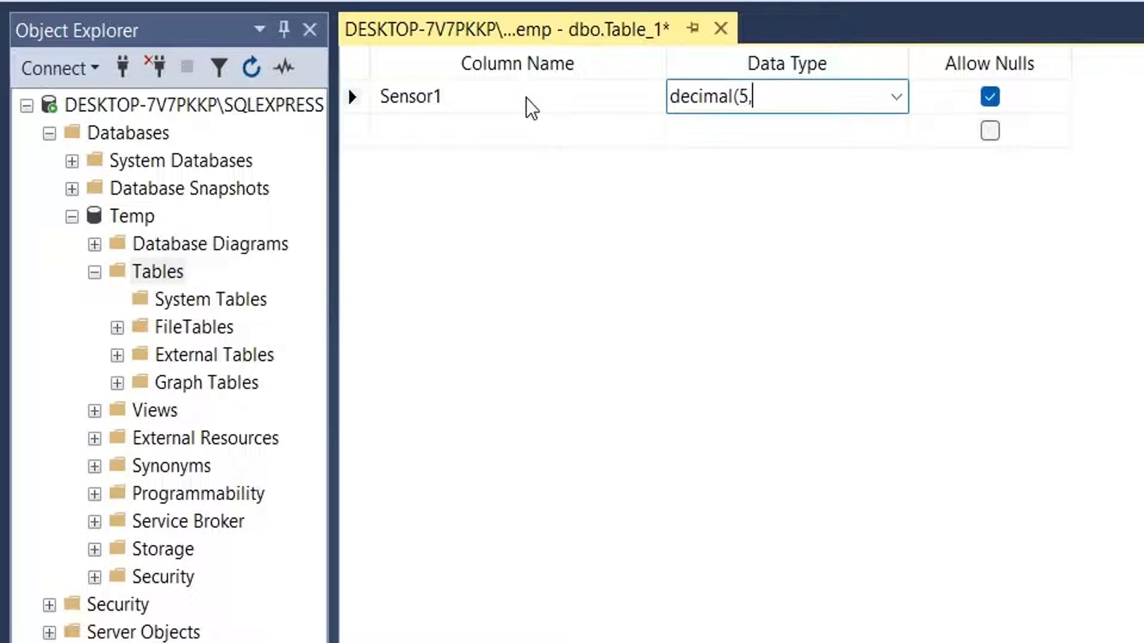
text(2))
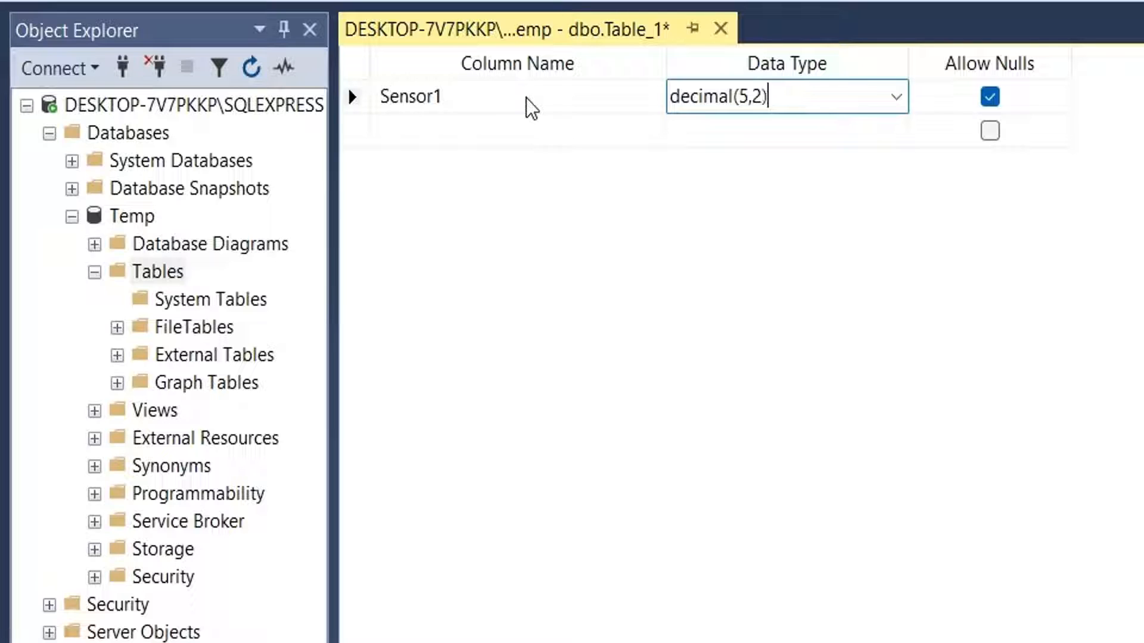
text(SS)
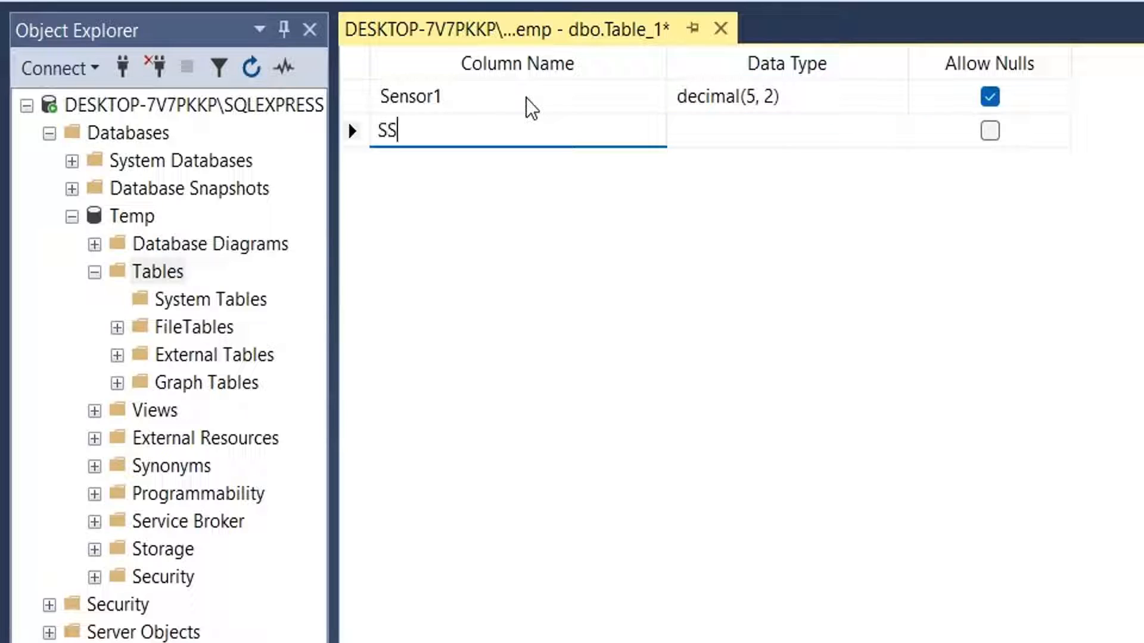
text(ensor2)
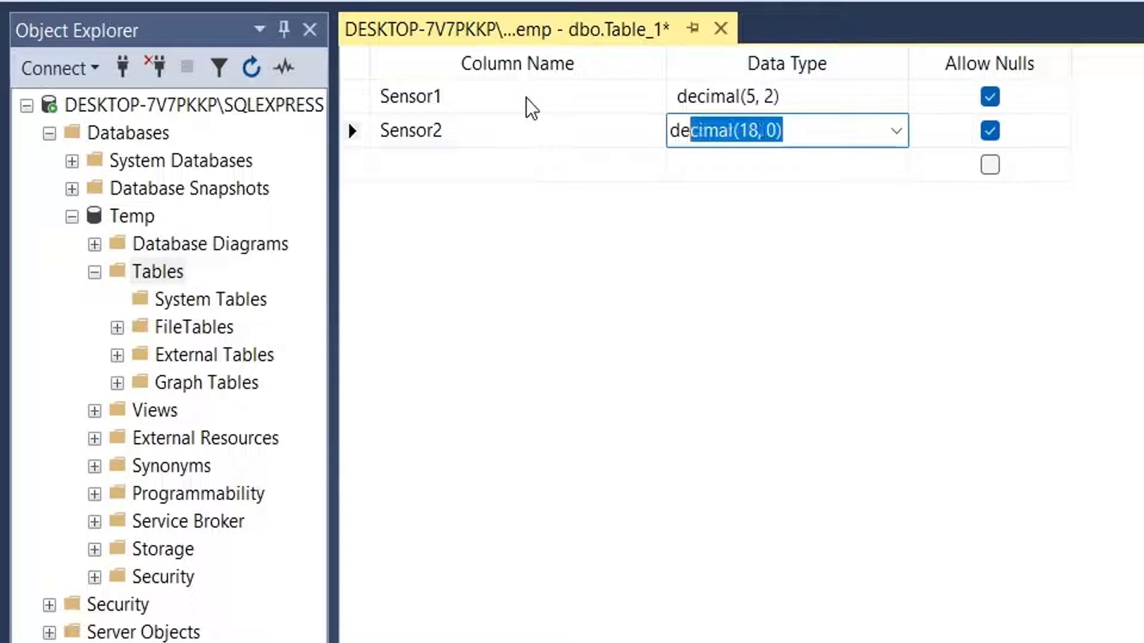
text(decimal(5)
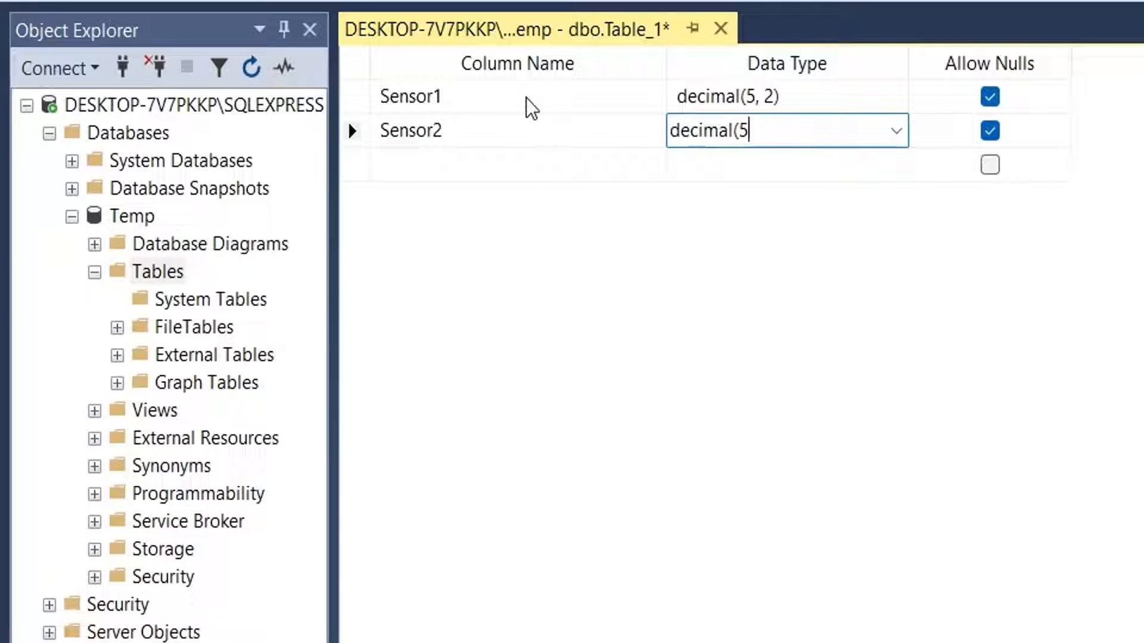
text(,2)
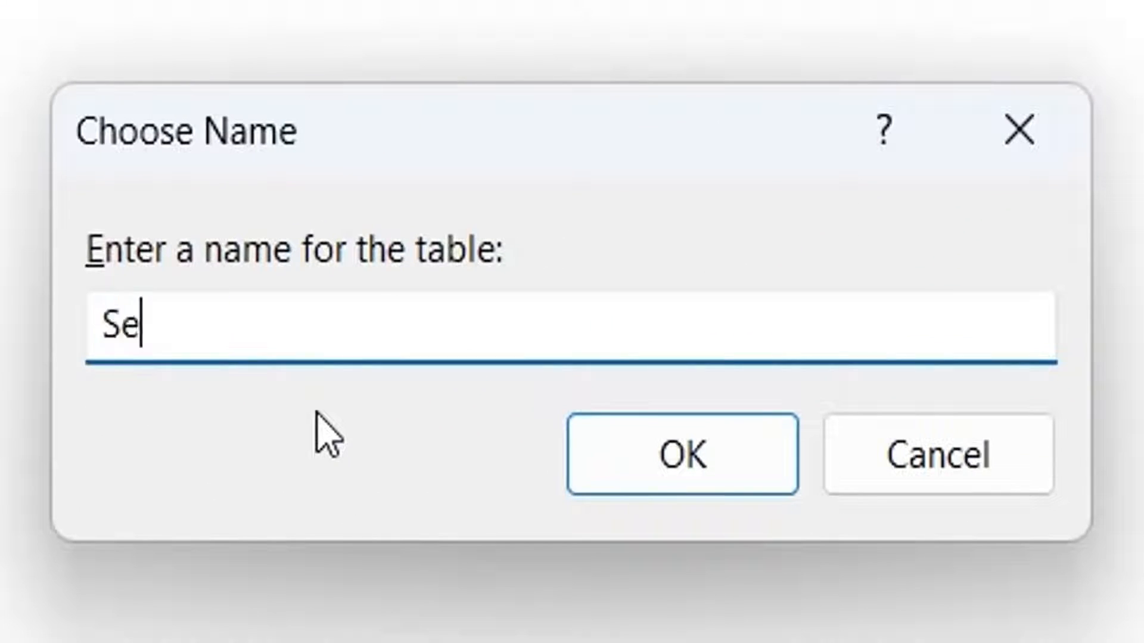
Save the new table under the name Sensors and close its designer.
text(nsors)
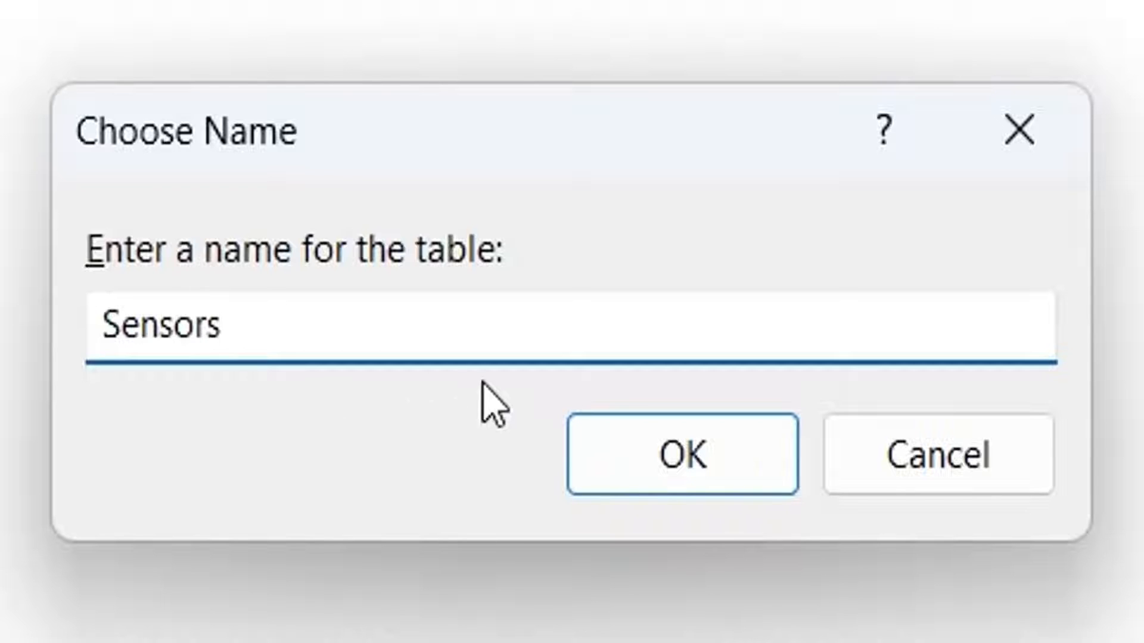
click(681, 454)
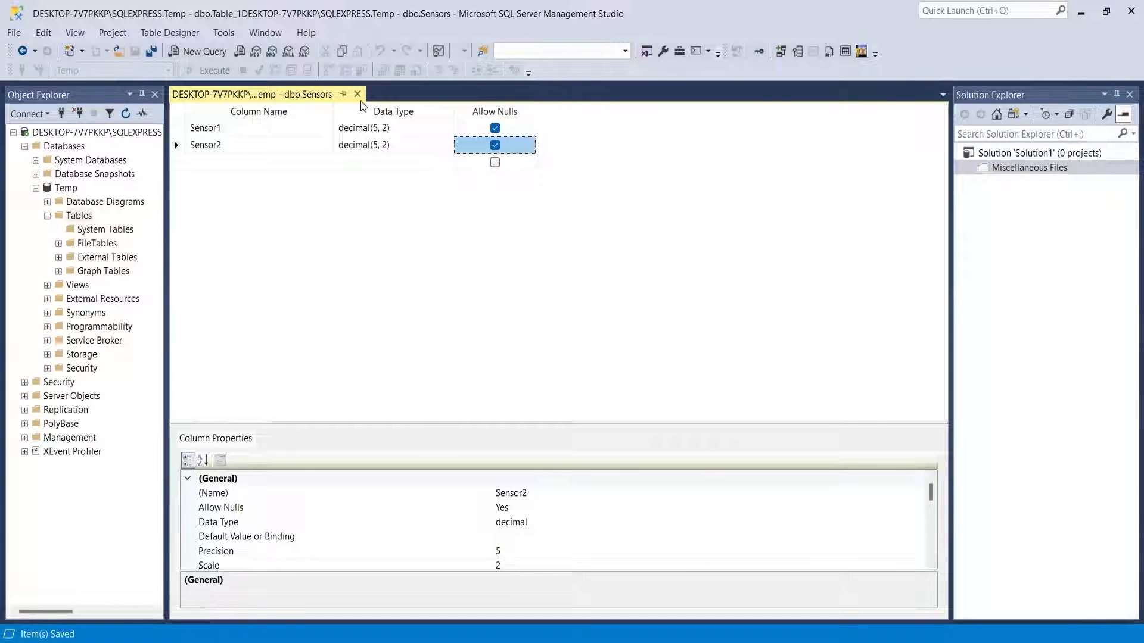
click(357, 95)
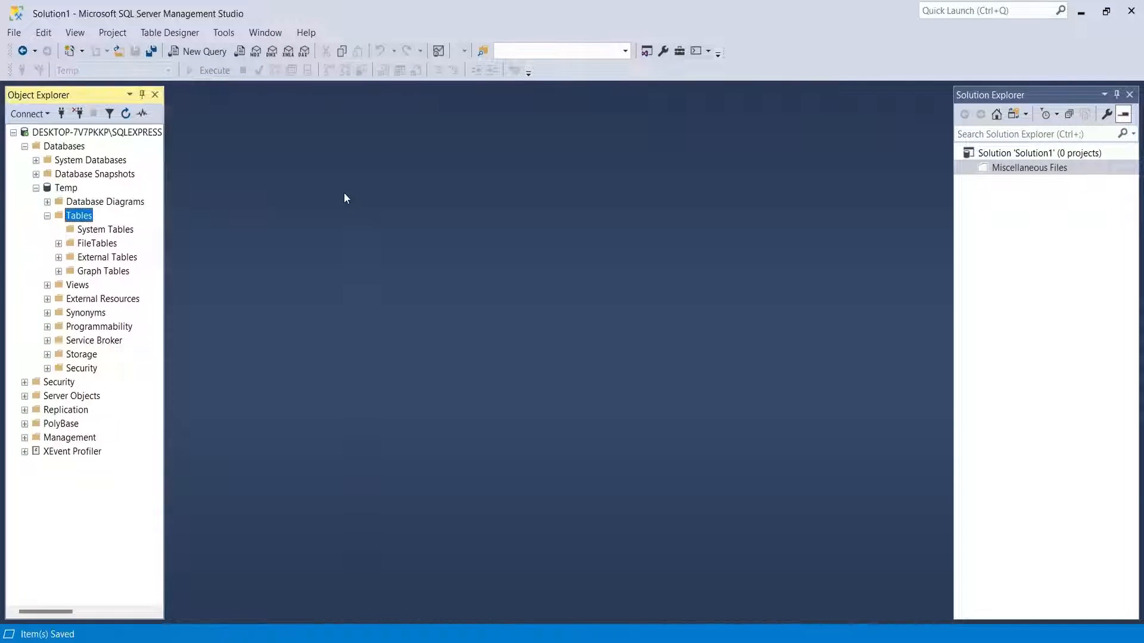
Run 'select * from sensors' in a new query on Temp, showing empty Sensor1 and Sensor2.
click(204, 51)
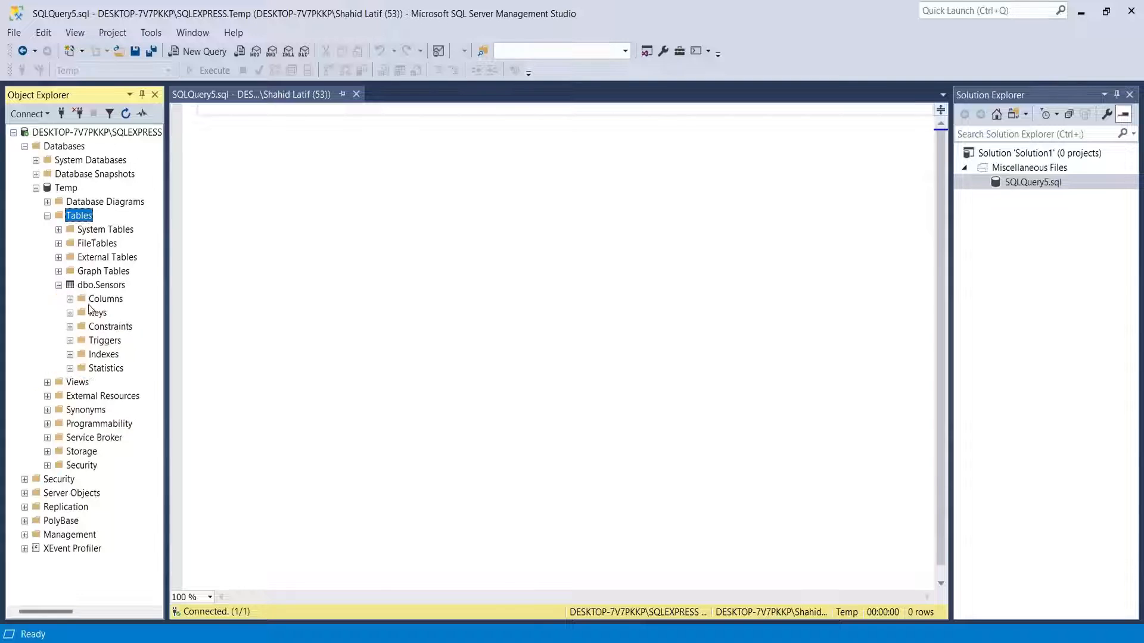
click(71, 298)
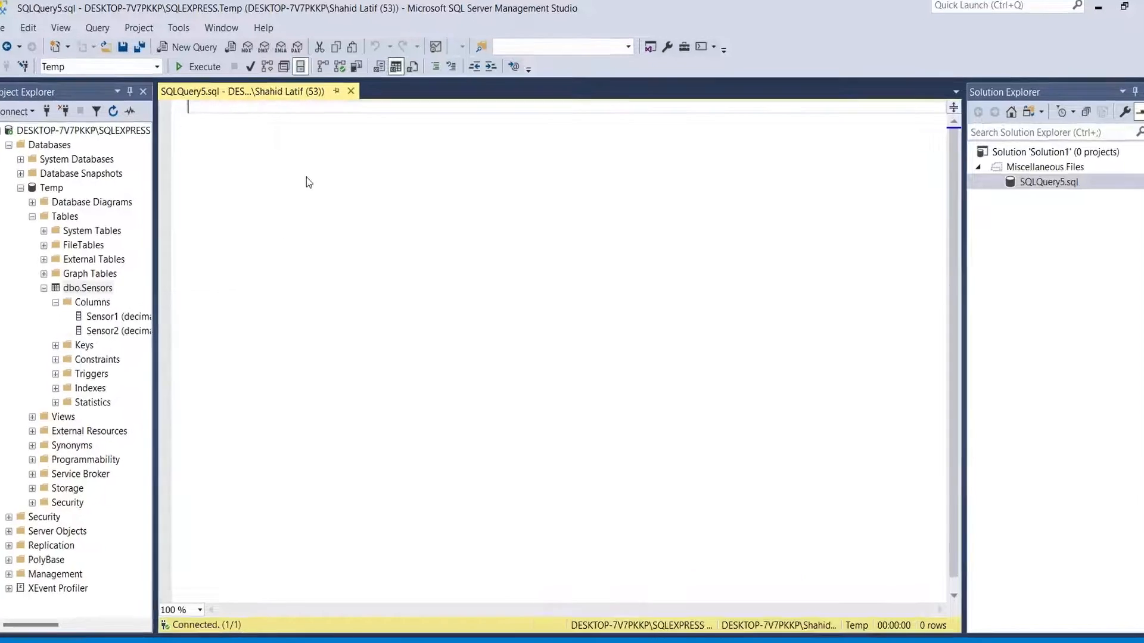
text(select)
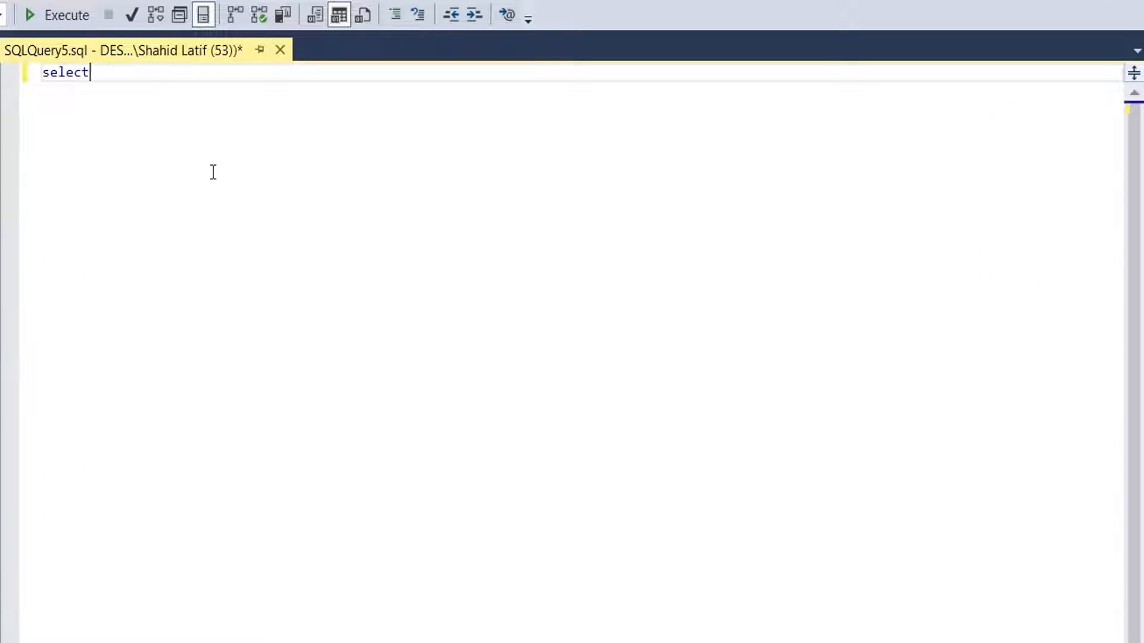
text(* from sensors)
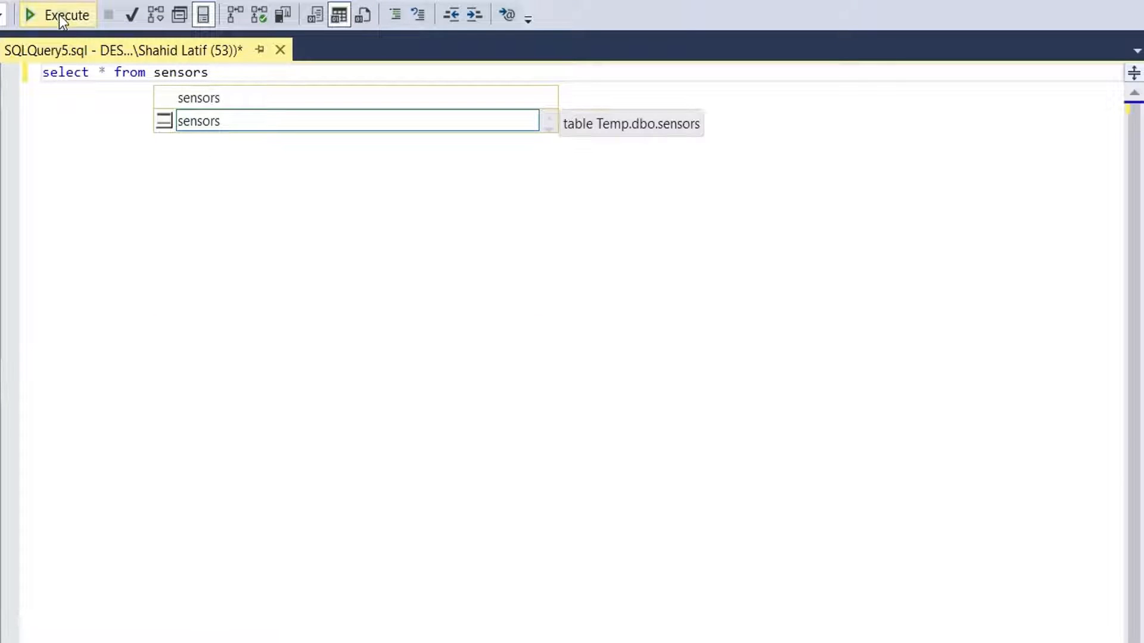
click(57, 15)
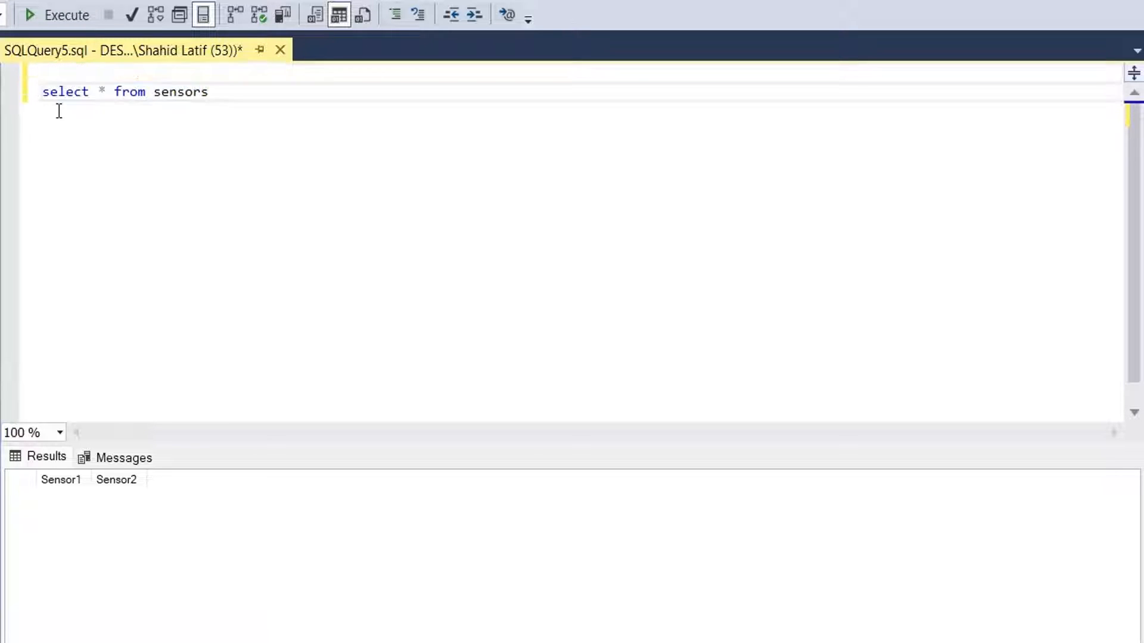
Type 'insert into sensors values (0,0);' above the select statement.
text(insert into sensors values ()
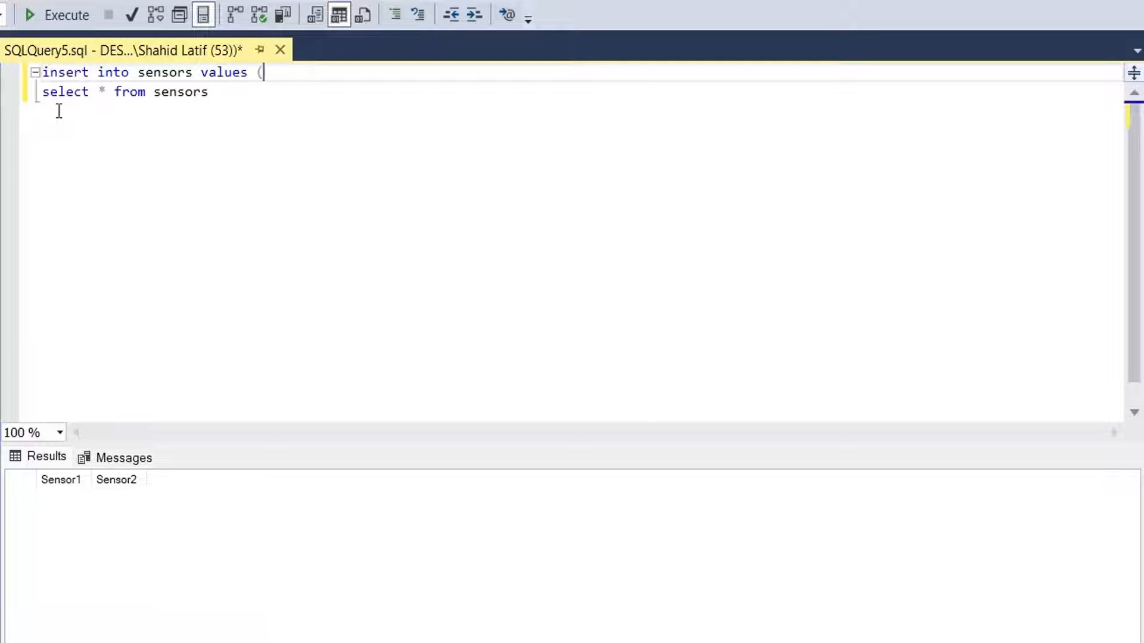
text(0,0)
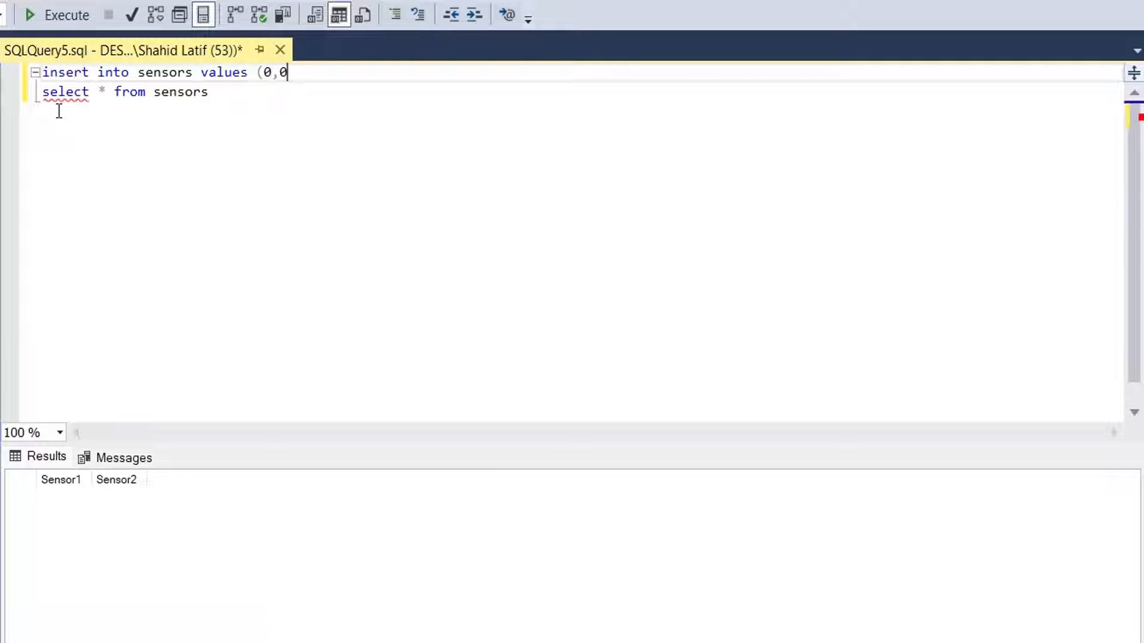
text();)
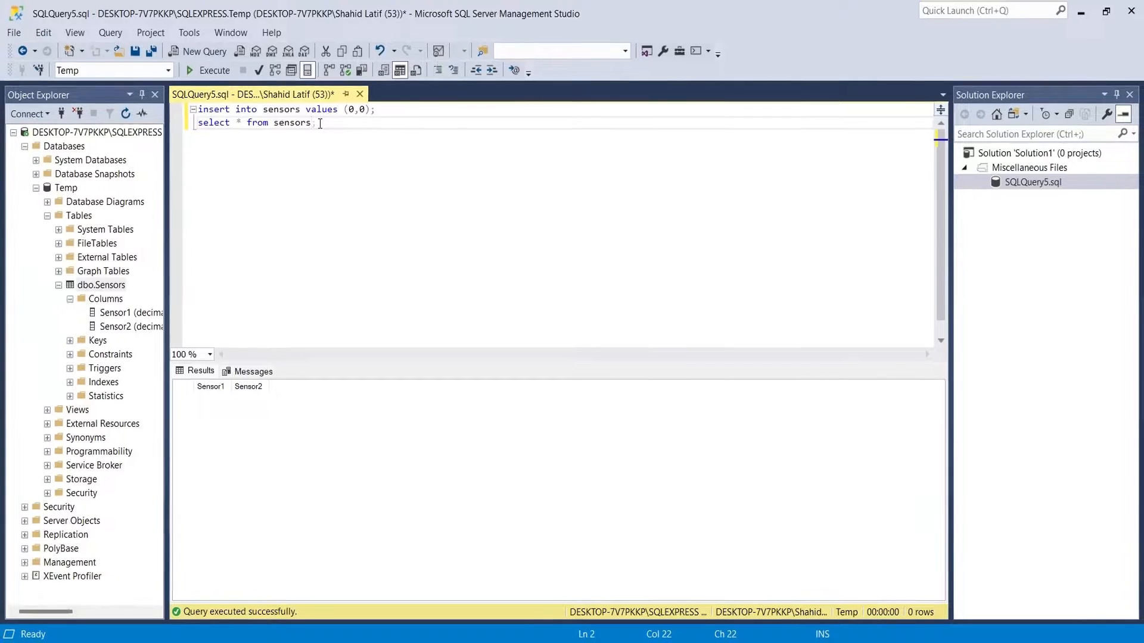
click(213, 70)
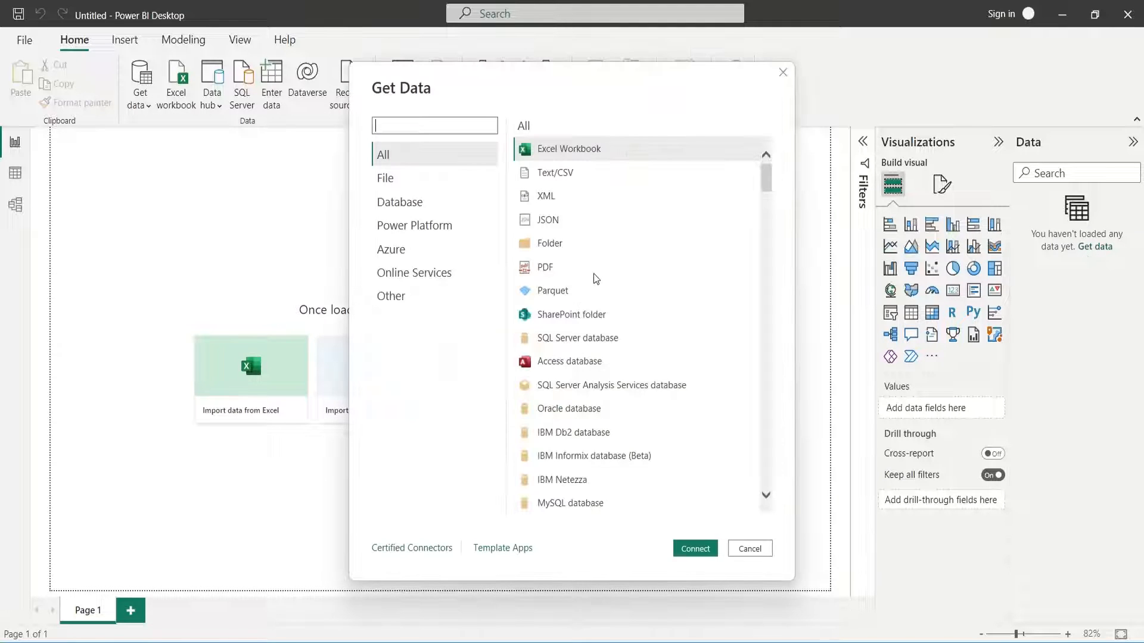
Choose SQL Server database from Power BI's Get Data connector list.
click(576, 338)
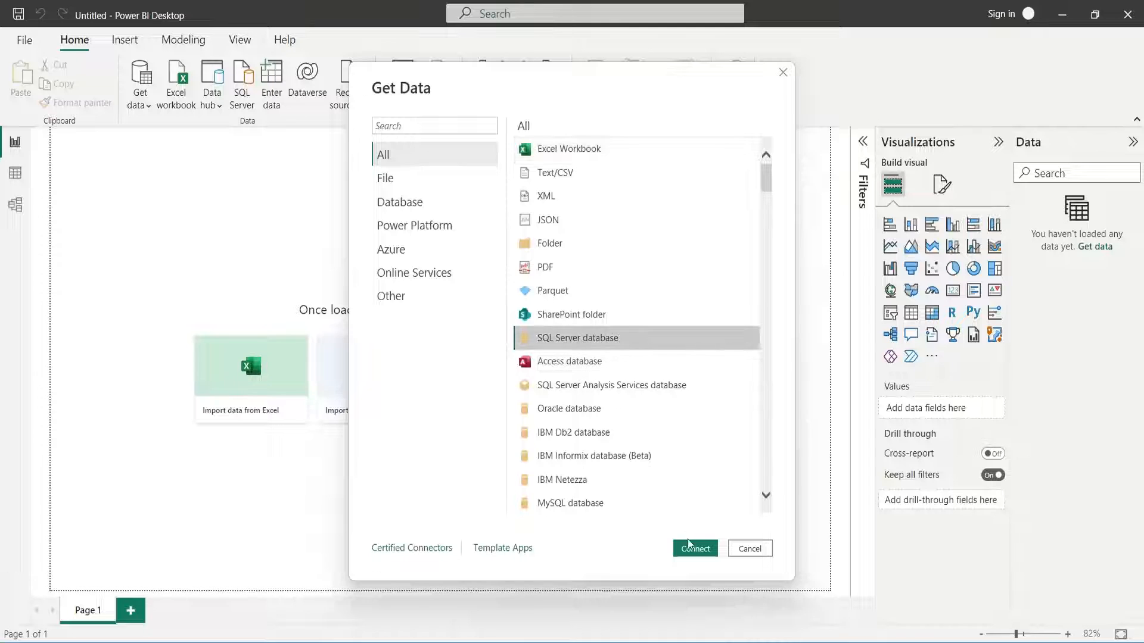
Connect to server DESKTOP-7V7PKKP\SQLEXPRESS, database Temp, using DirectQuery mode.
click(693, 548)
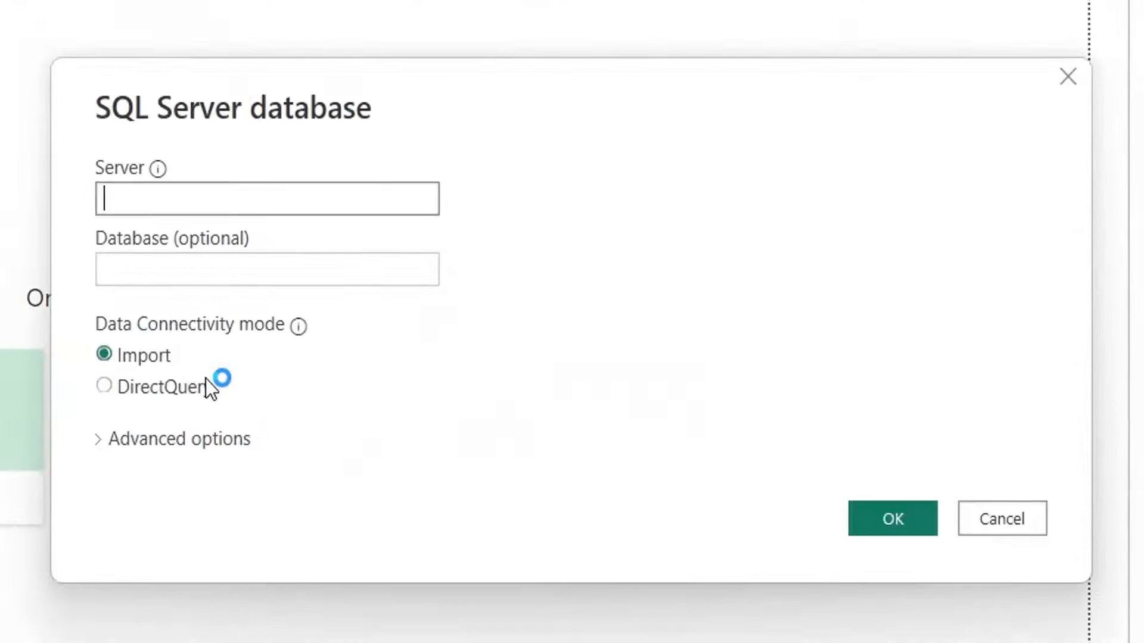
mouse_move(156, 253)
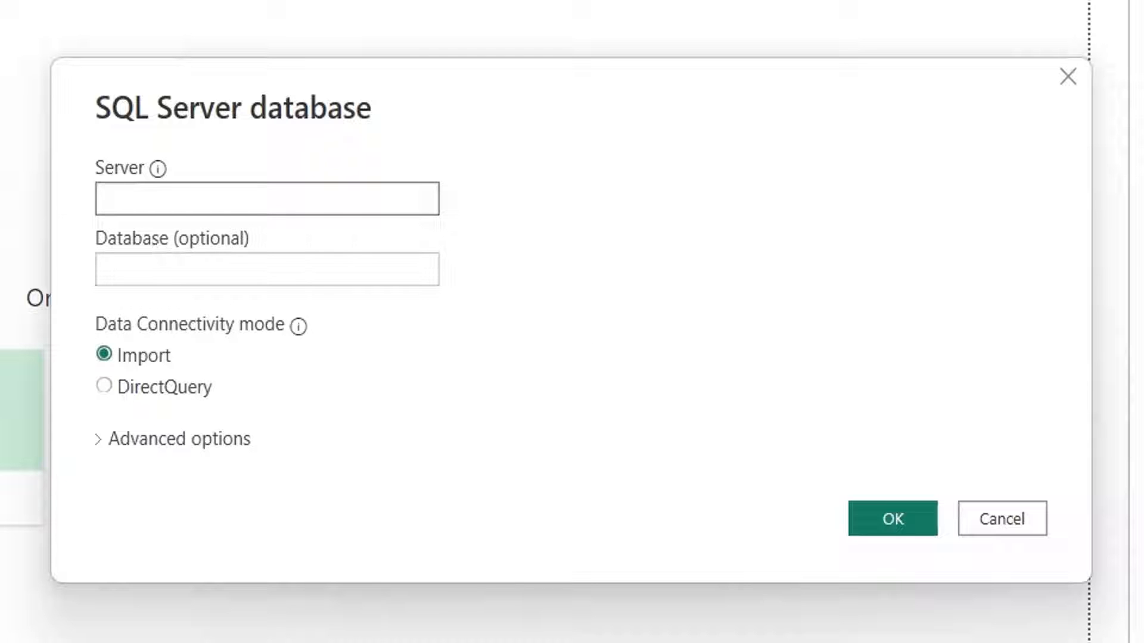
click(266, 199)
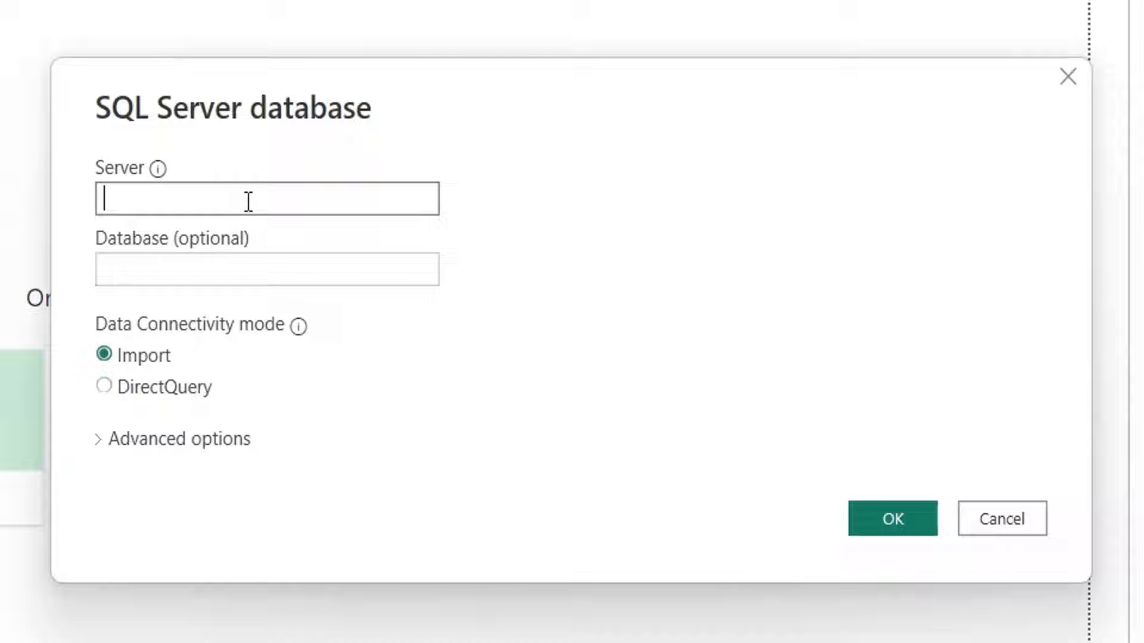
text(DESKTOP-7V7PKKP\SQLEXPRESS)
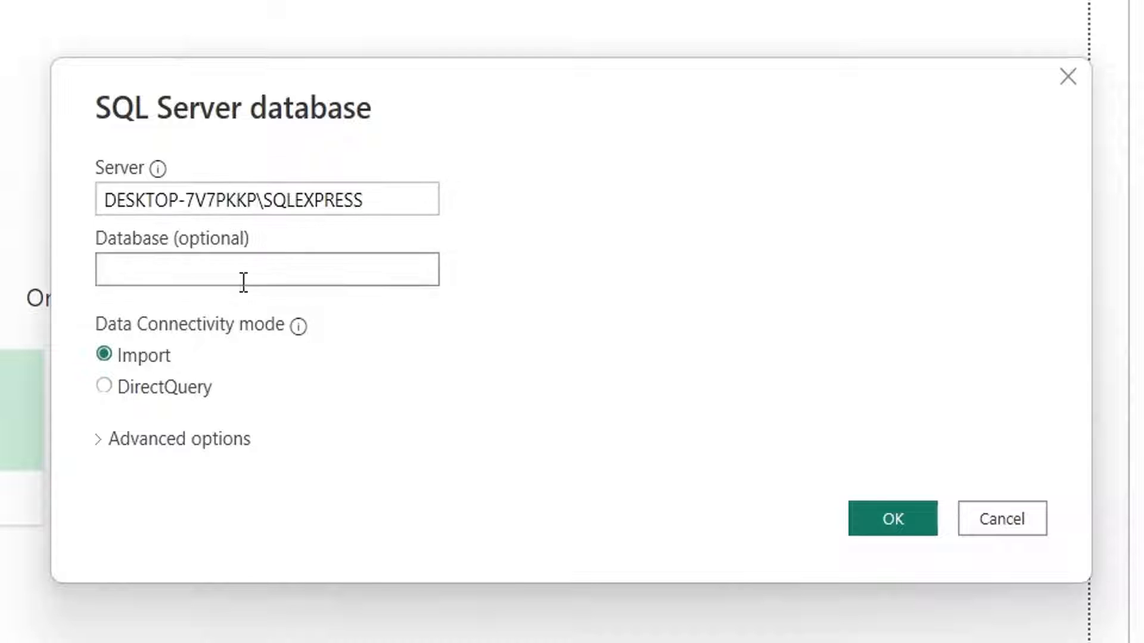
text(Temp)
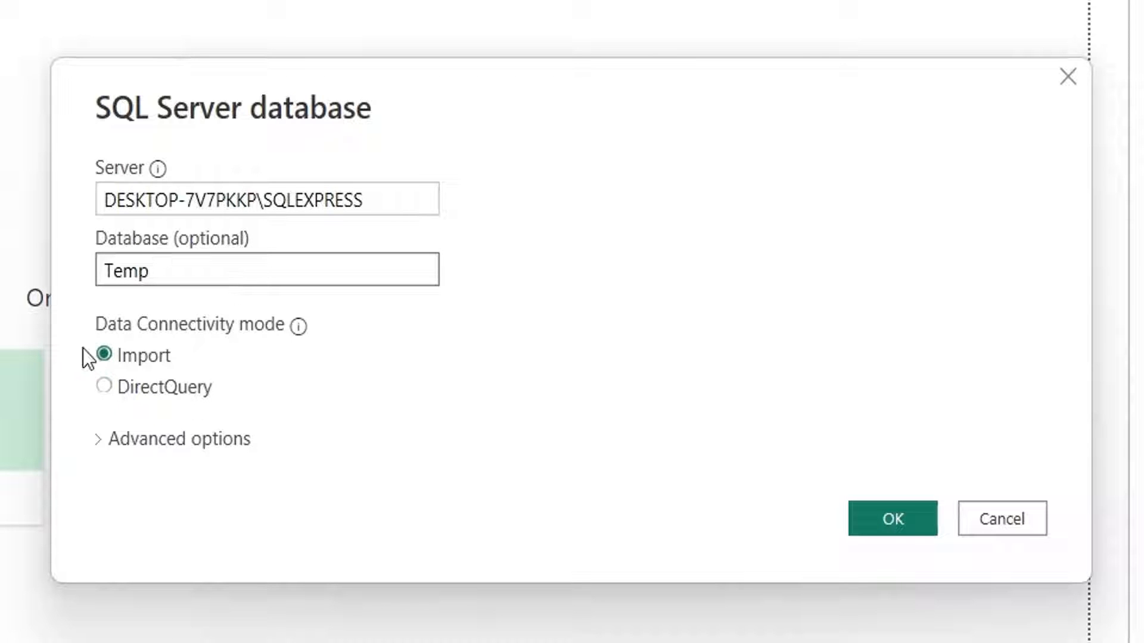
click(103, 386)
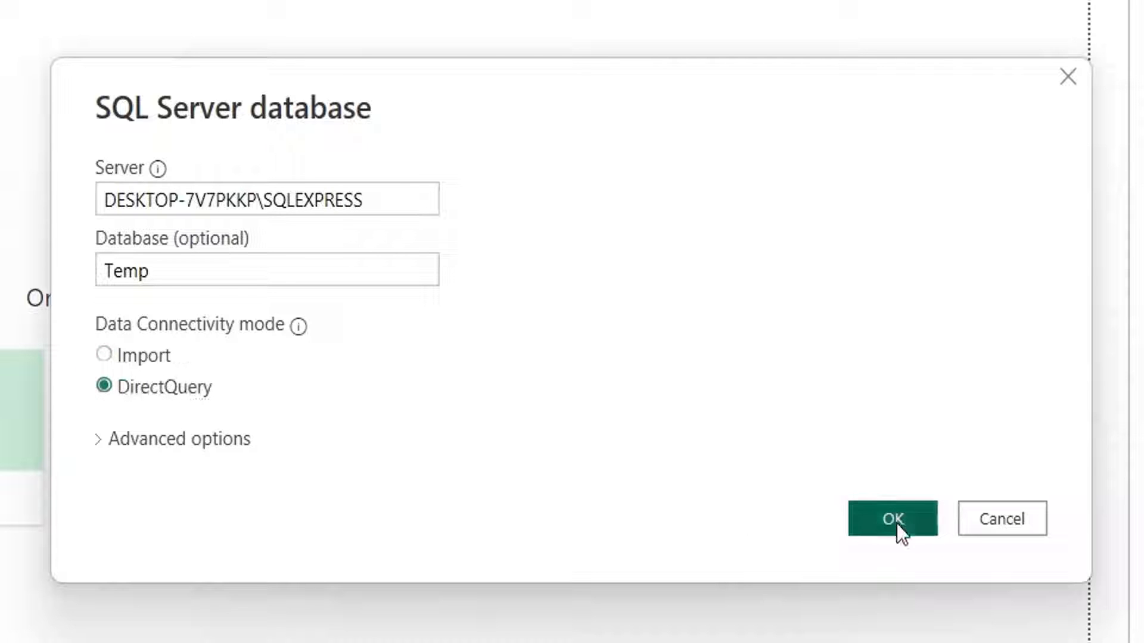
click(893, 518)
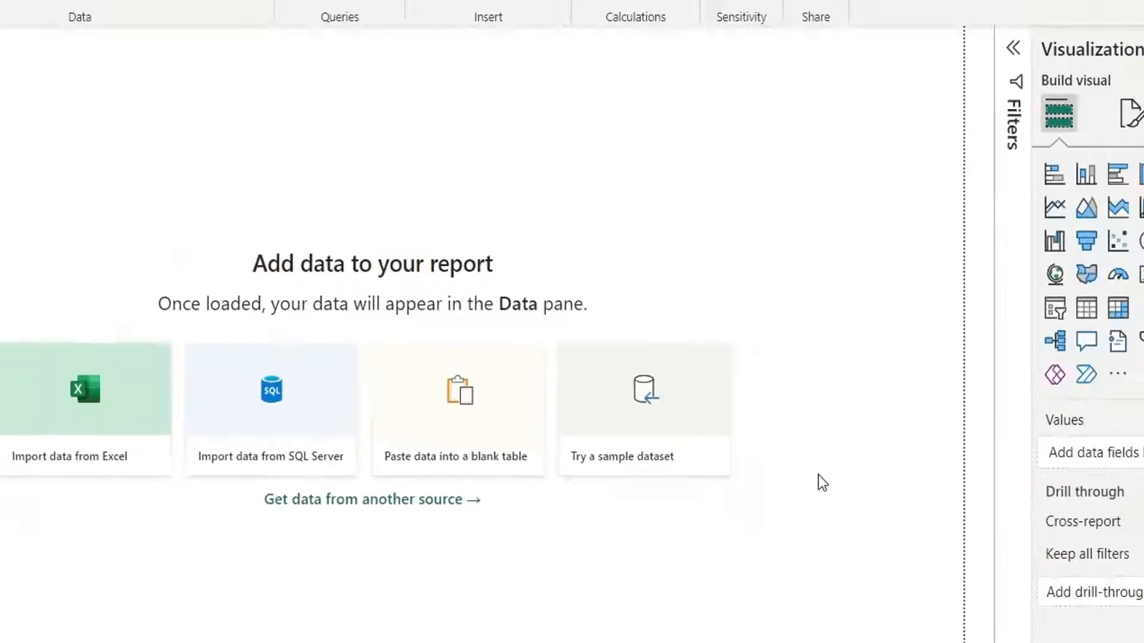
Select the Sensors table in Navigator and load it into the report.
click(270, 389)
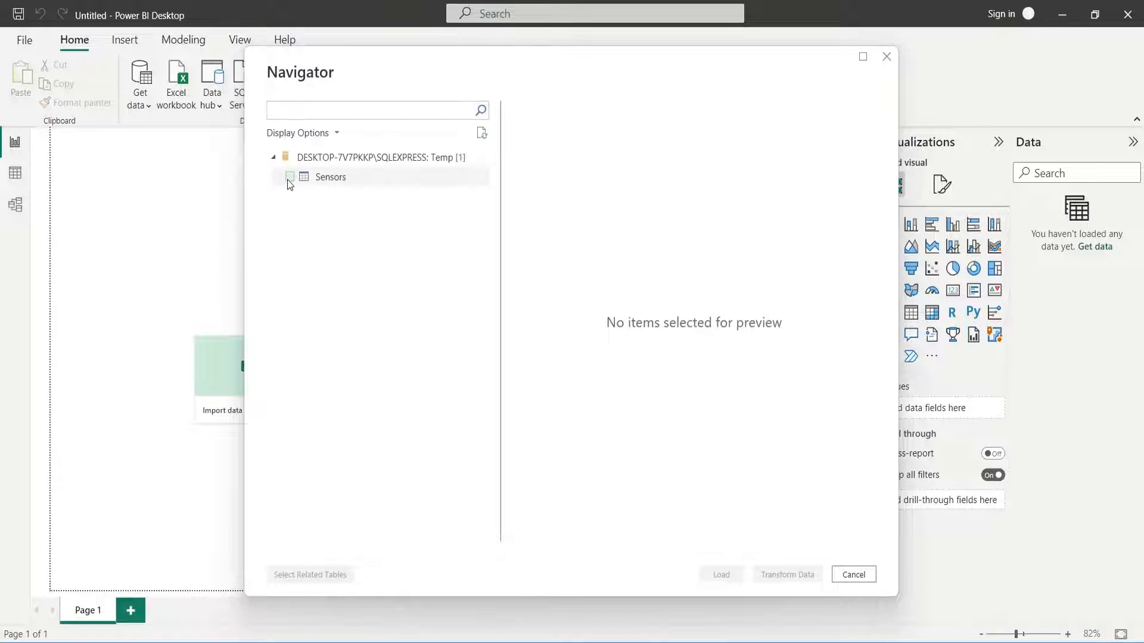
click(289, 176)
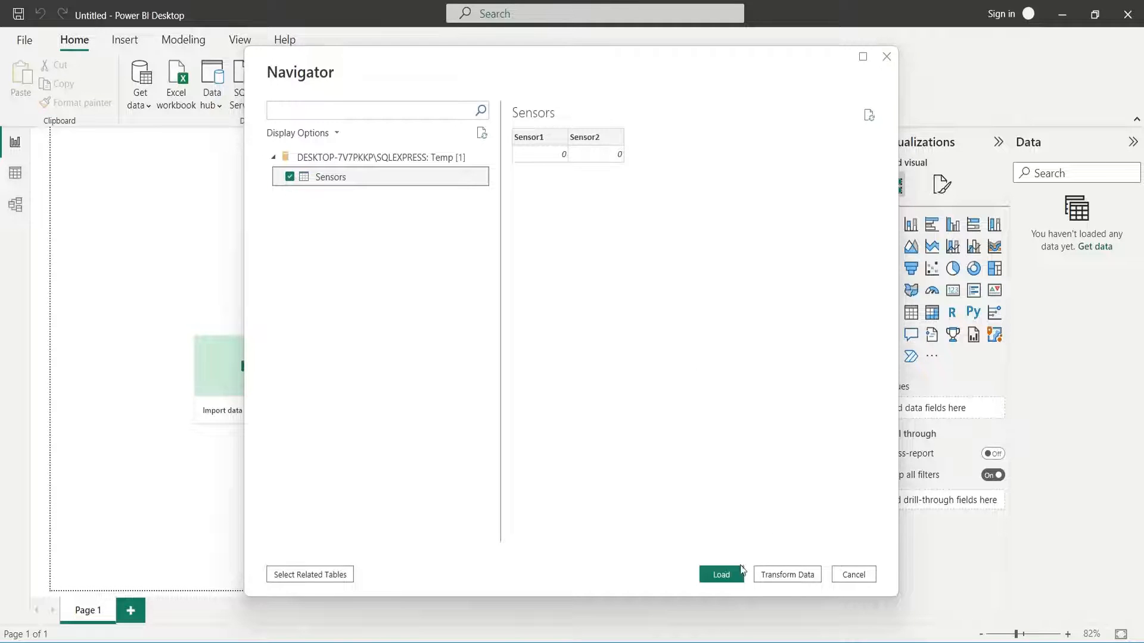
click(721, 574)
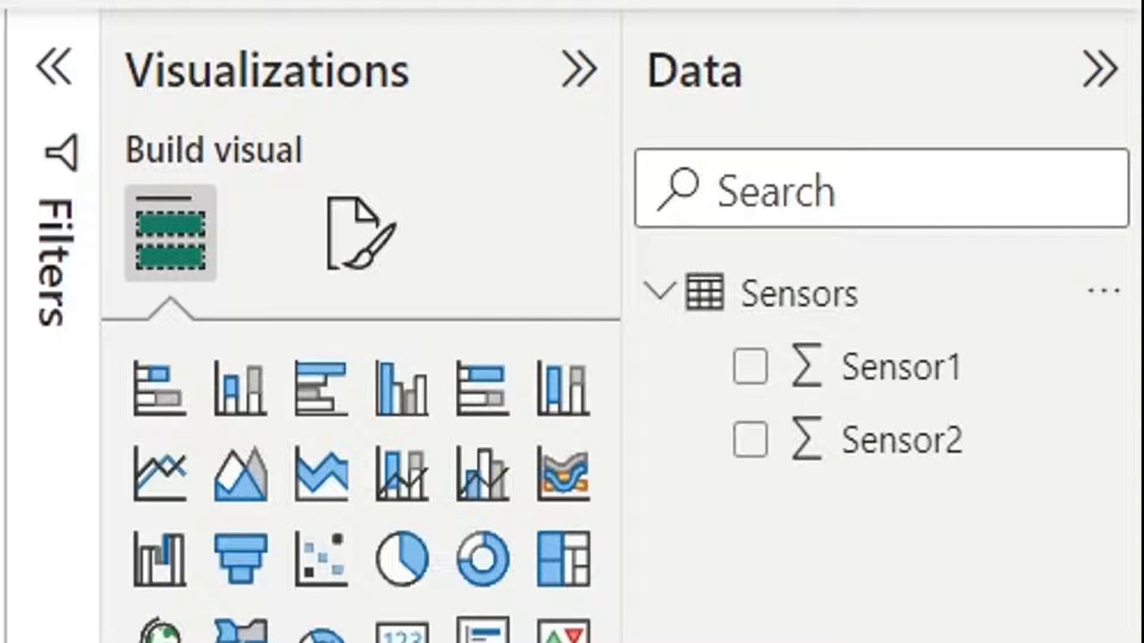
Add a 'Real Time Data' text box title at font size 32 to the page.
click(355, 232)
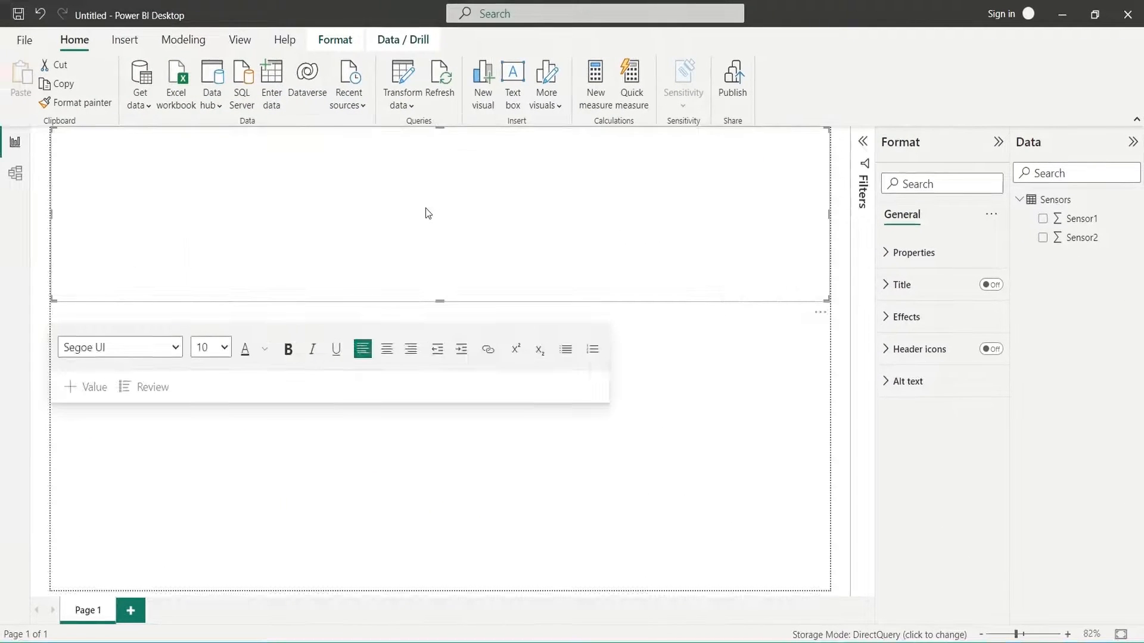
text(Real Time Data)
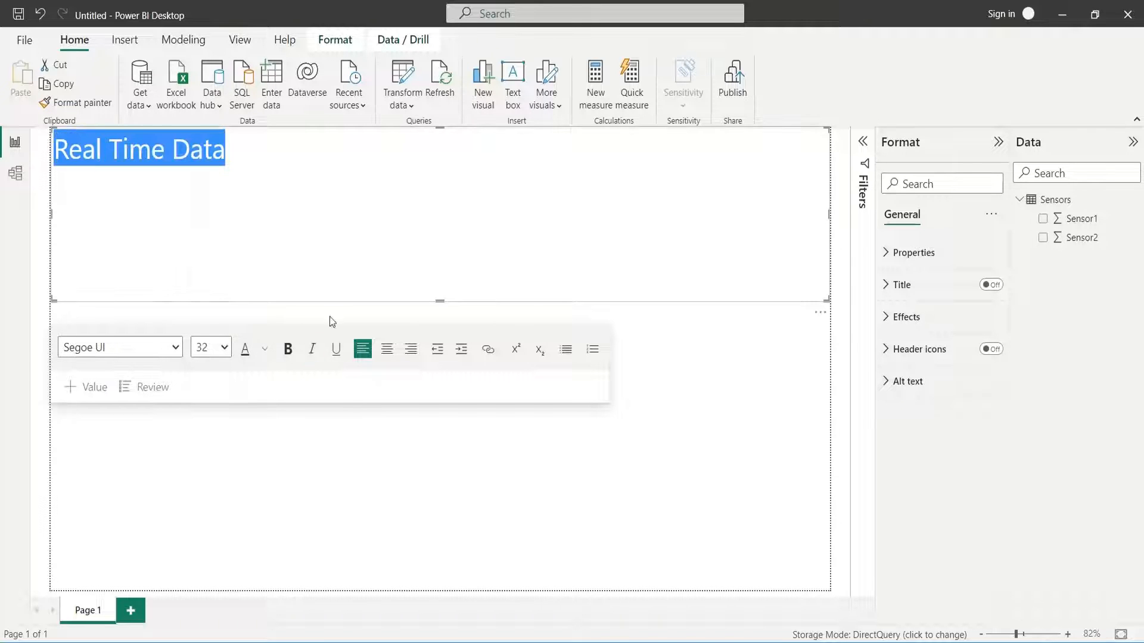
click(478, 191)
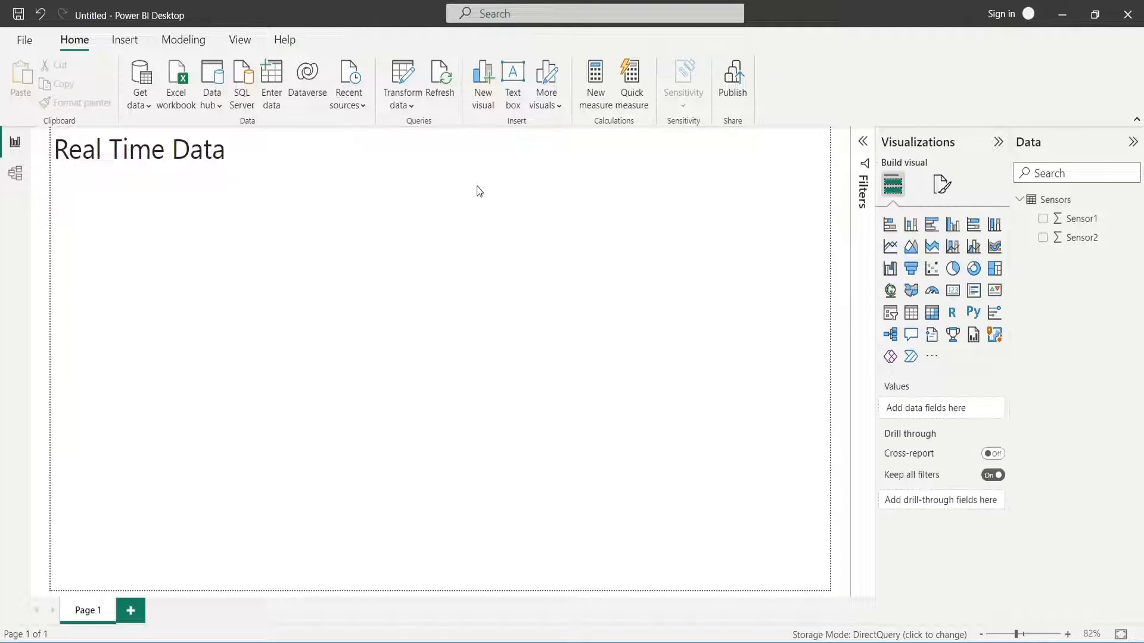
click(932, 290)
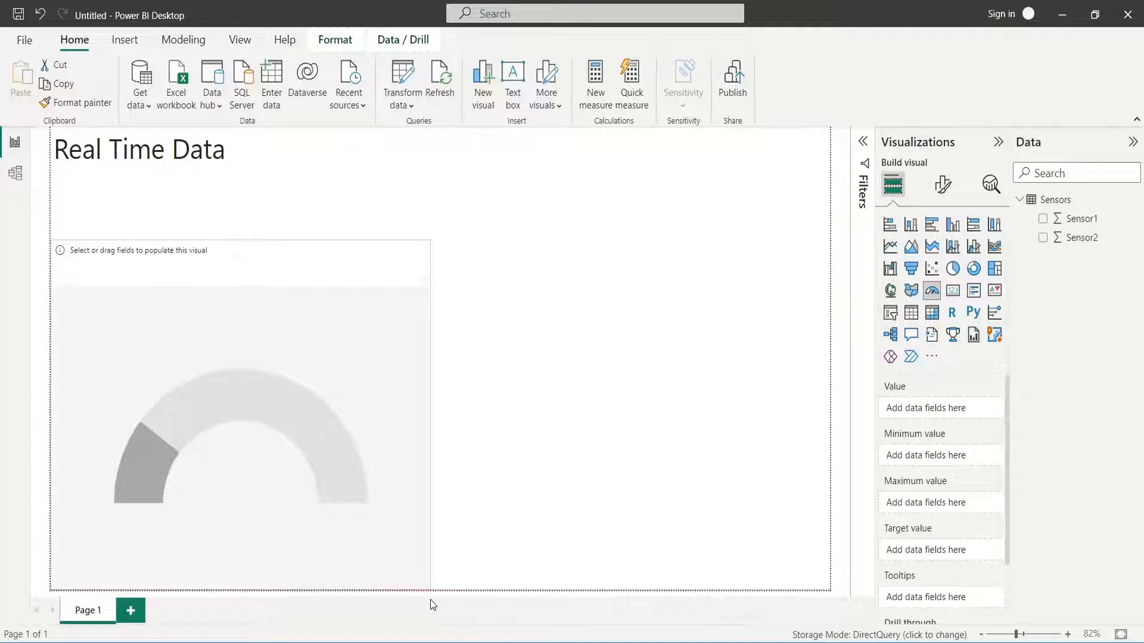
Stretch the first gauge up to just below the title and add a second gauge beside it.
click(244, 412)
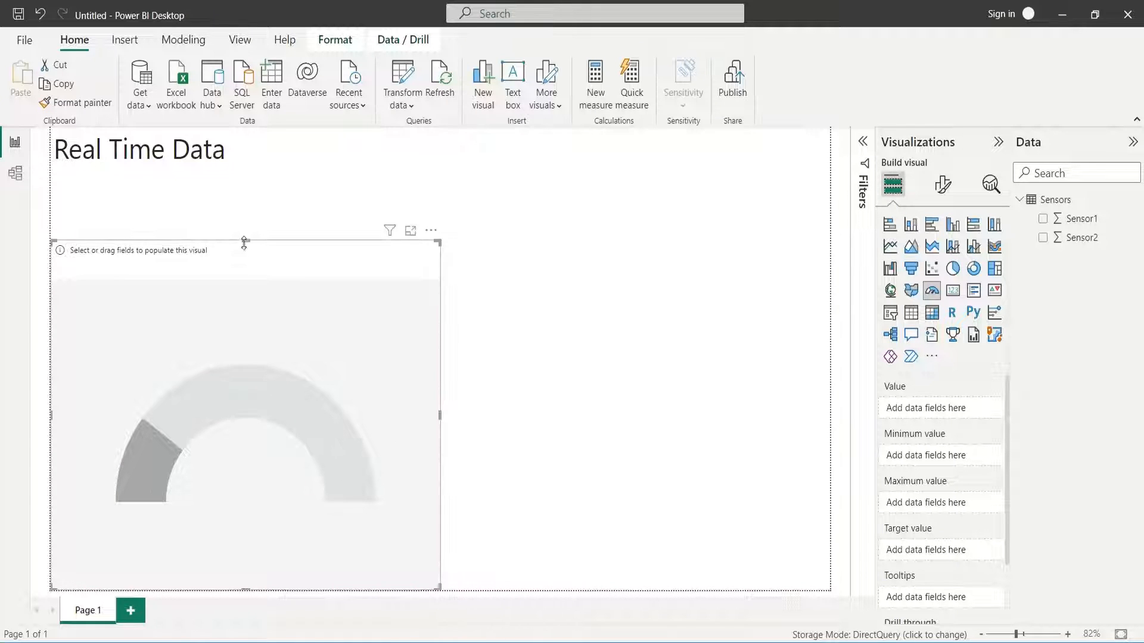
drag(244, 241, 244, 179)
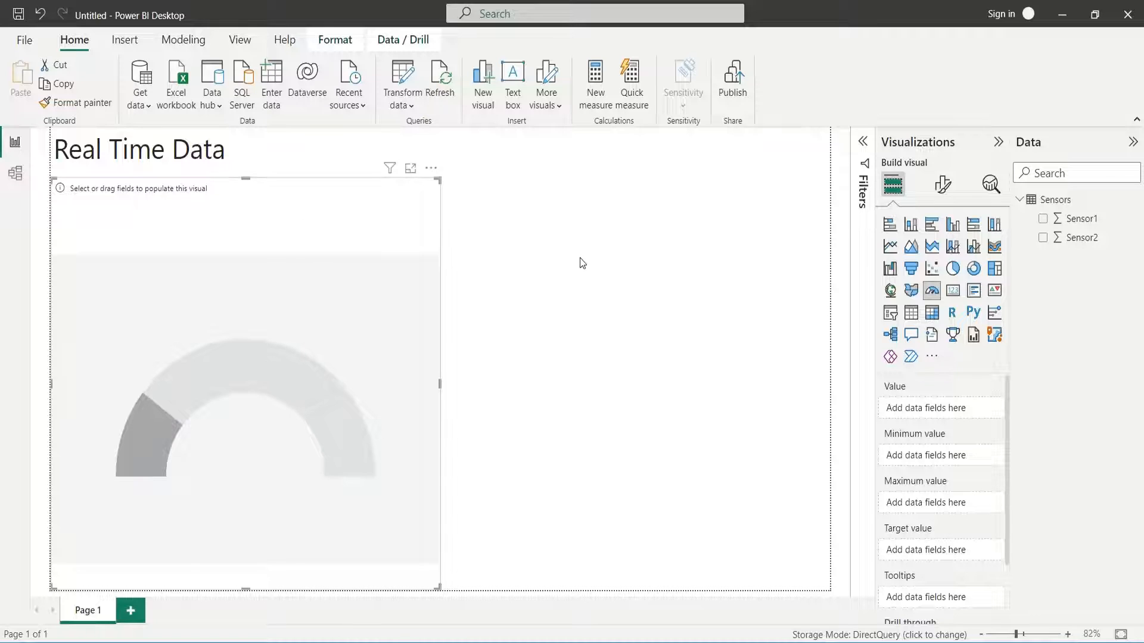
click(952, 268)
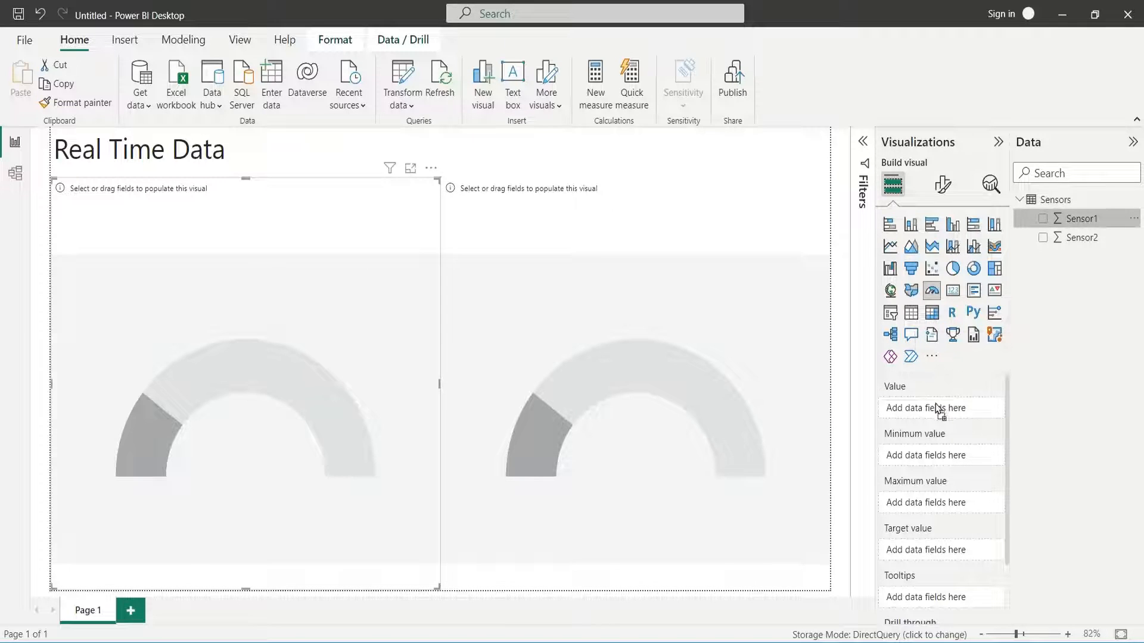
Bind Sensor1 to the left gauge and Sensor2 to the right gauge.
click(1043, 218)
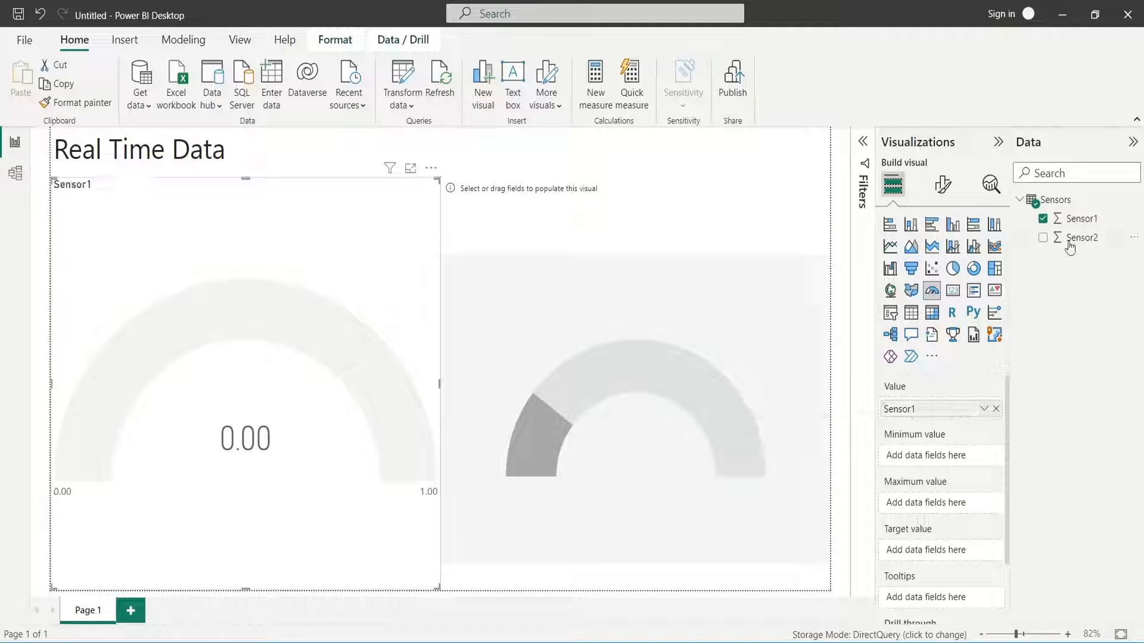
click(1042, 218)
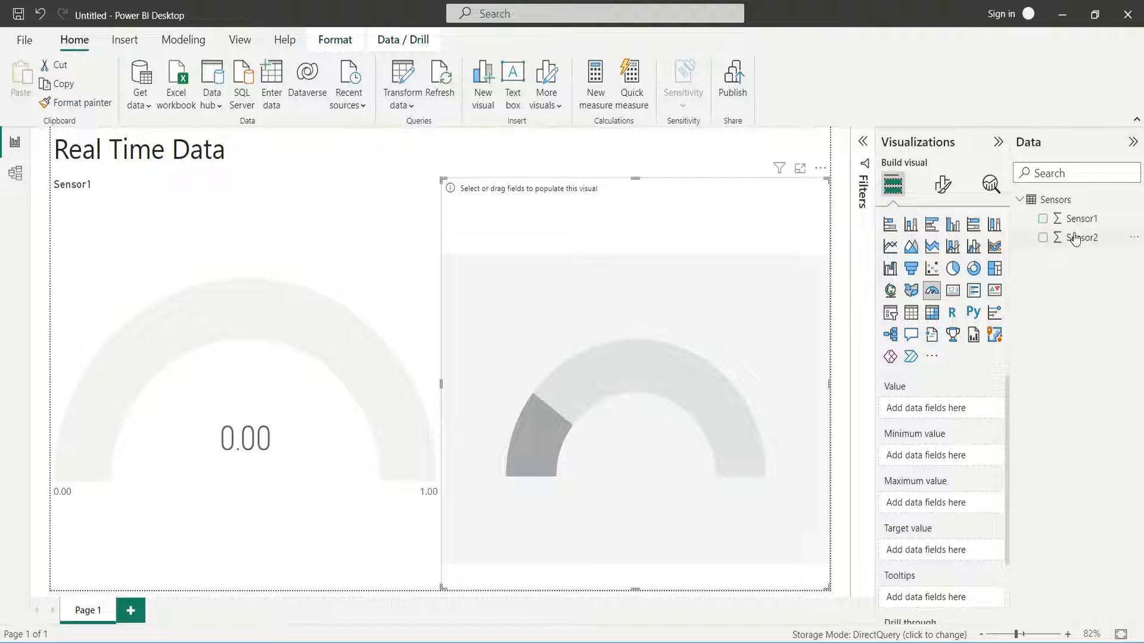
click(1042, 237)
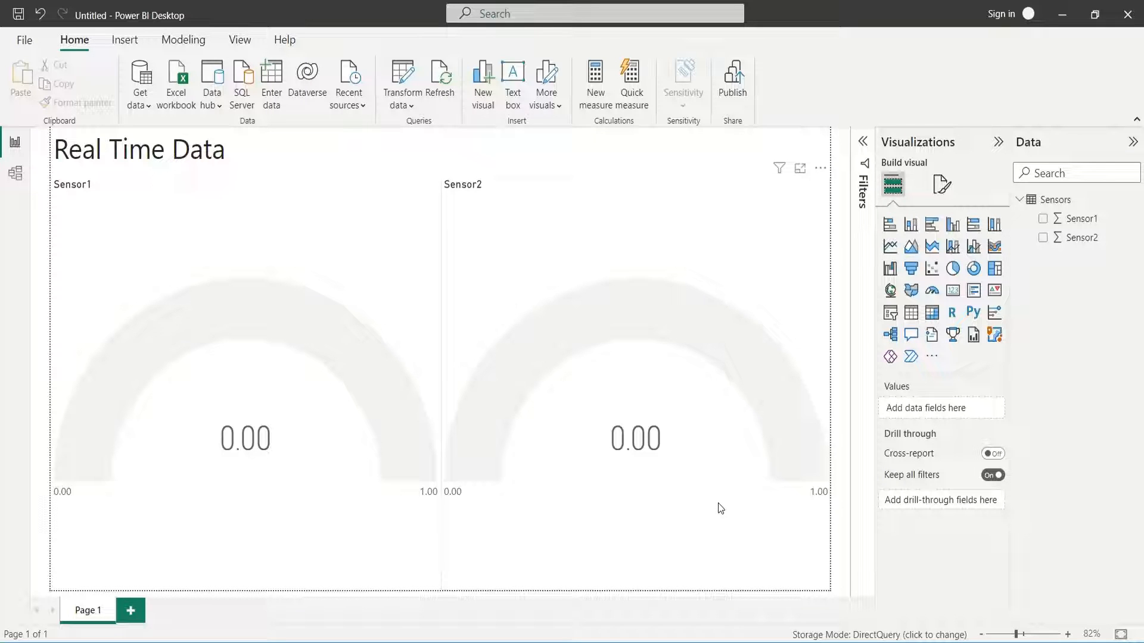
mouse_move(495, 504)
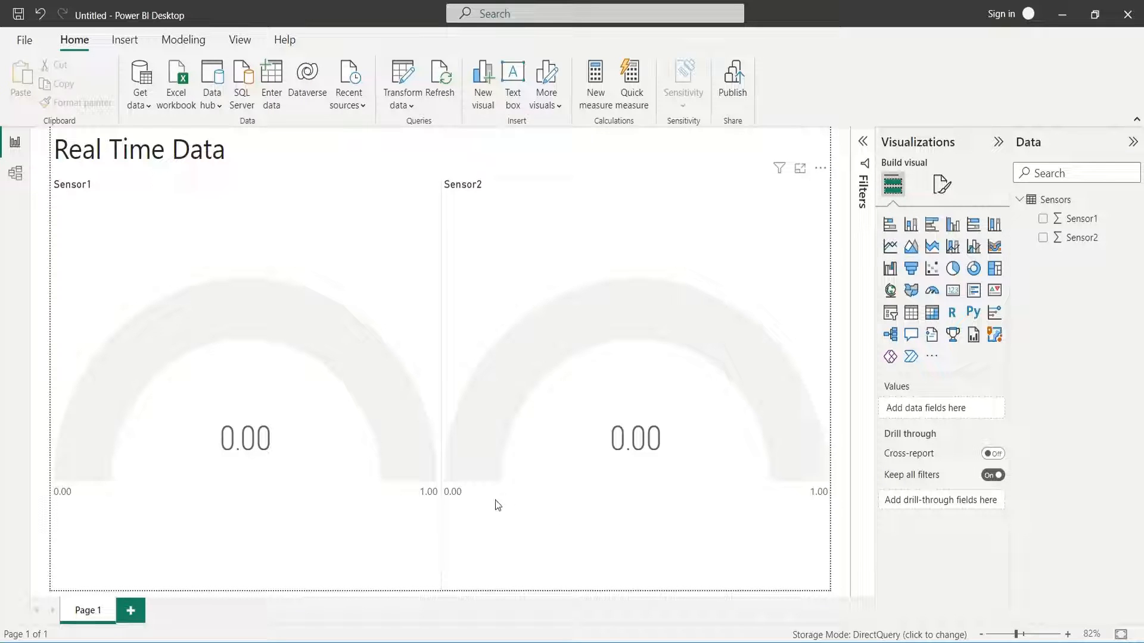
mouse_move(844, 282)
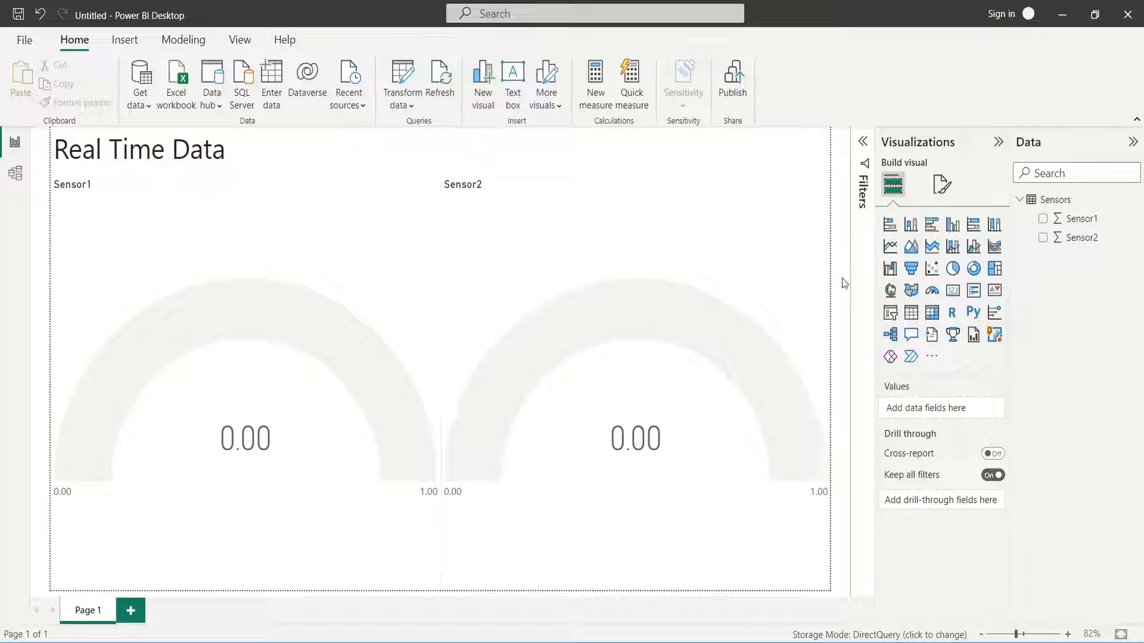
In the page format settings, switch Page refresh on with a 1-second interval.
click(942, 185)
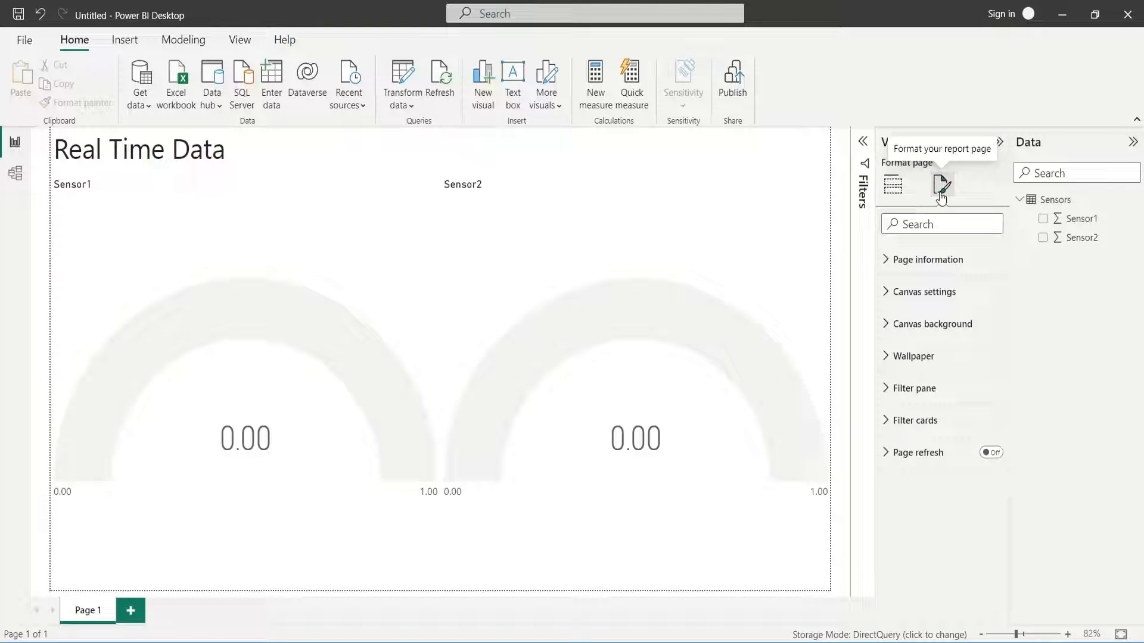
mouse_move(932, 292)
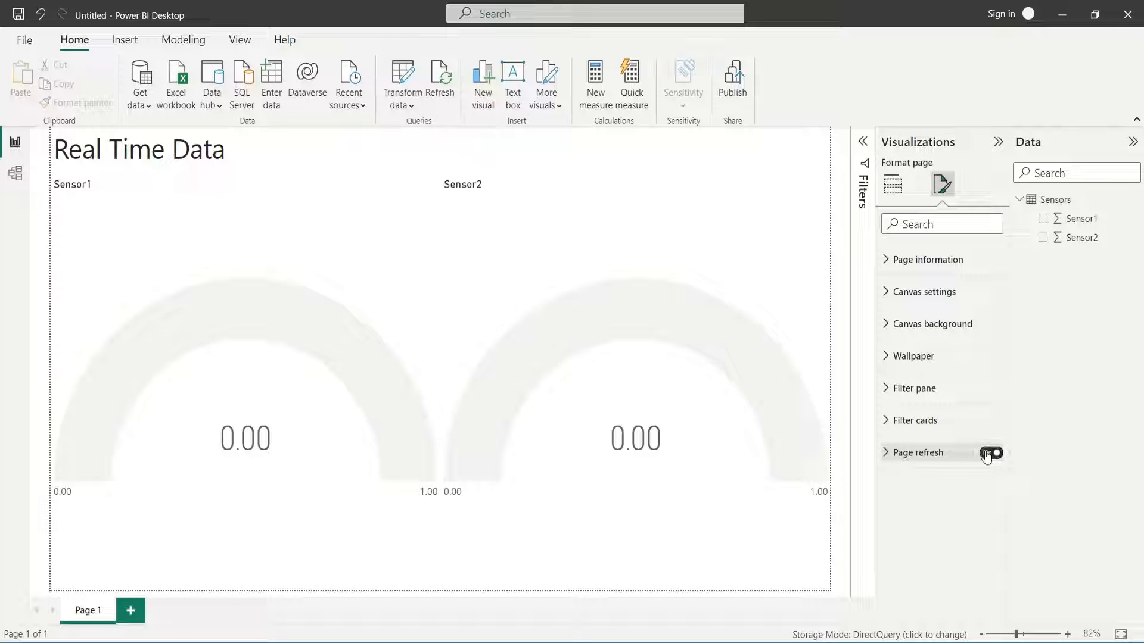
click(991, 453)
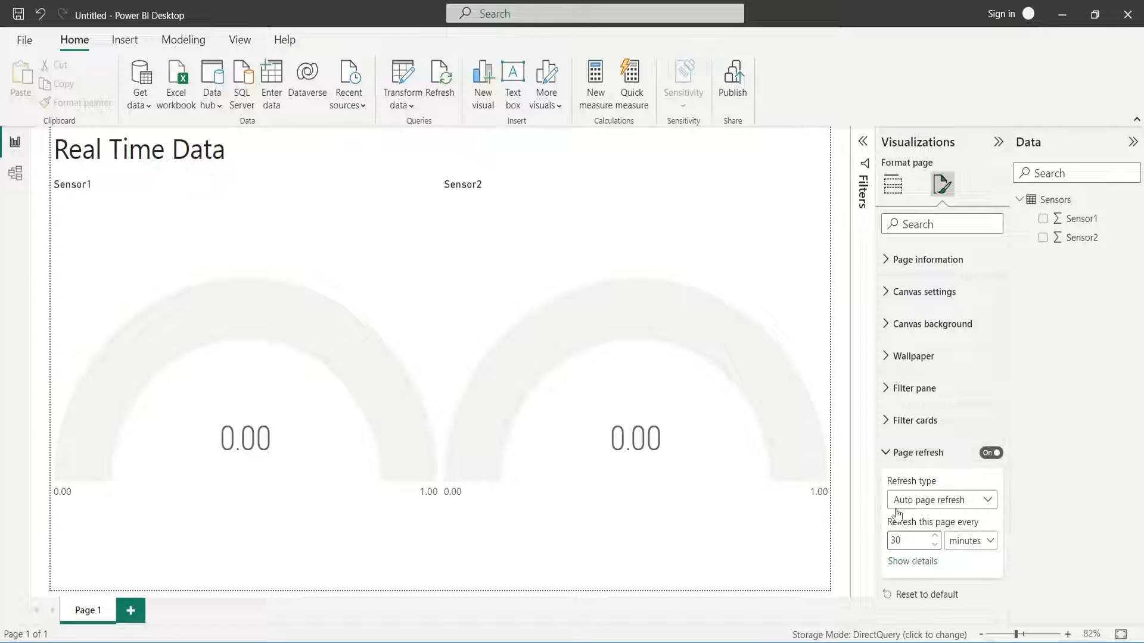
click(967, 541)
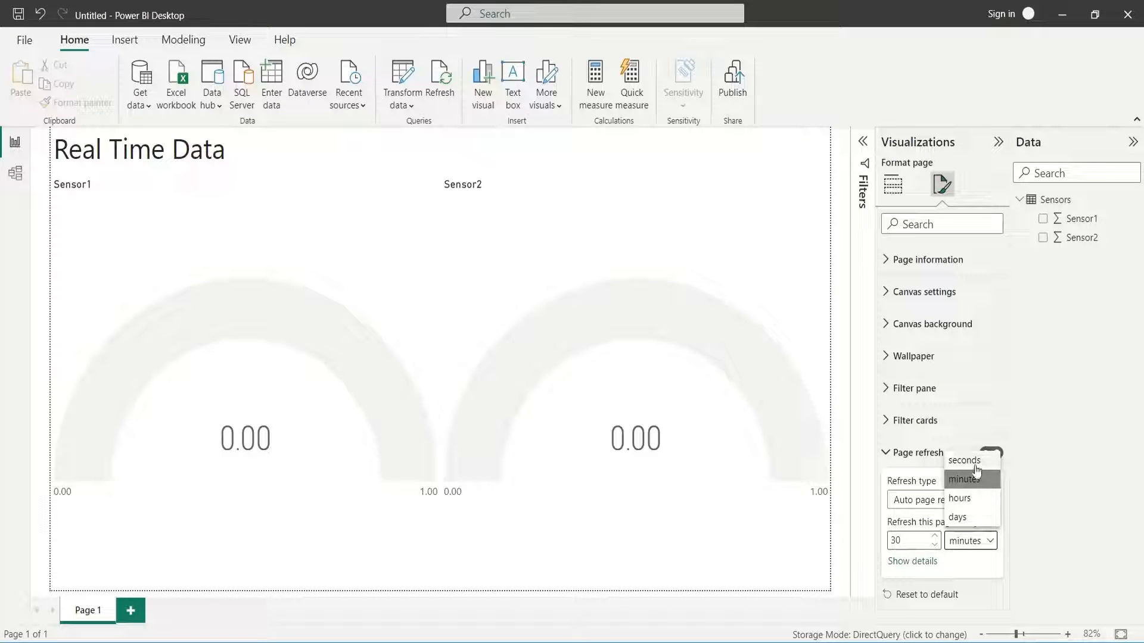
click(964, 461)
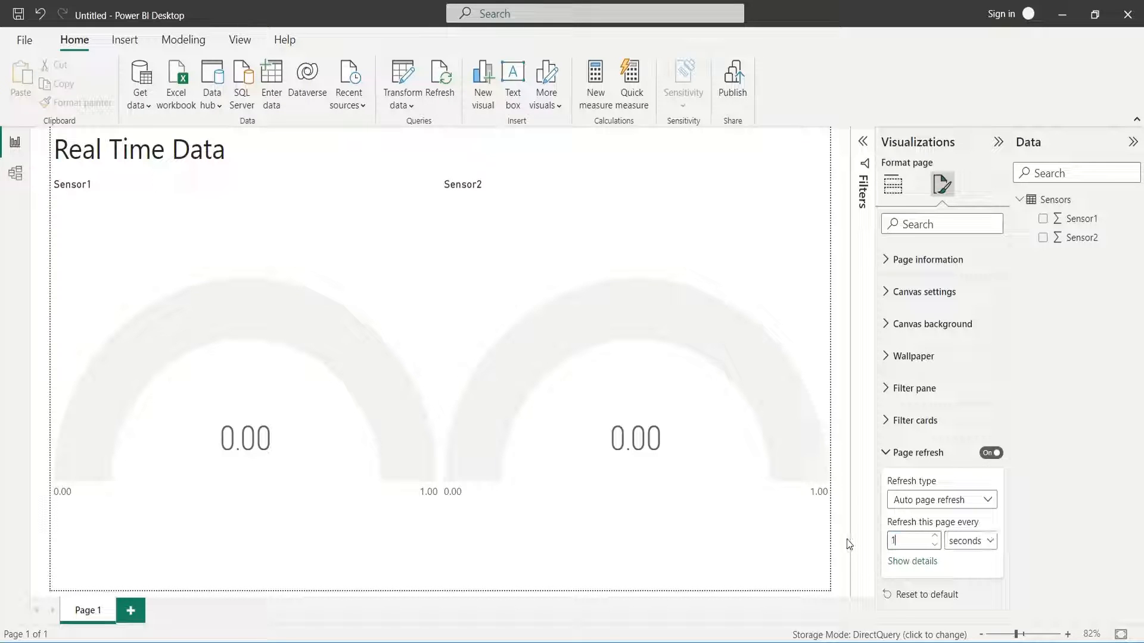
mouse_move(872, 542)
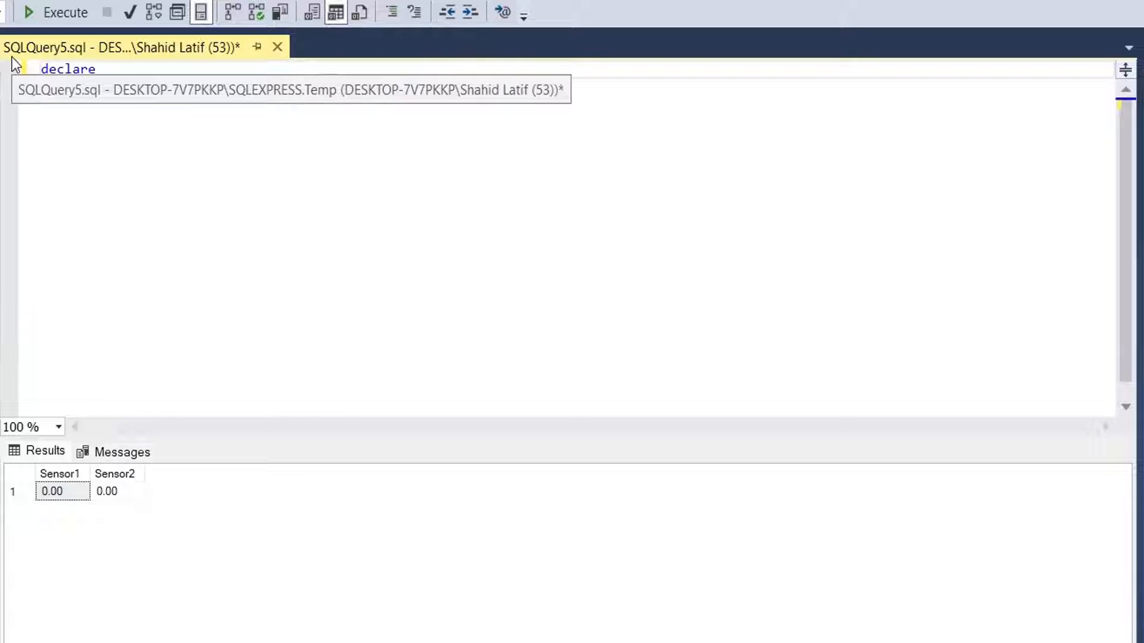
Set @i = 1, then start 'while (@i <= 101)' with begin on a new line.
text(@i int =)
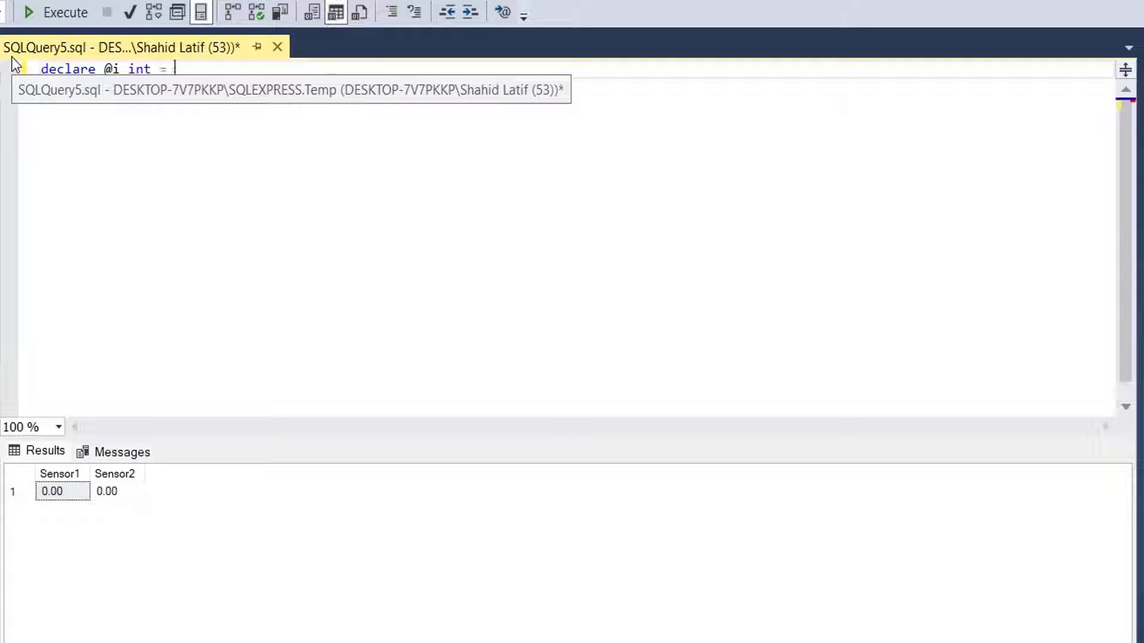
text(1;)
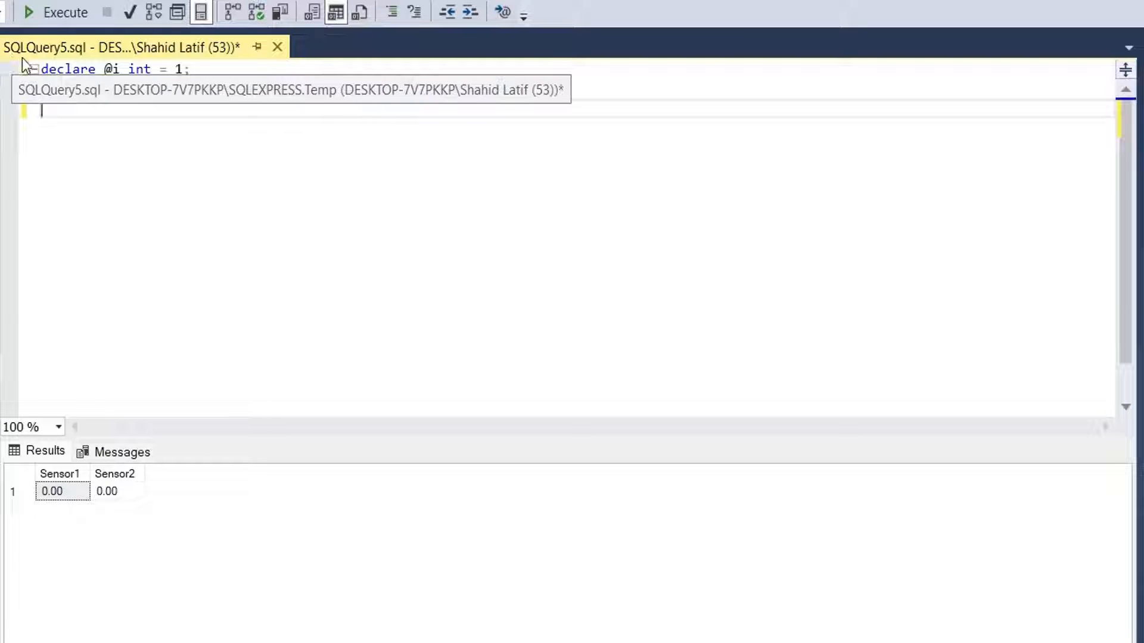
text(whi)
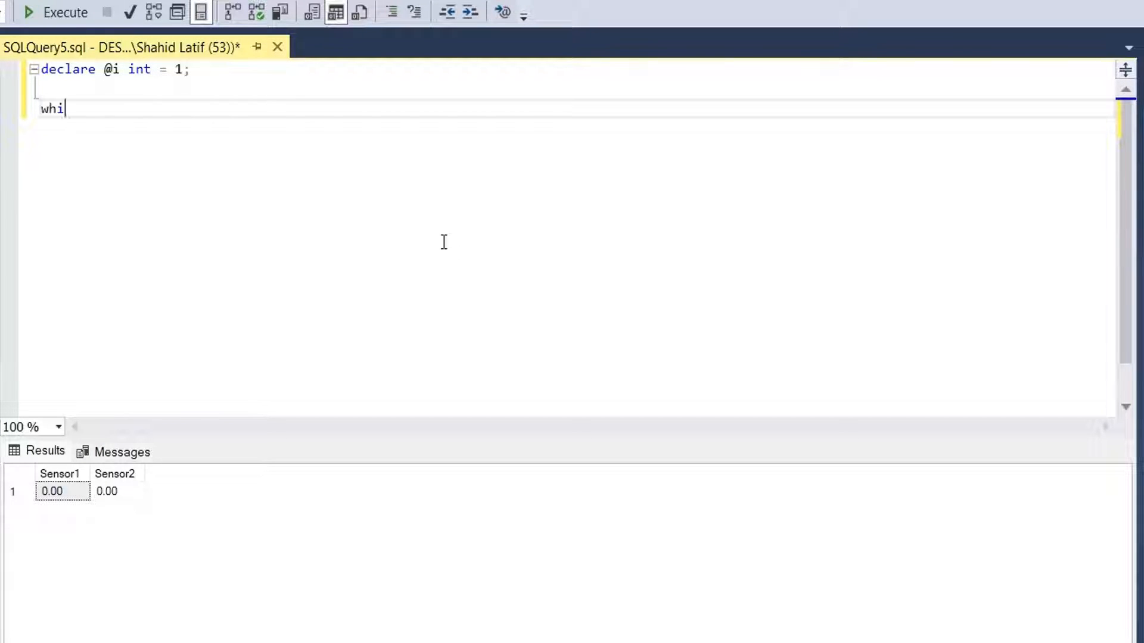
text(le ()
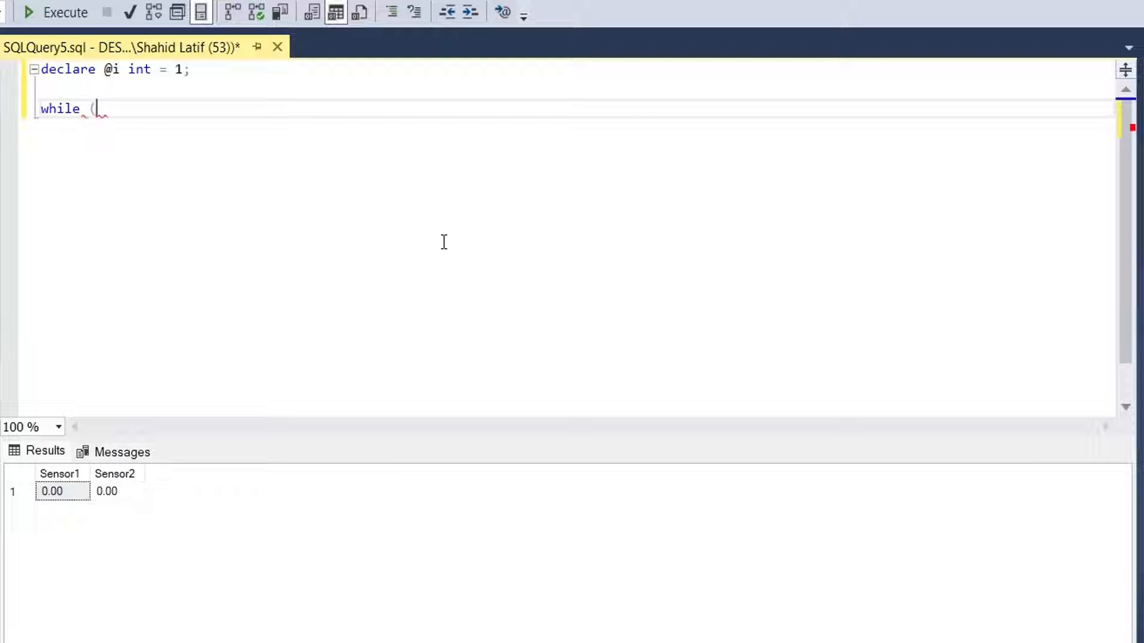
text(@i)
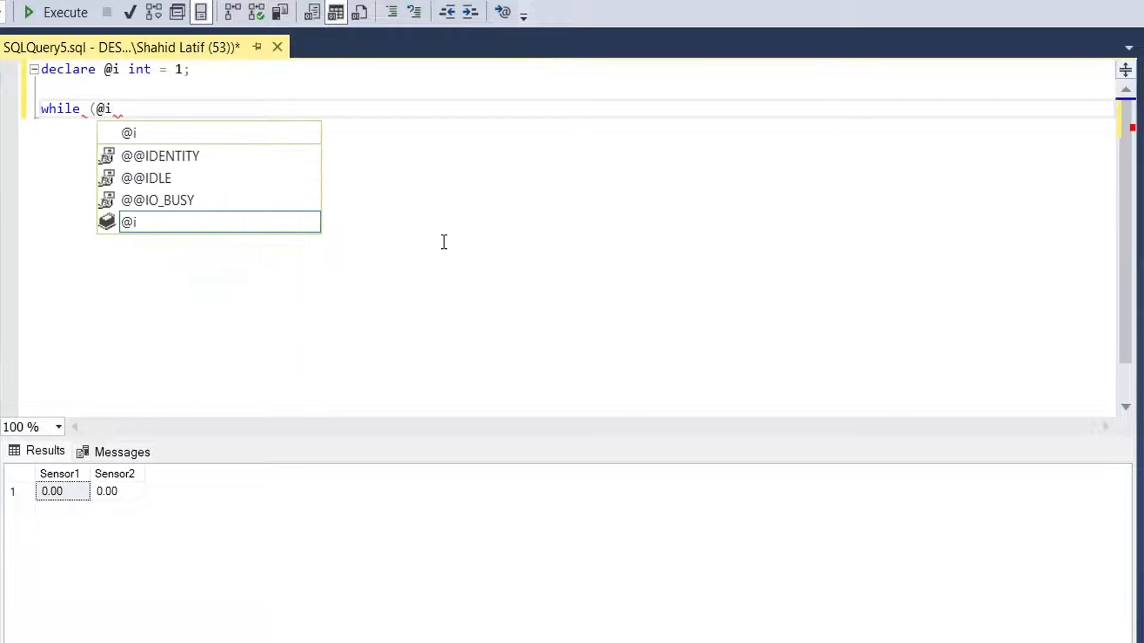
text(<=)
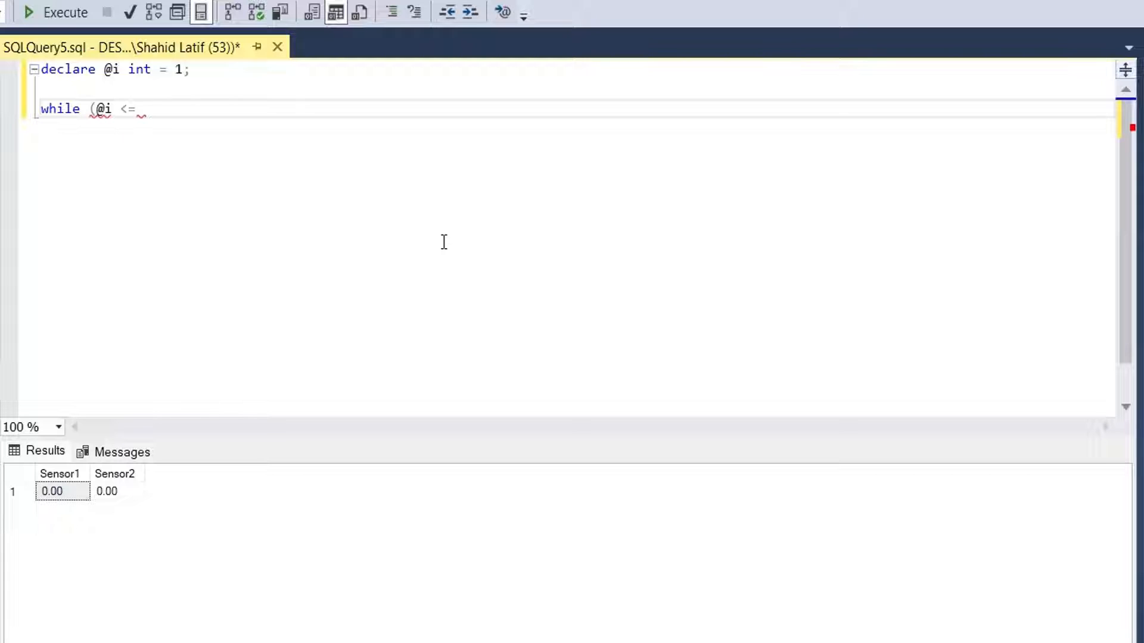
text(101)
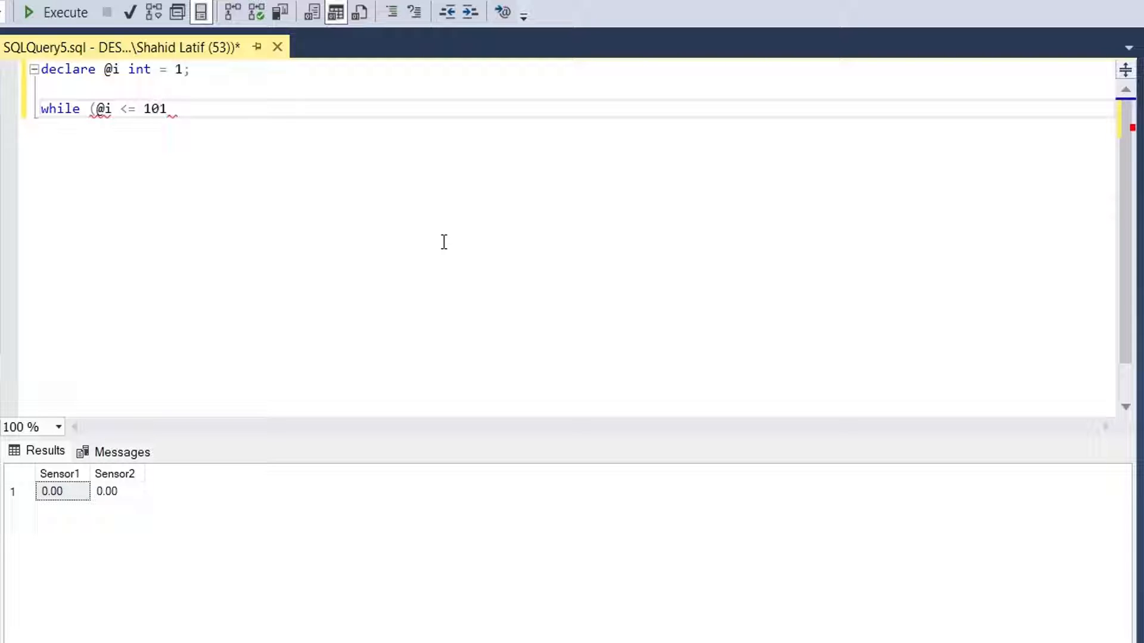
text())
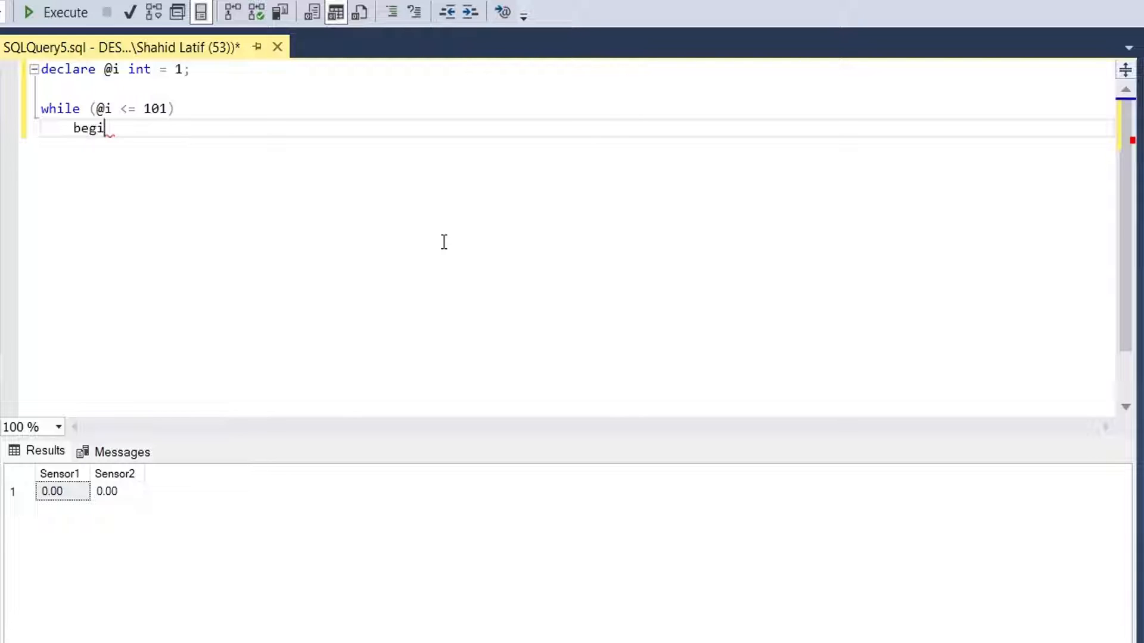
text(n)
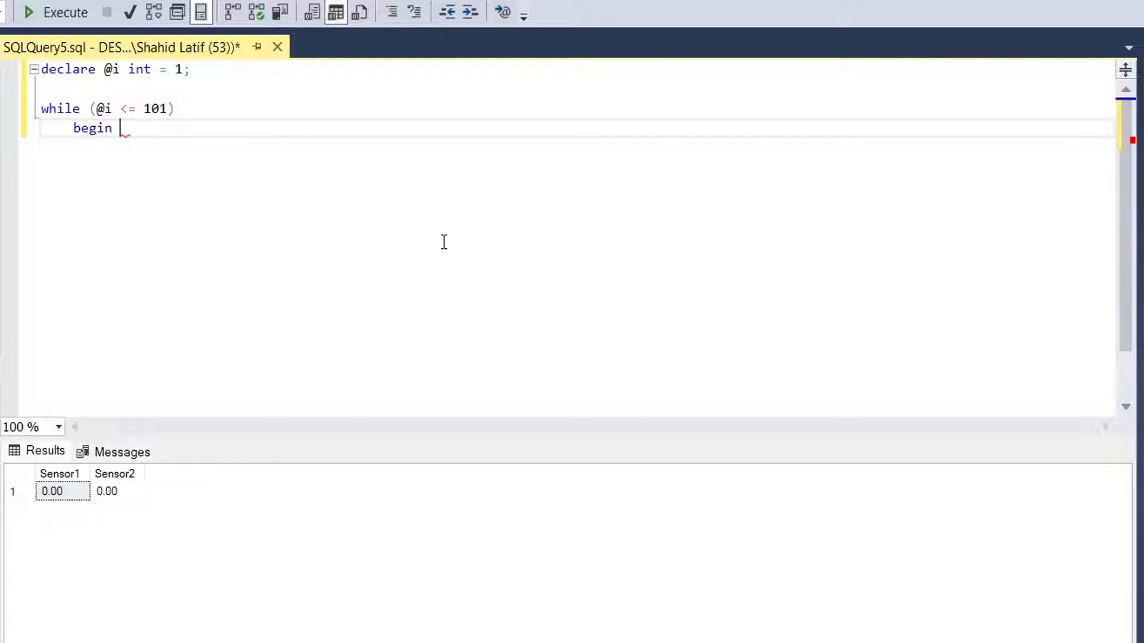
key(enter)
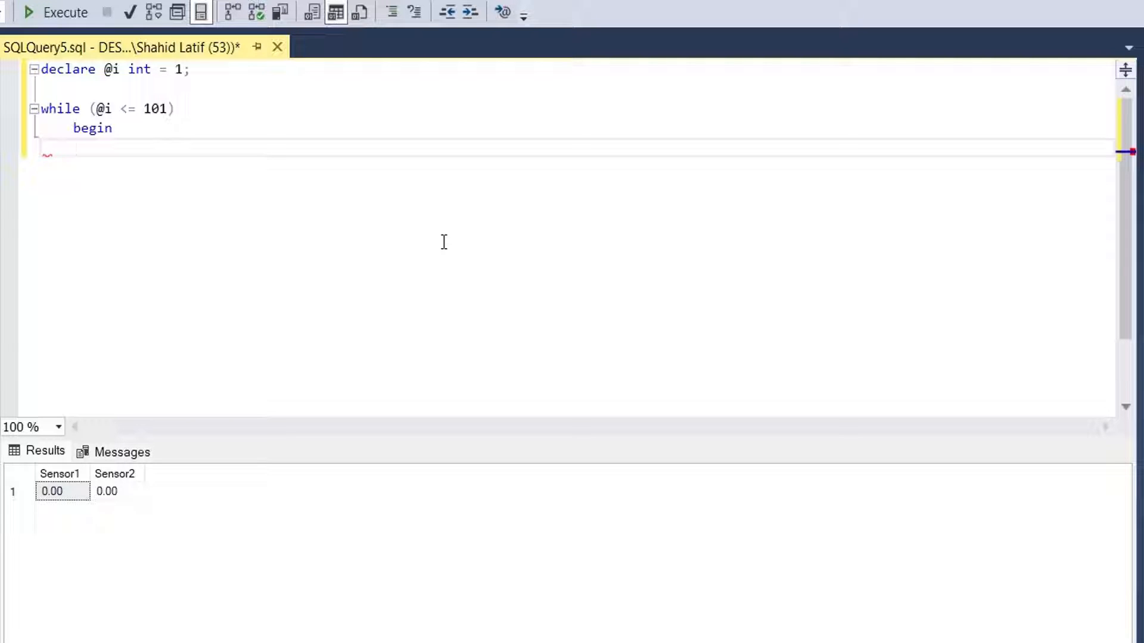
Add WAITFOR DELAY '00:00:01' so each loop iteration pauses one second.
text(wait)
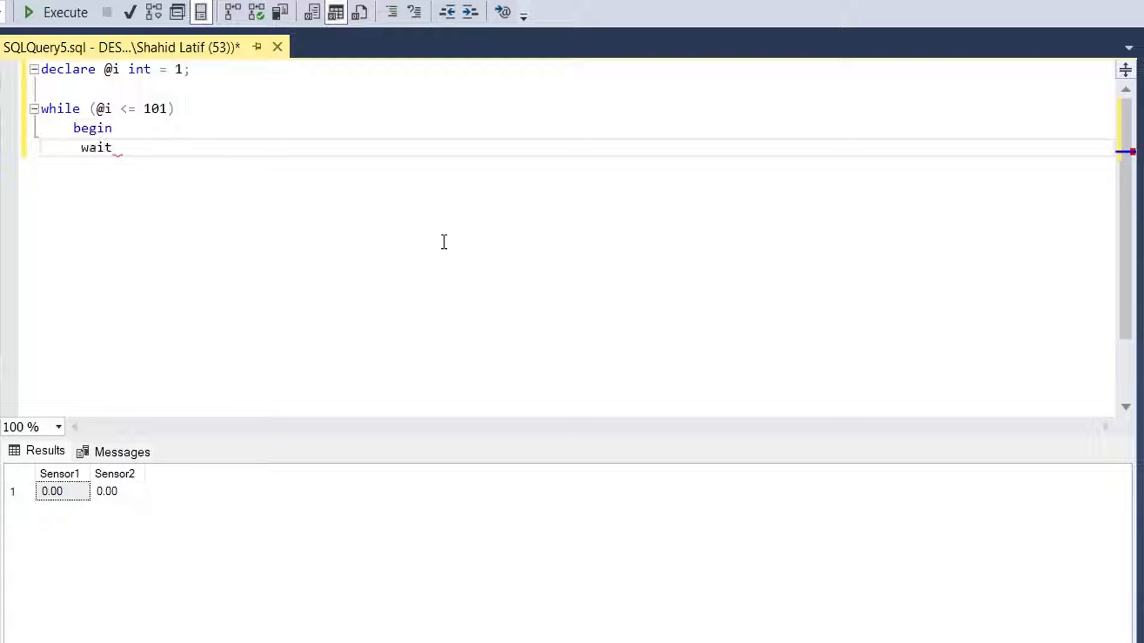
text(for d)
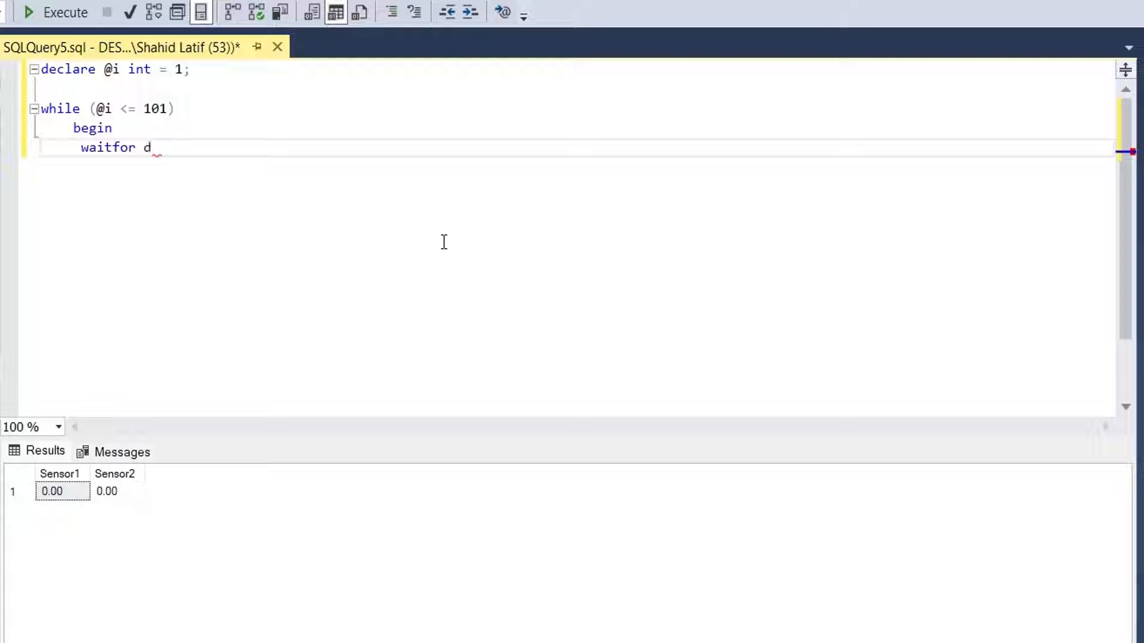
text(elay)
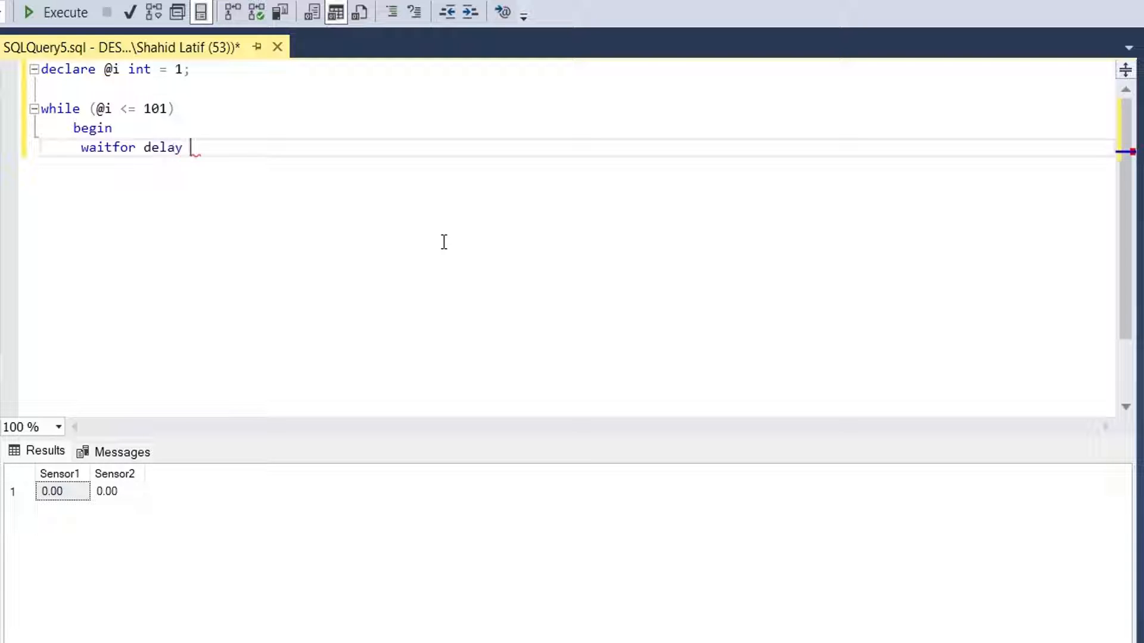
text('00:)
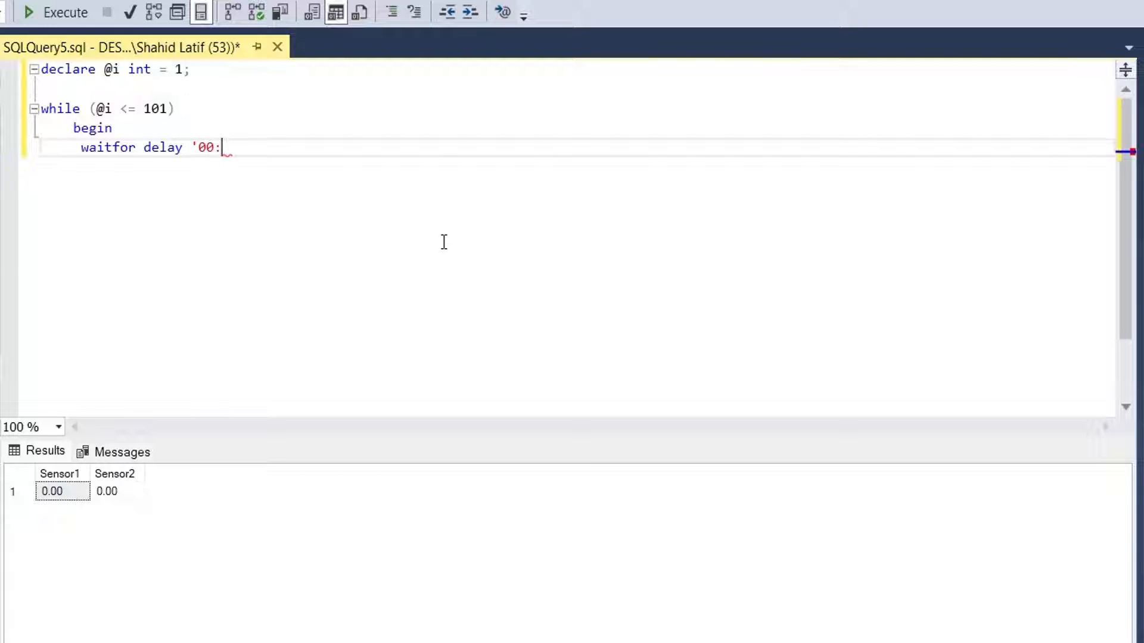
text(00:)
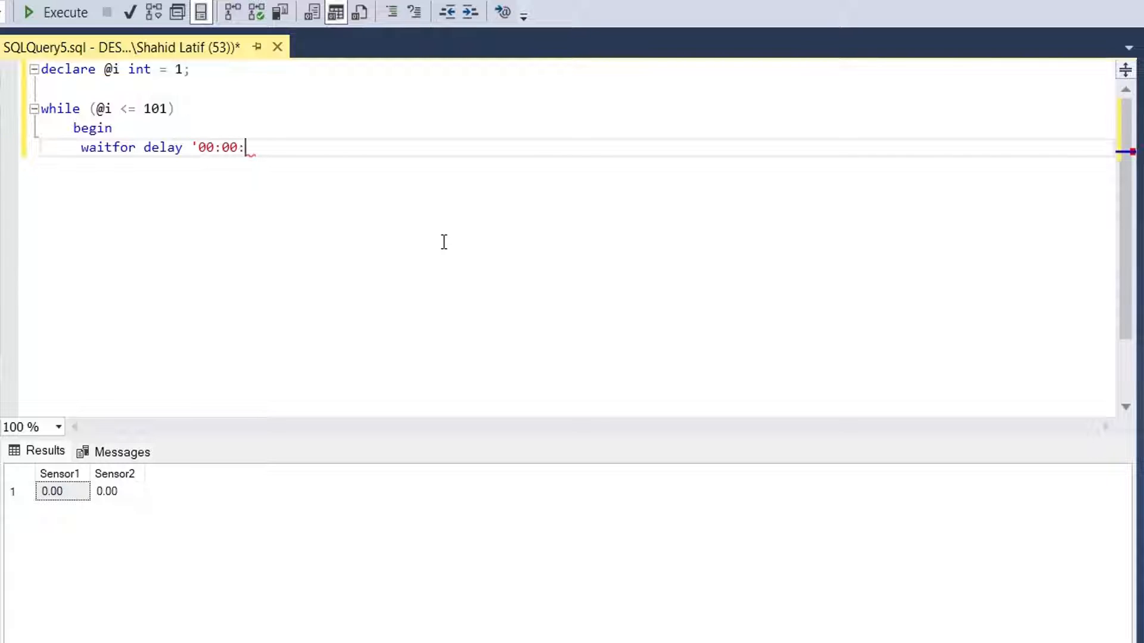
text(01')
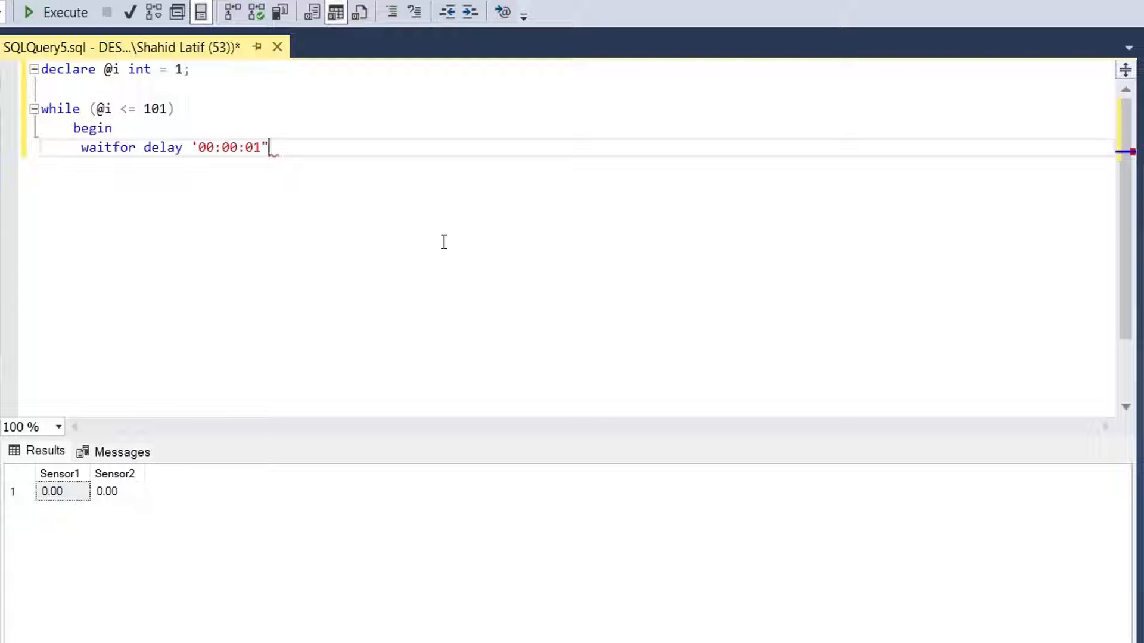
key(Backspace)
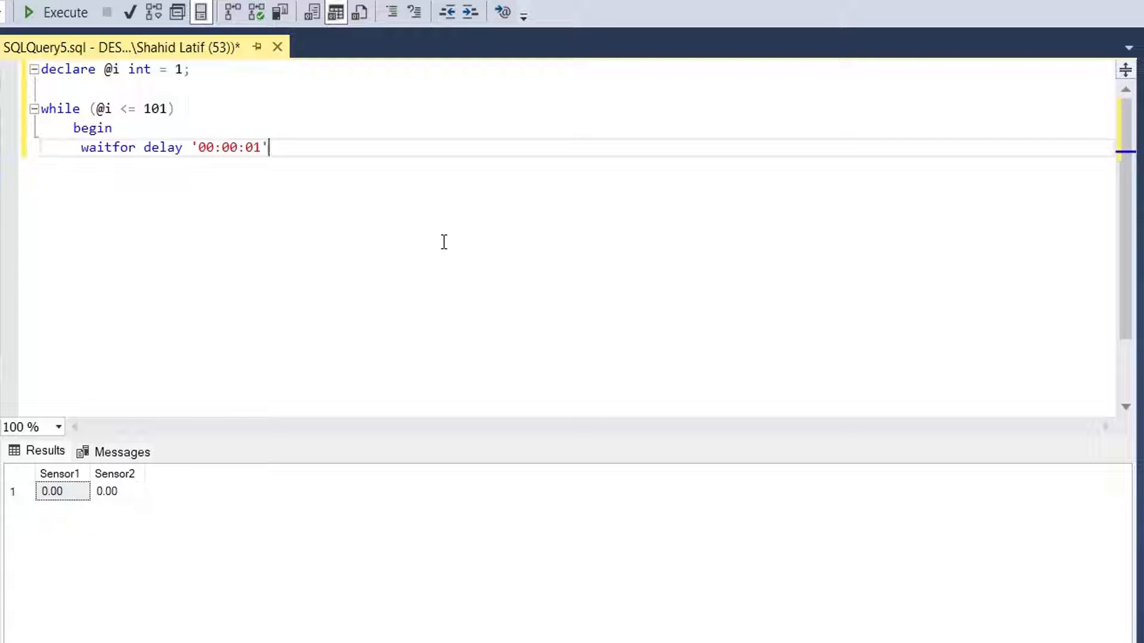
key(enter)
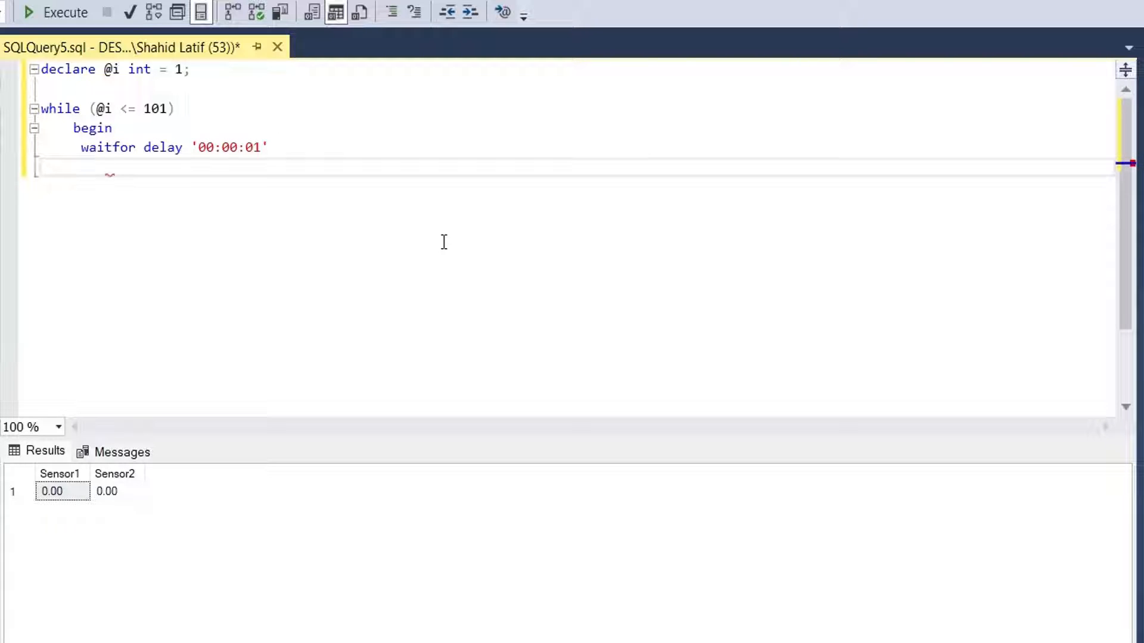
Add an update statement setting sensor1 to @i.
text(update sensor)
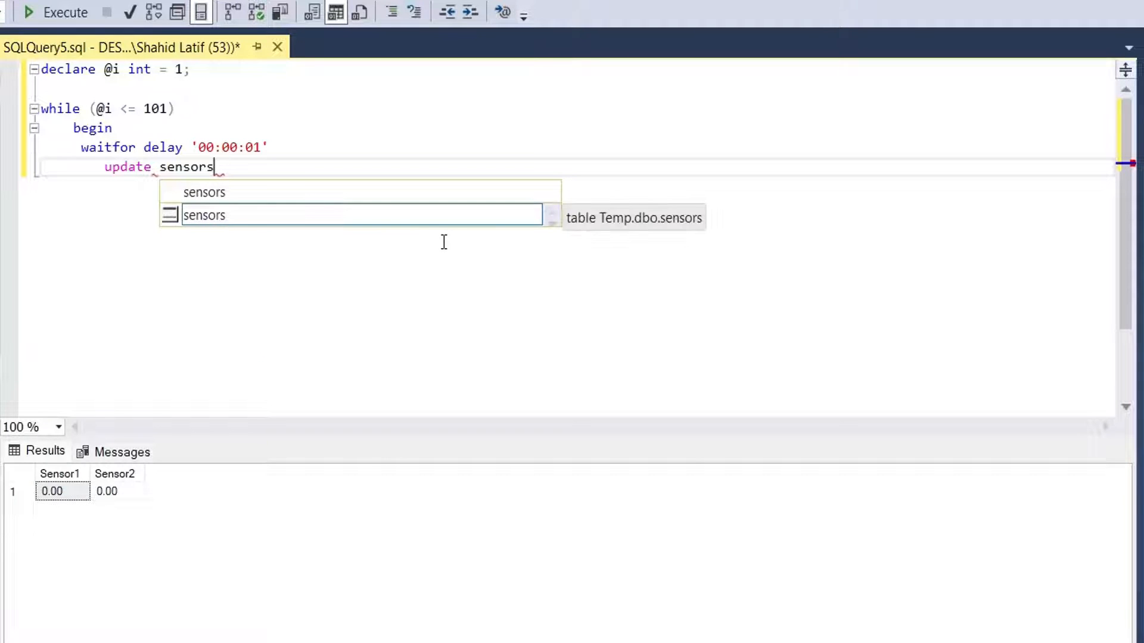
text(set sensor1 -)
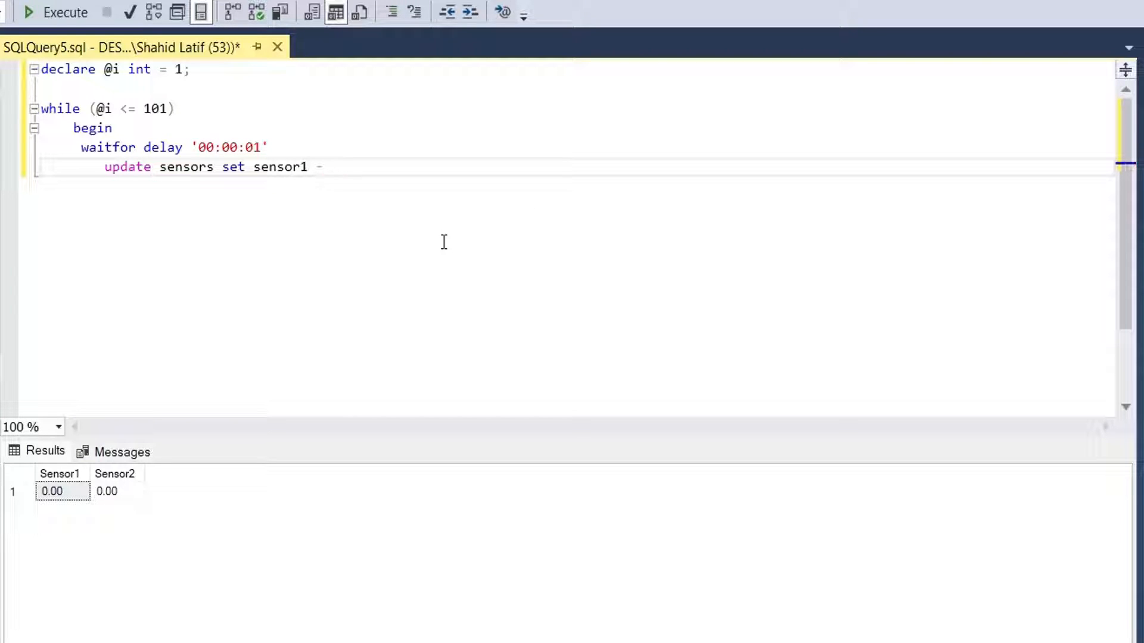
text(= @)
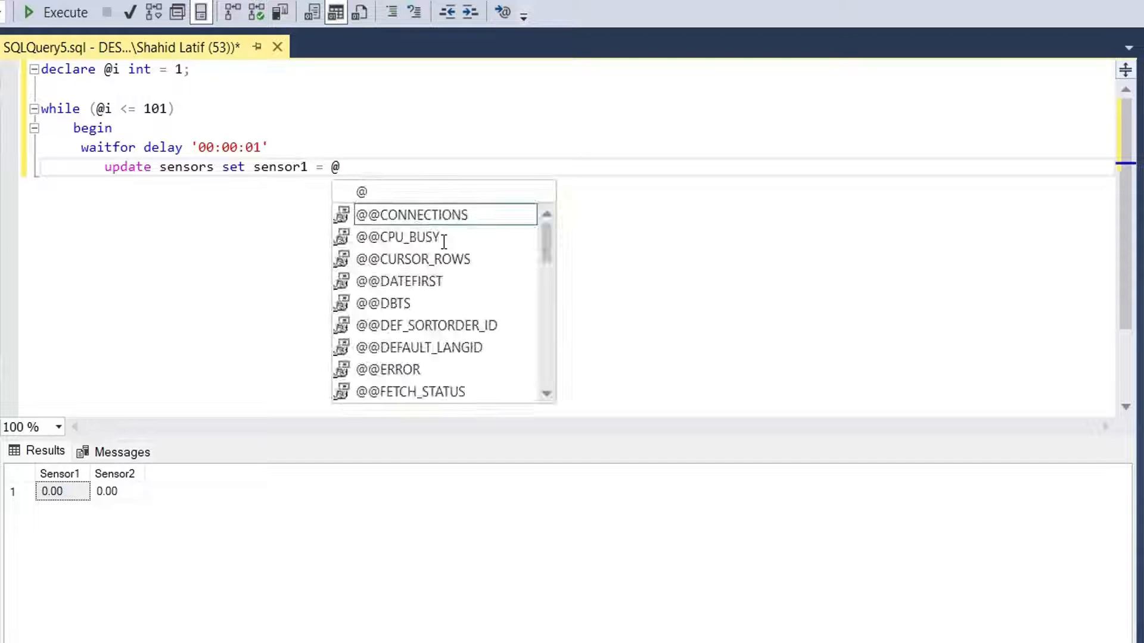
key(Escape)
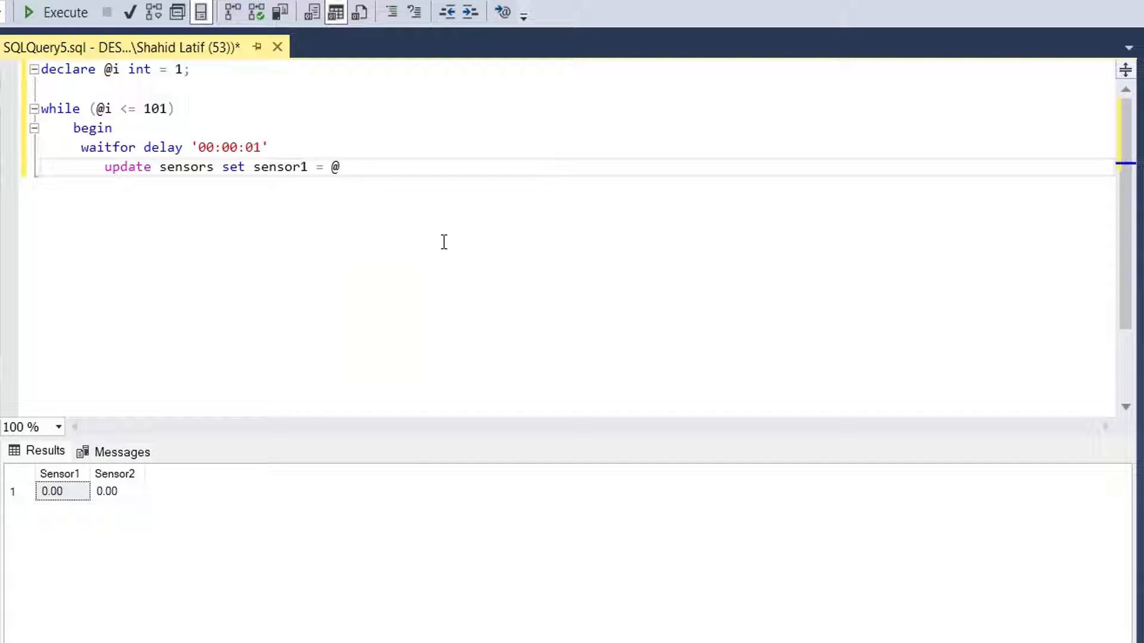
text(i;)
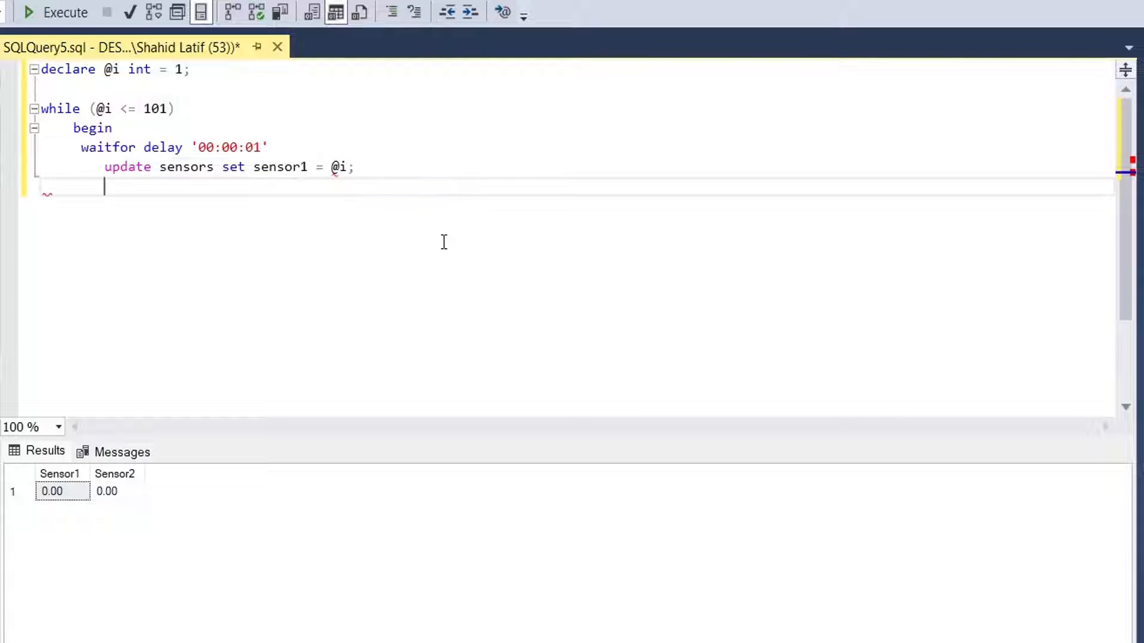
Add an update to sensors setting sensor2 to rand()*100.
text(upda)
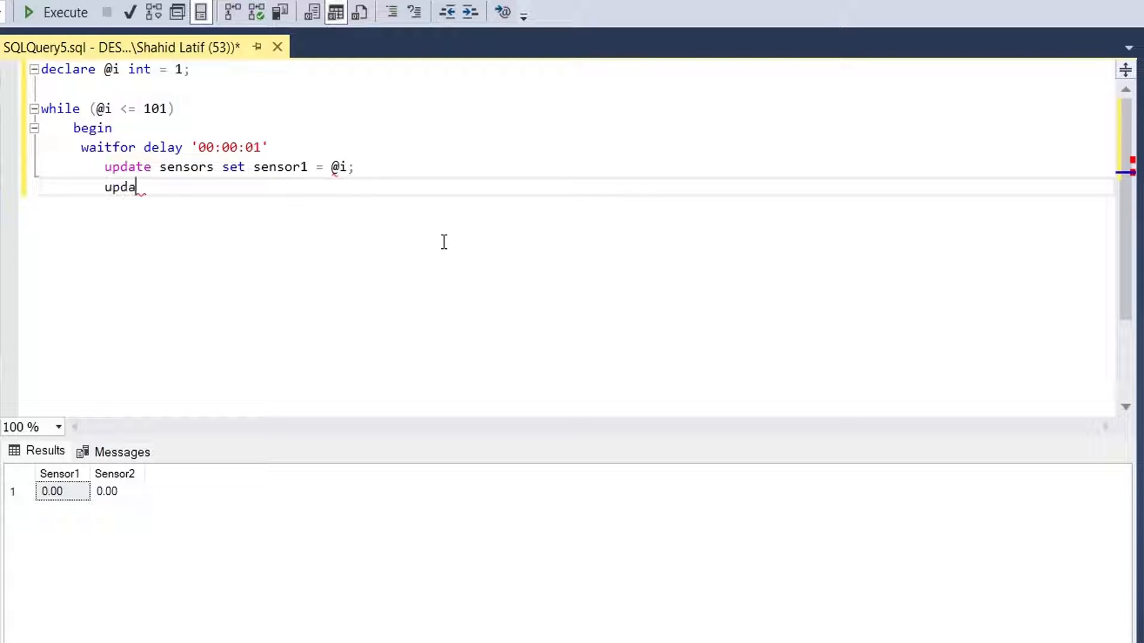
text(te sensors s)
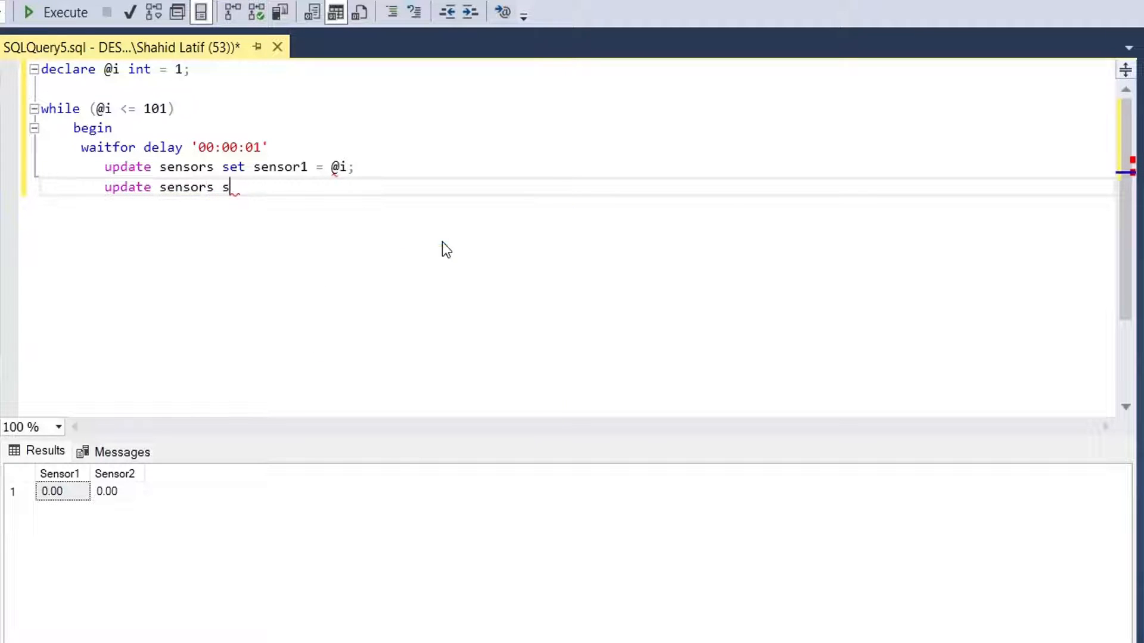
text(et sensor2 =)
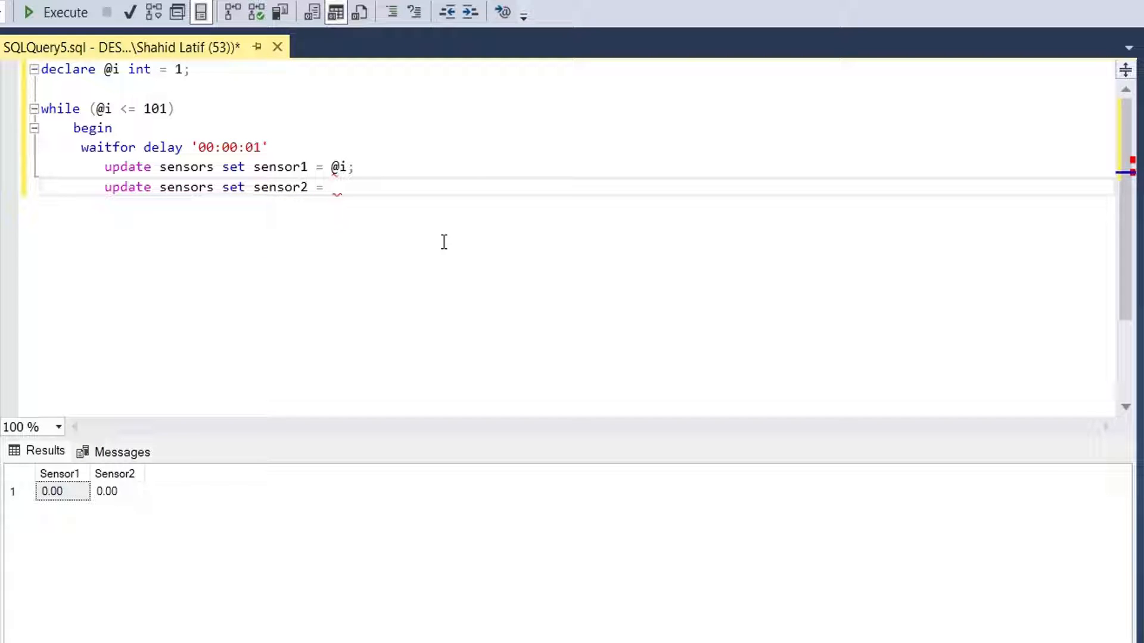
text(rand()*100)
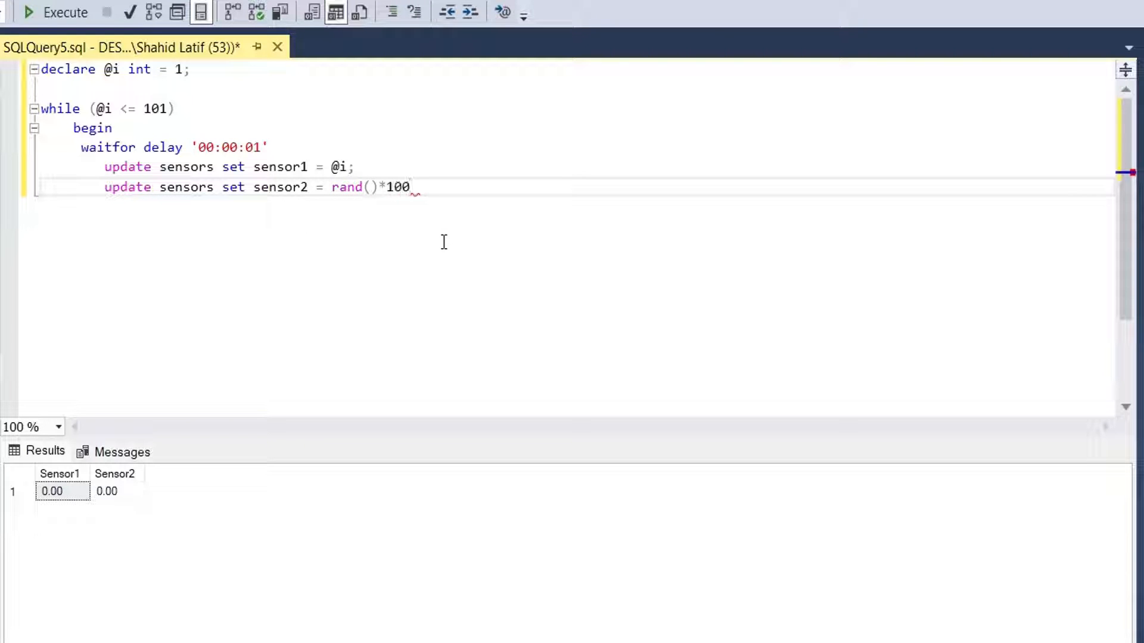
text(;)
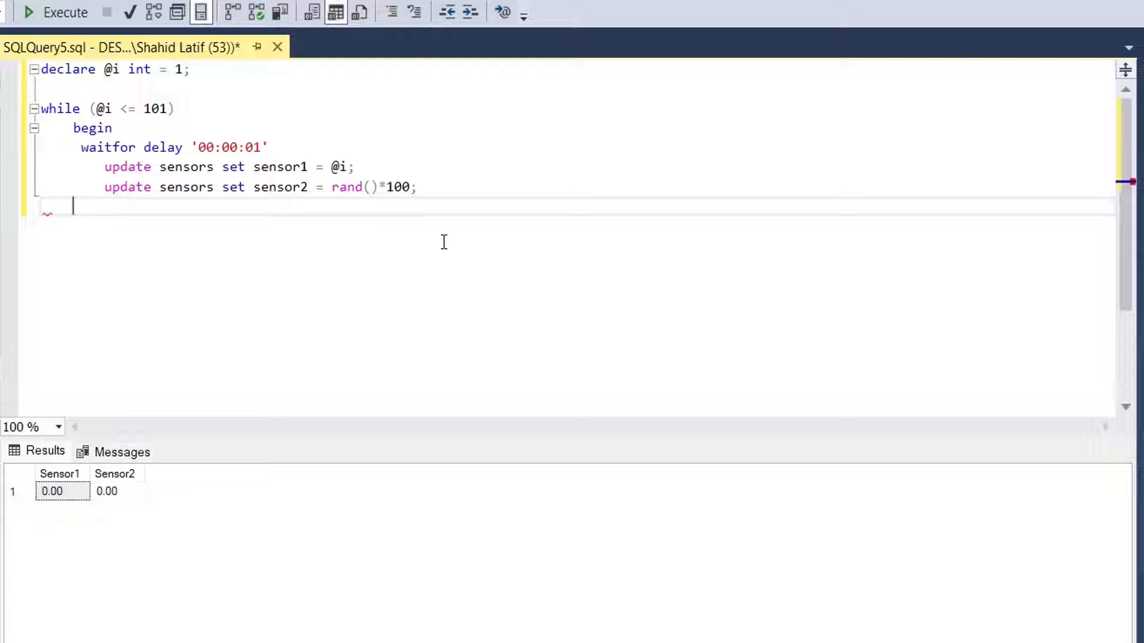
Increment @i by one and close the loop with end.
text(set)
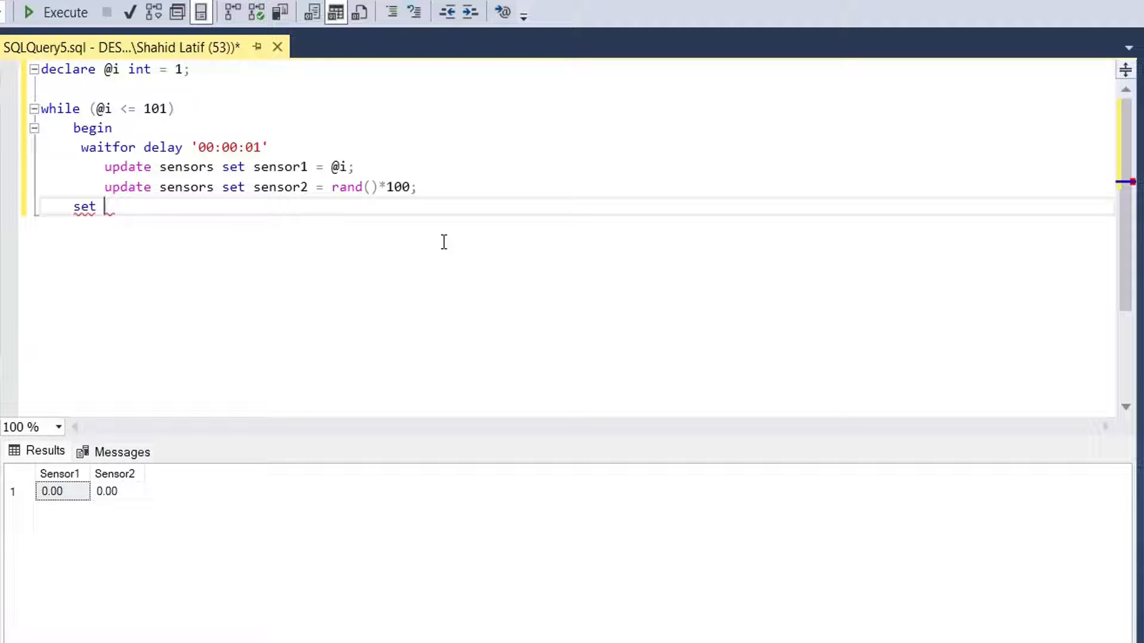
text(@i)
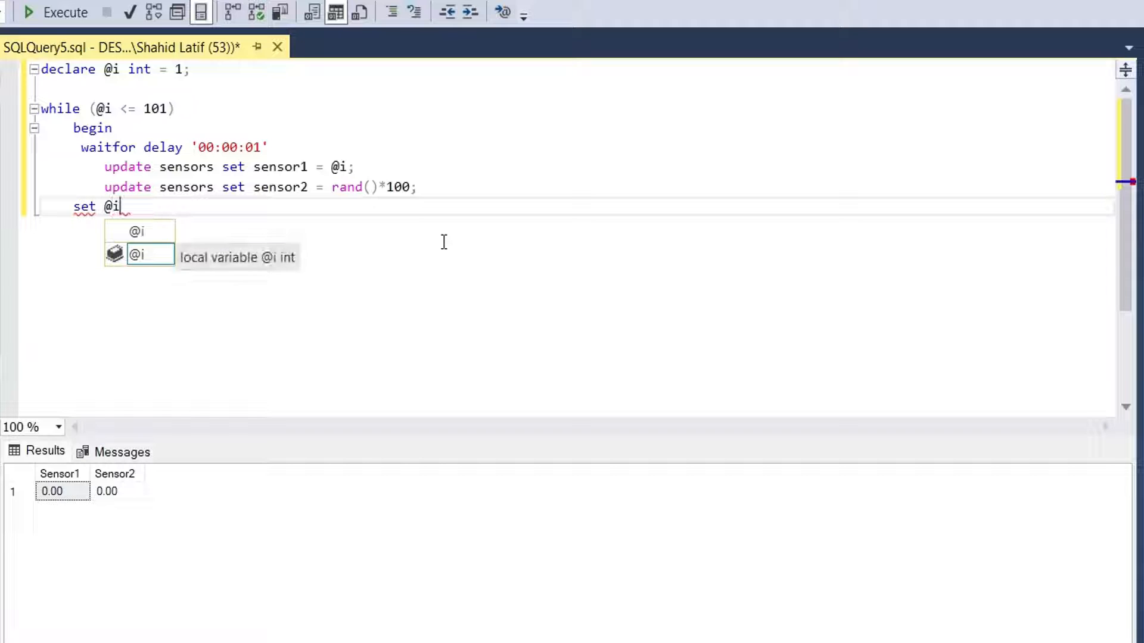
text(= @i + 1;)
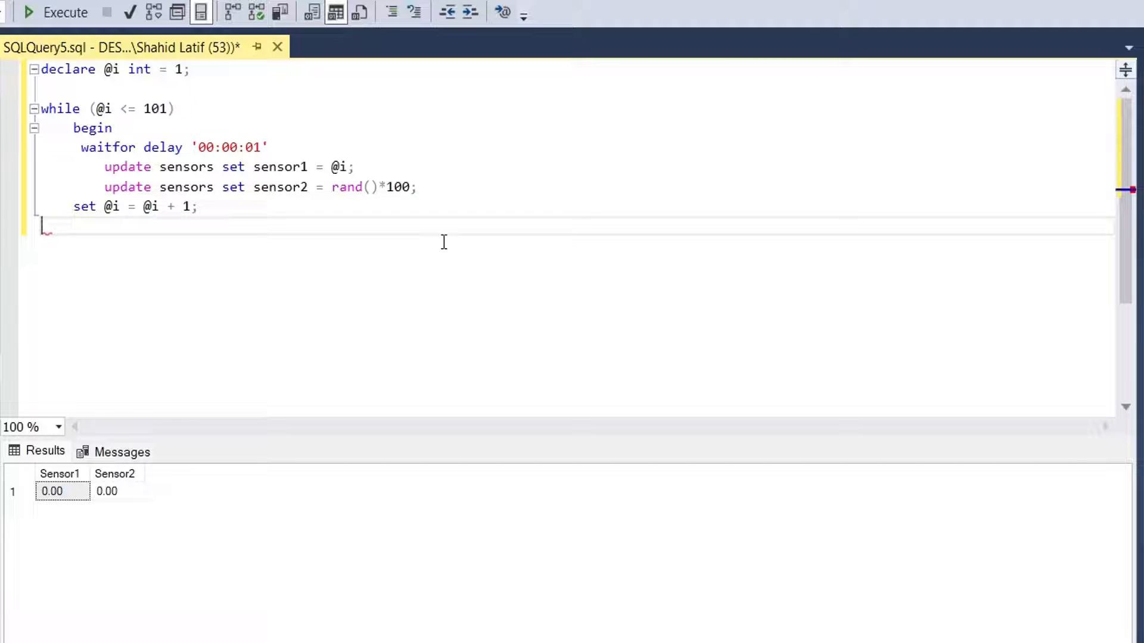
text(end)
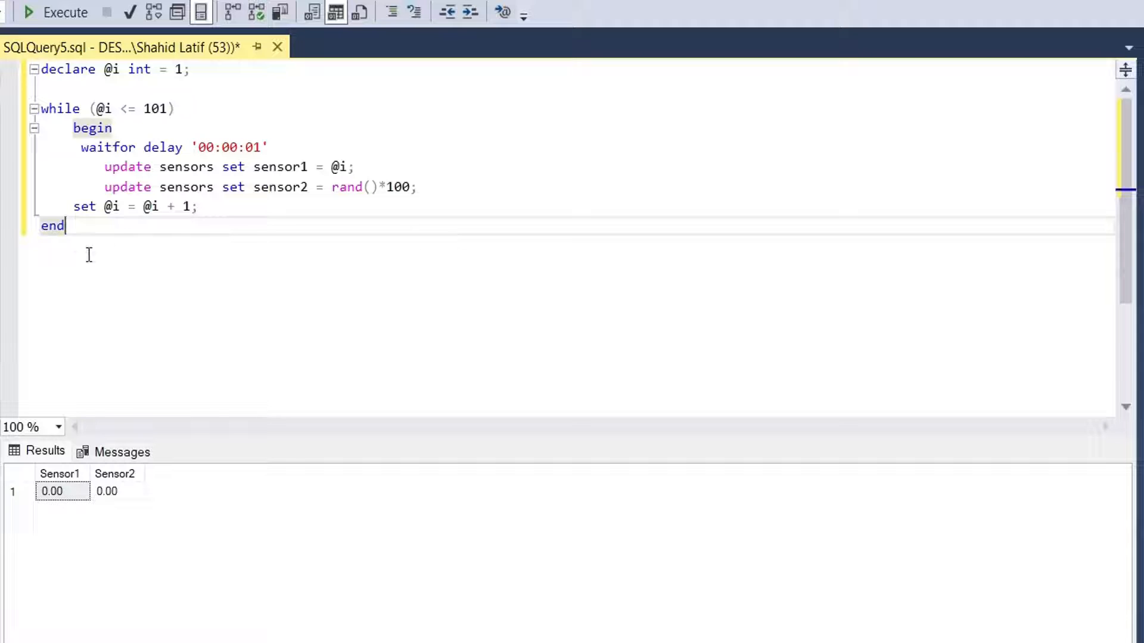
mouse_move(44, 263)
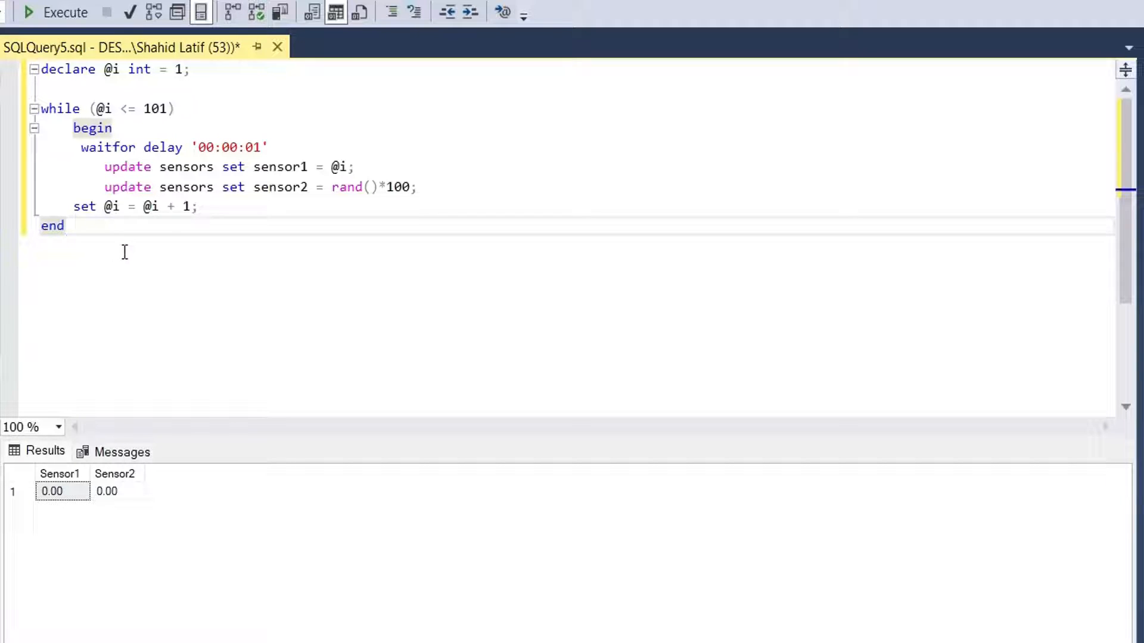
mouse_move(124, 101)
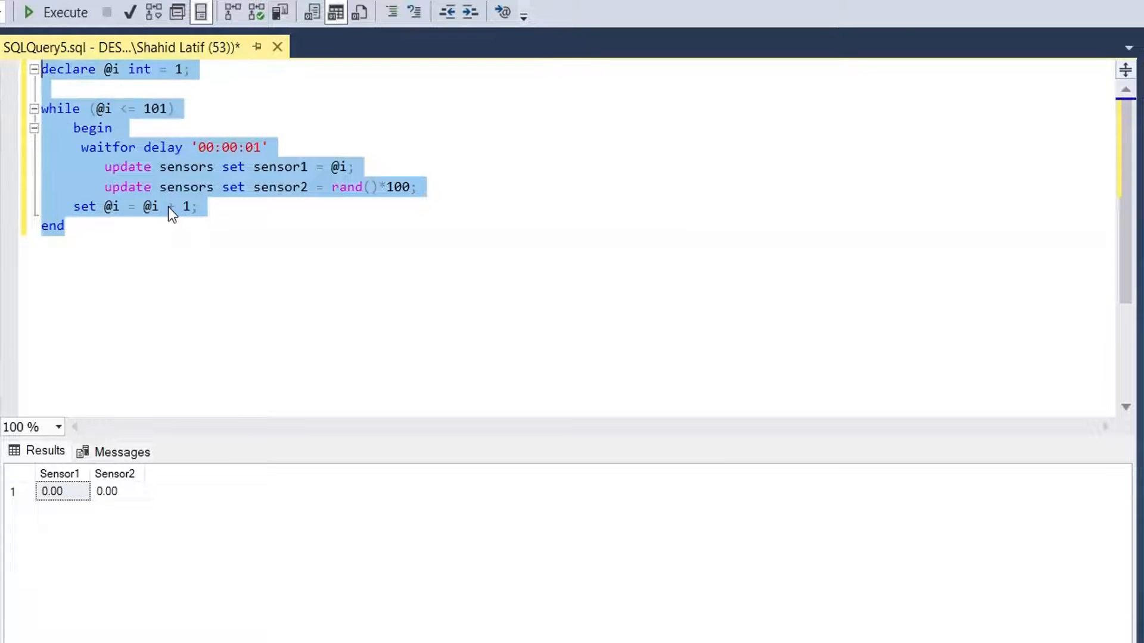
mouse_move(313, 407)
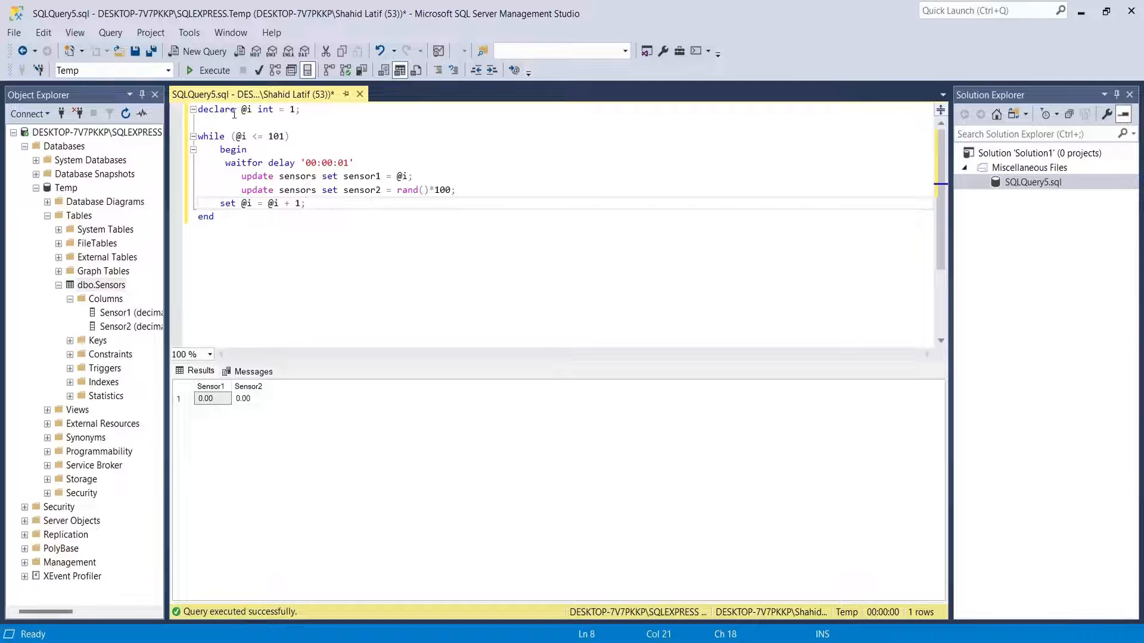
Execute the loop script so the sensor values start updating live.
click(208, 70)
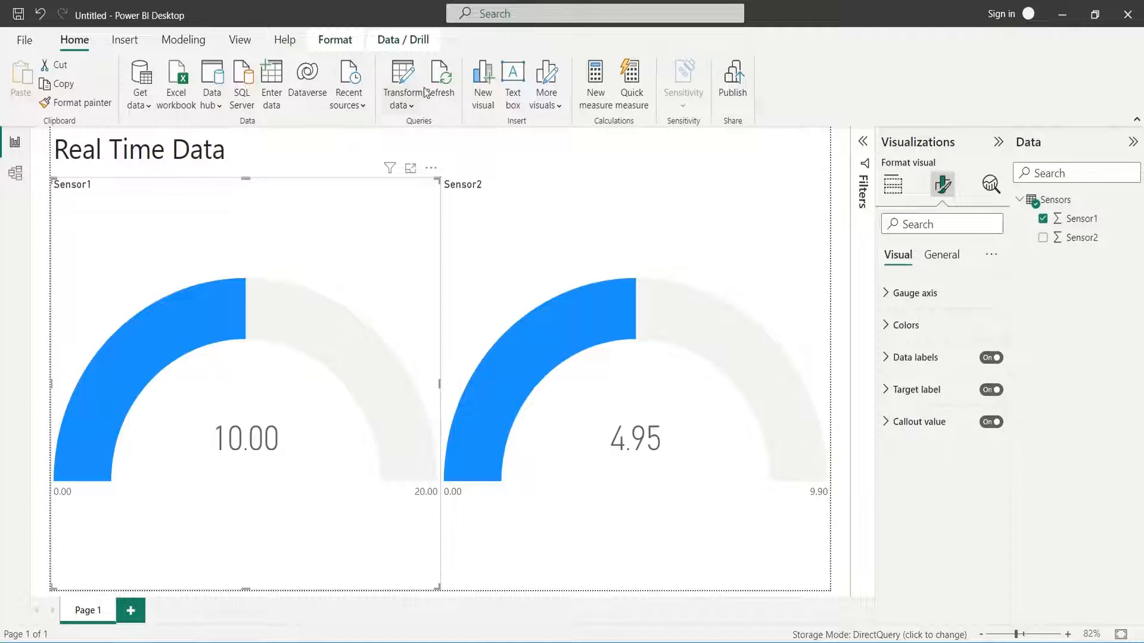
mouse_move(595, 82)
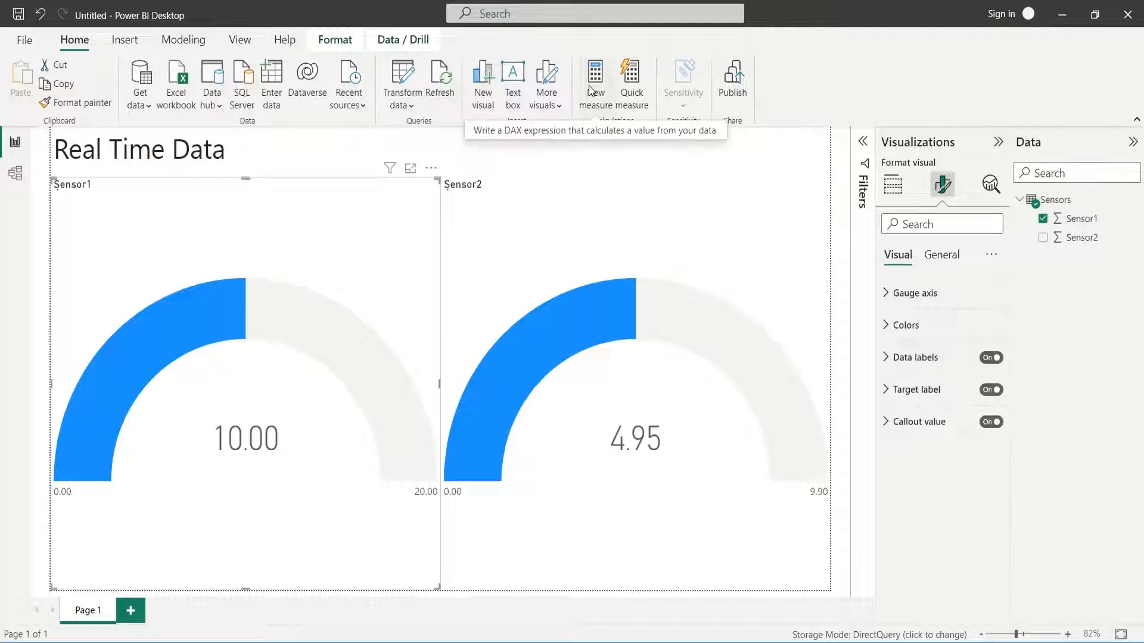
Create a measure Max = 100 and set it as the gauges' maximum value.
click(595, 81)
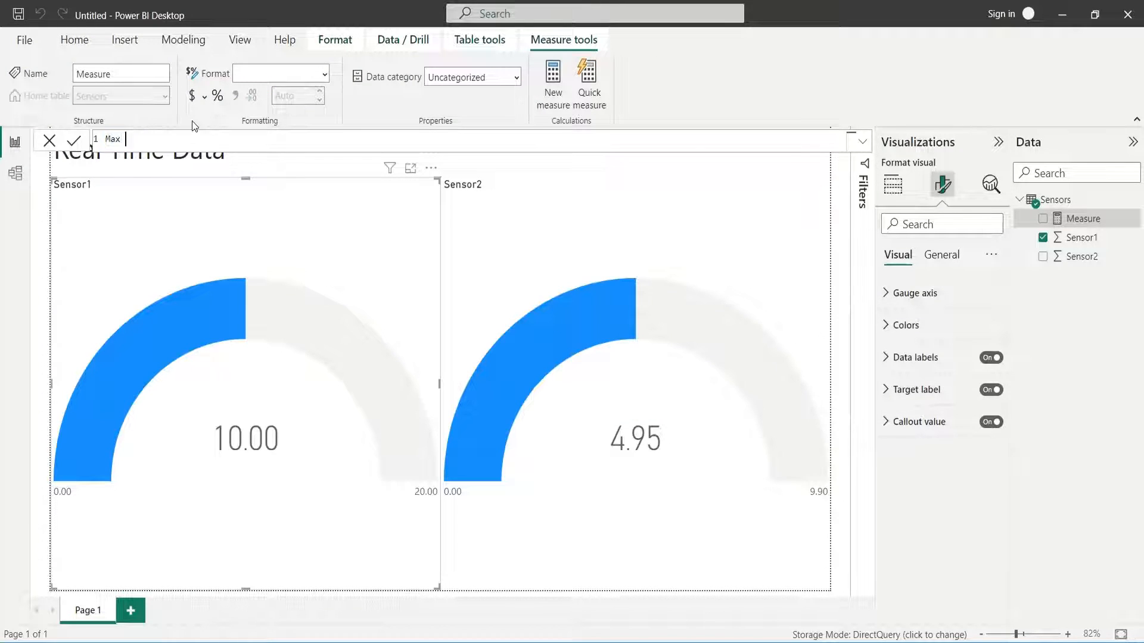
text(= 100)
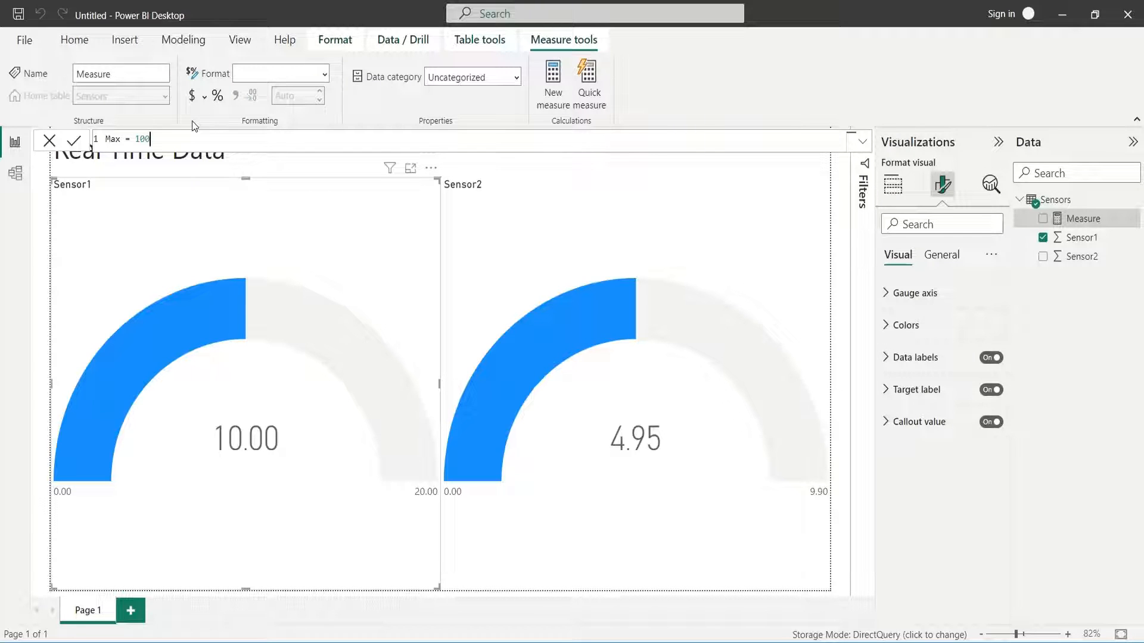
click(73, 141)
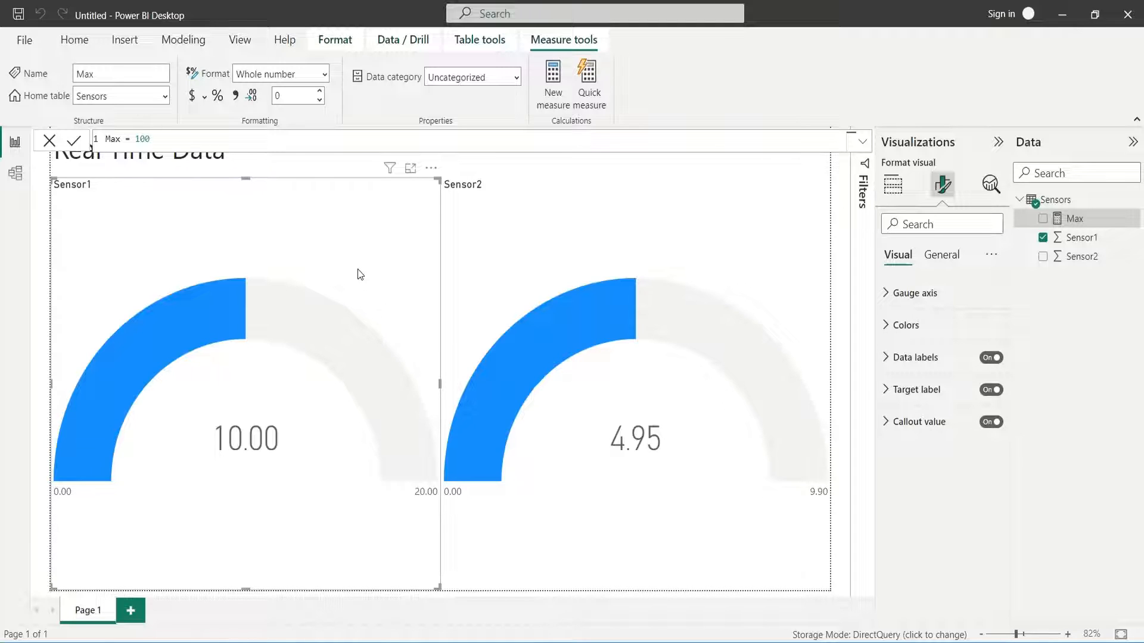
mouse_move(926, 266)
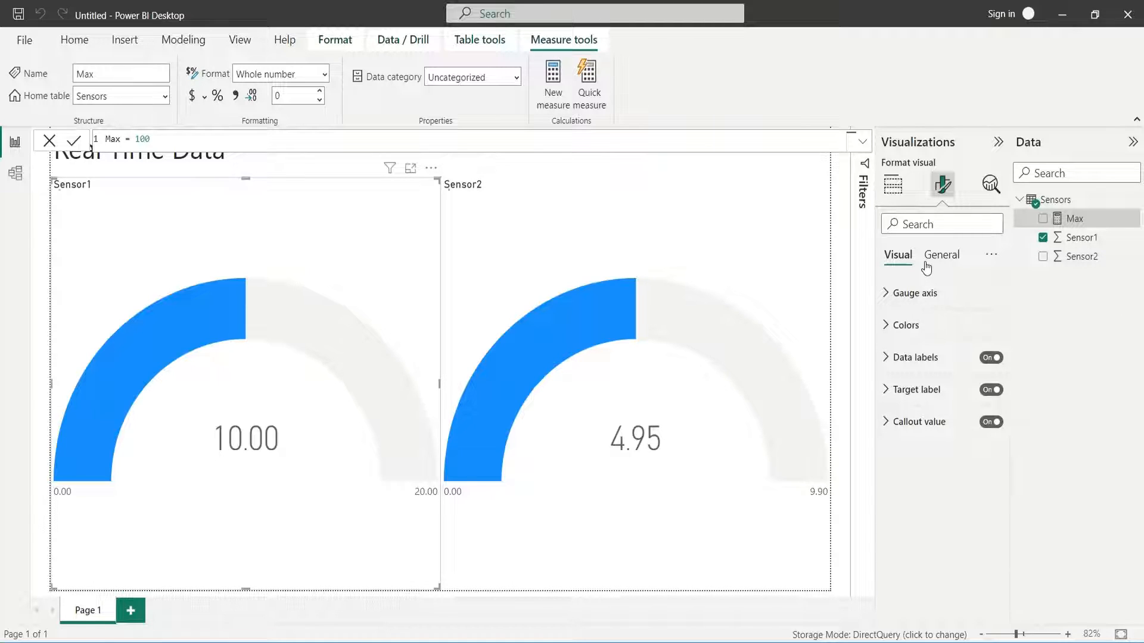
click(74, 40)
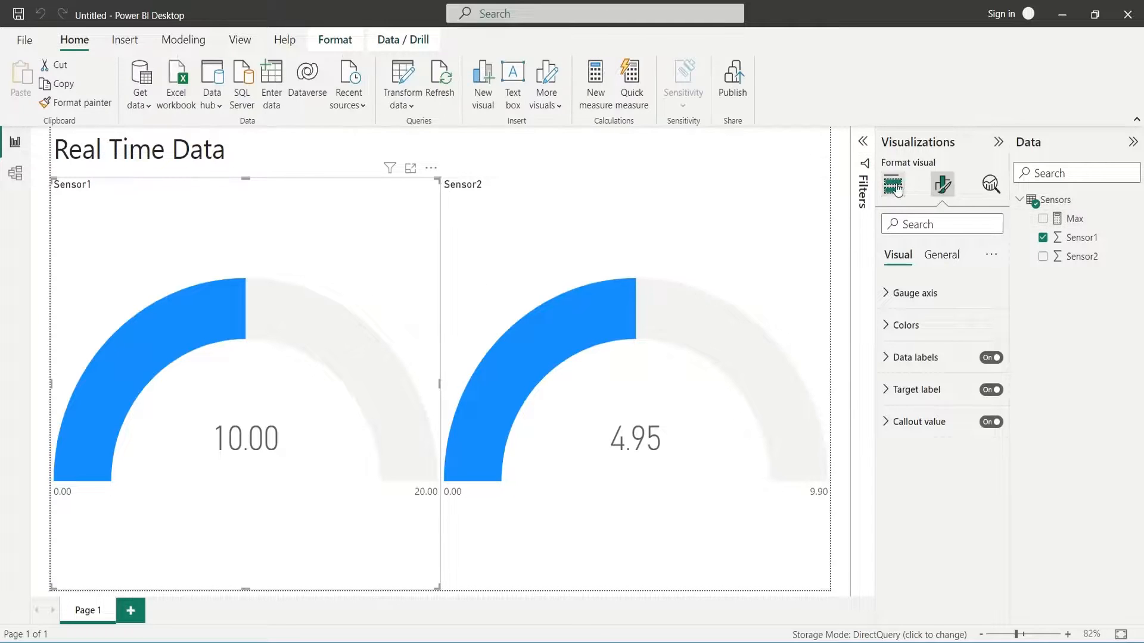
click(892, 185)
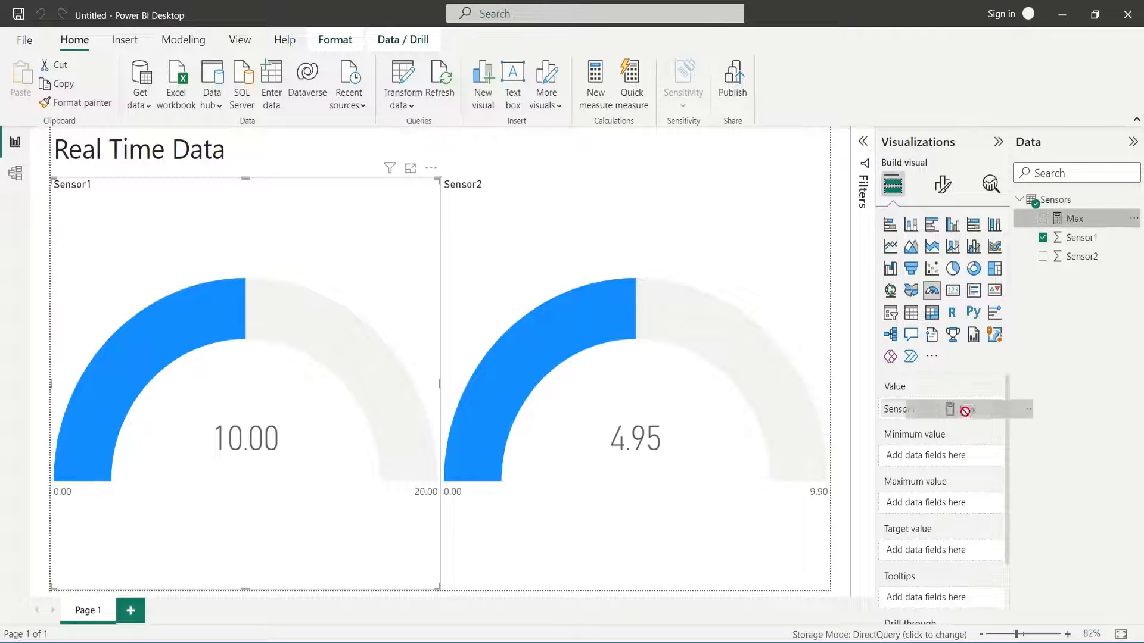
click(1042, 218)
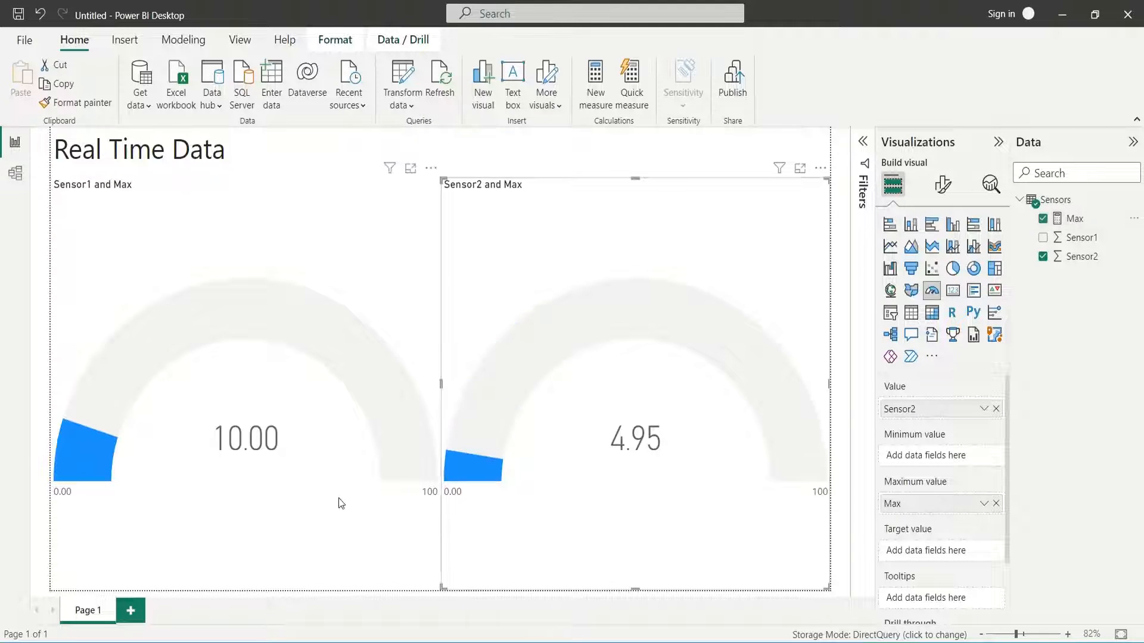
mouse_move(191, 519)
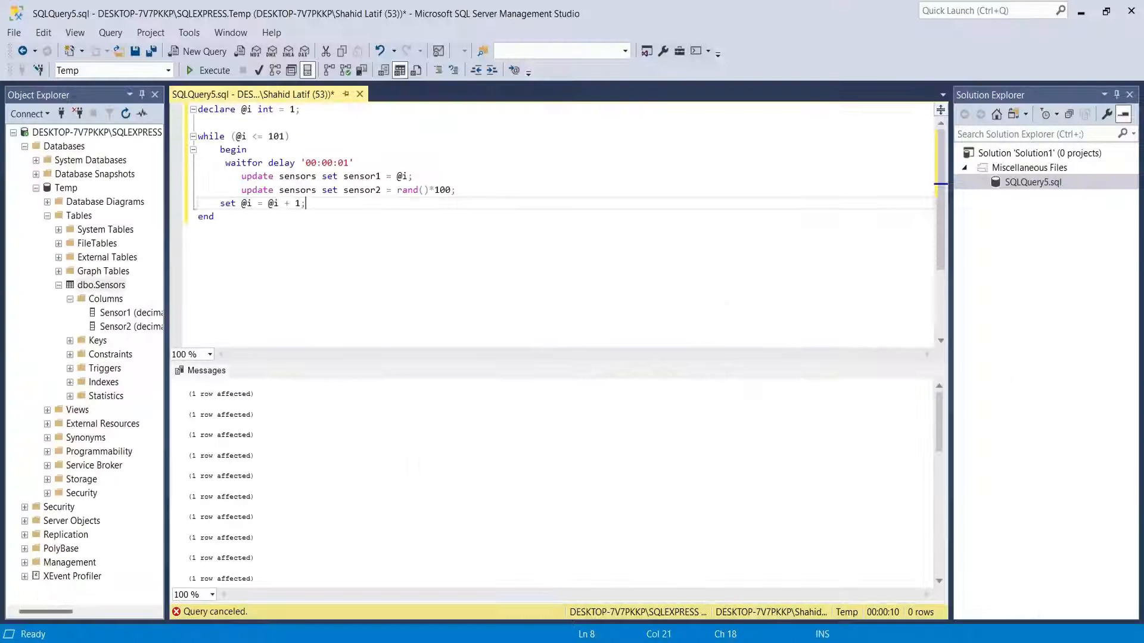
Stop the running query and change the loop limit to @i <= 100.
click(213, 70)
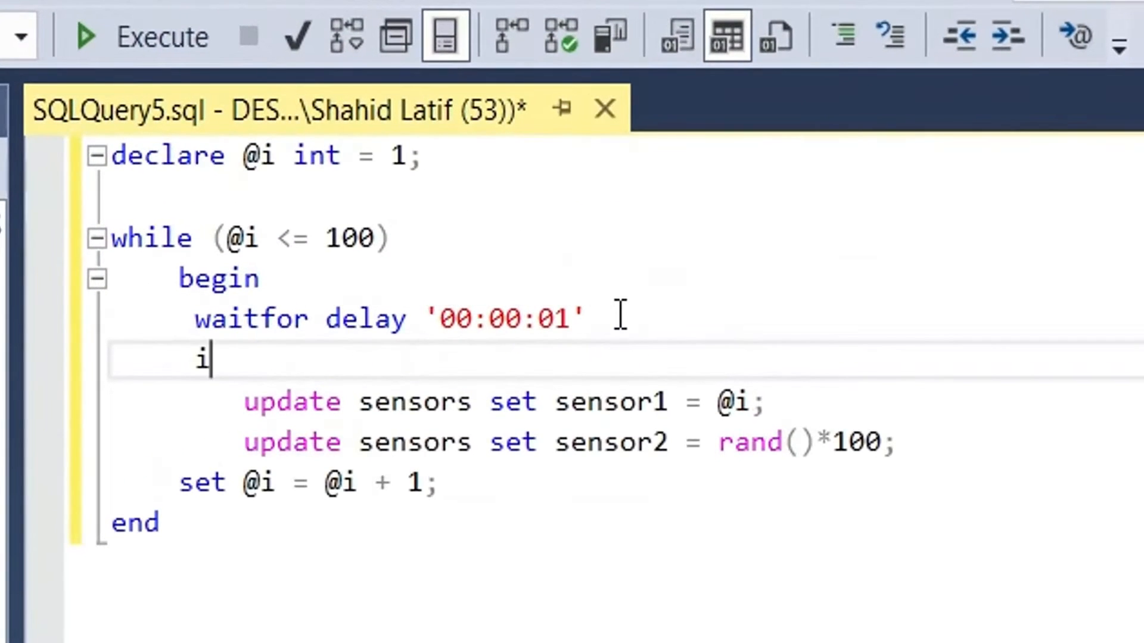
Type 'insert into sensors values (@i, rand()*100)' and delete both update lines.
text(nsert into)
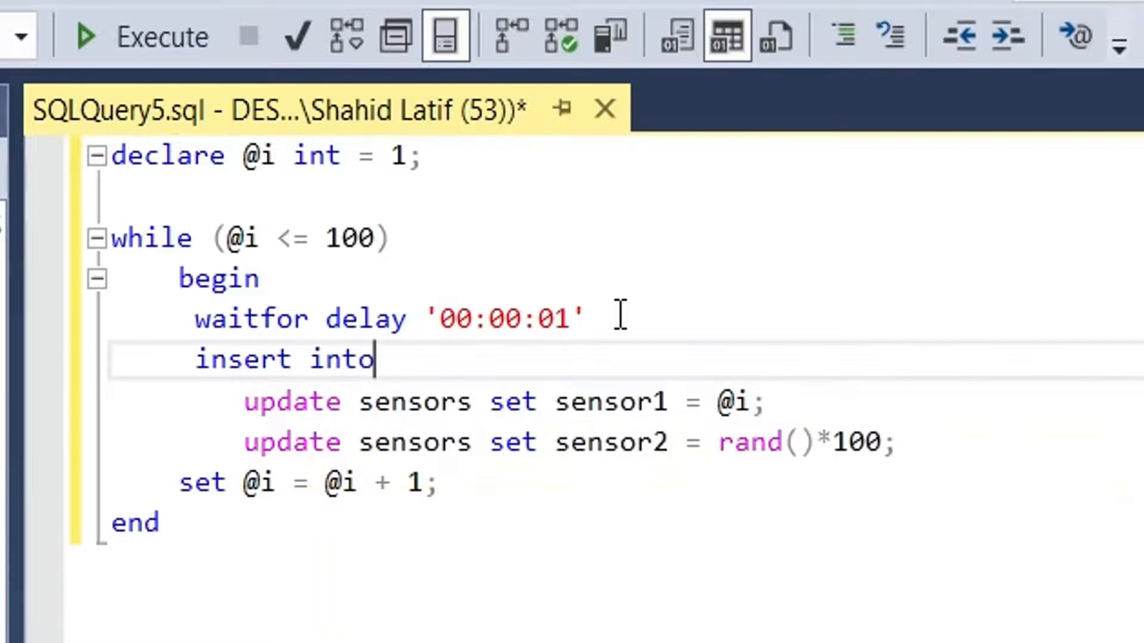
text(sensors)
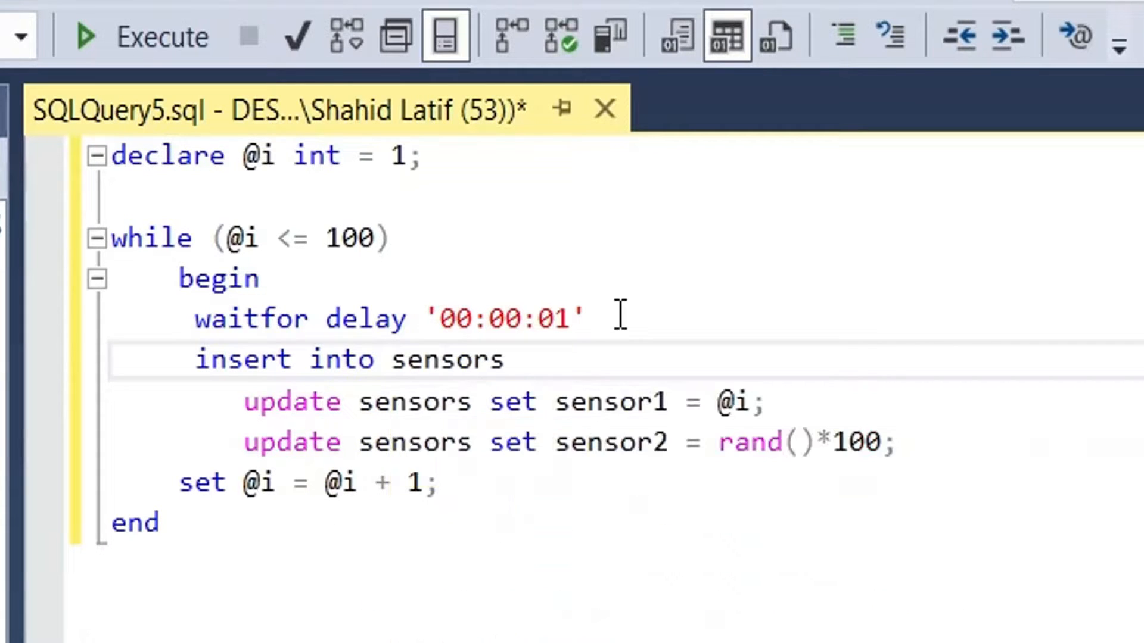
text(values ()
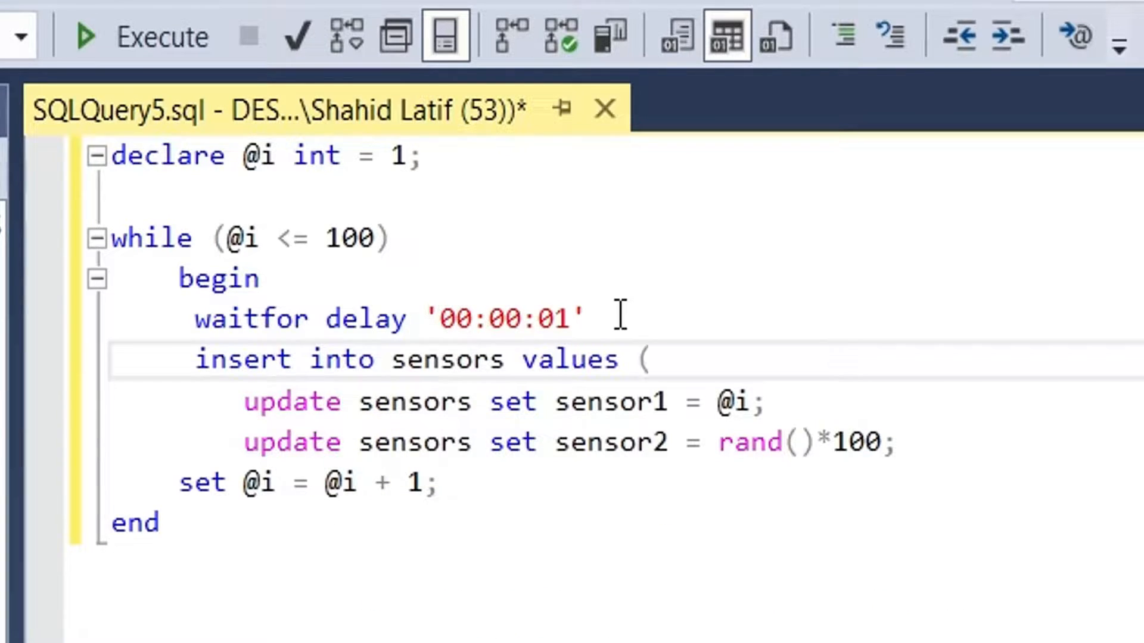
double_click(737, 401)
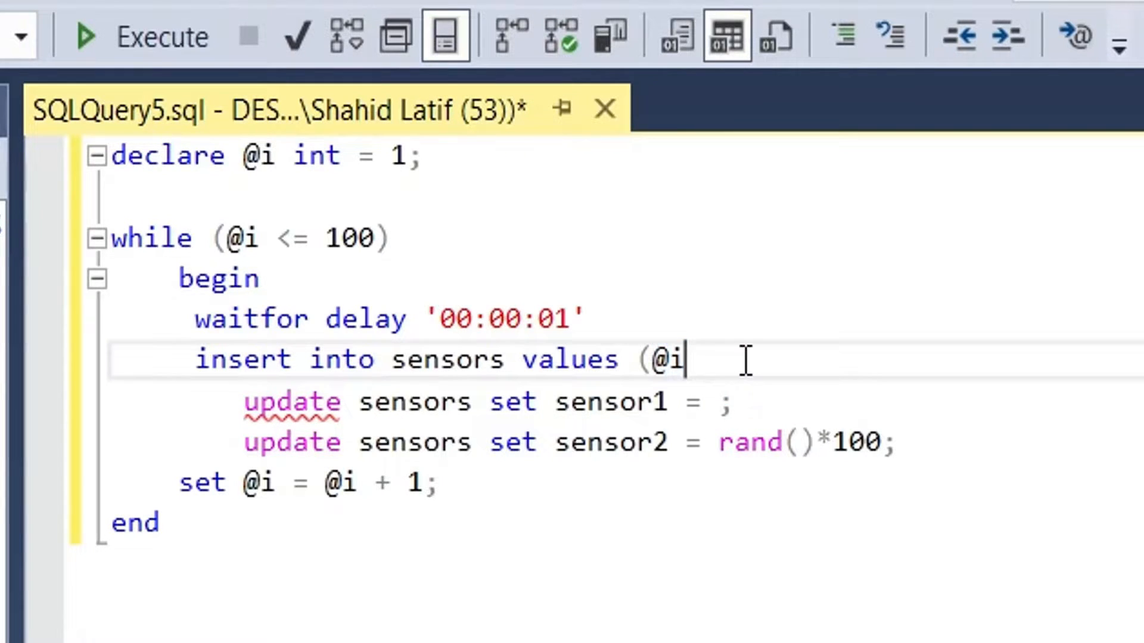
text(,rand()*100))
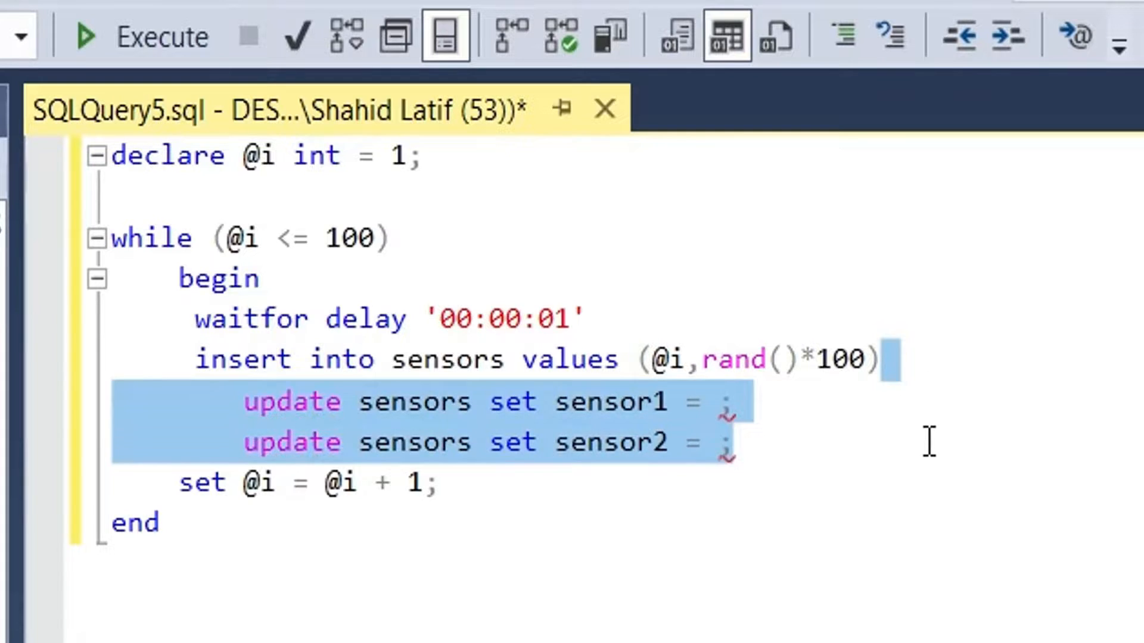
key(Delete)
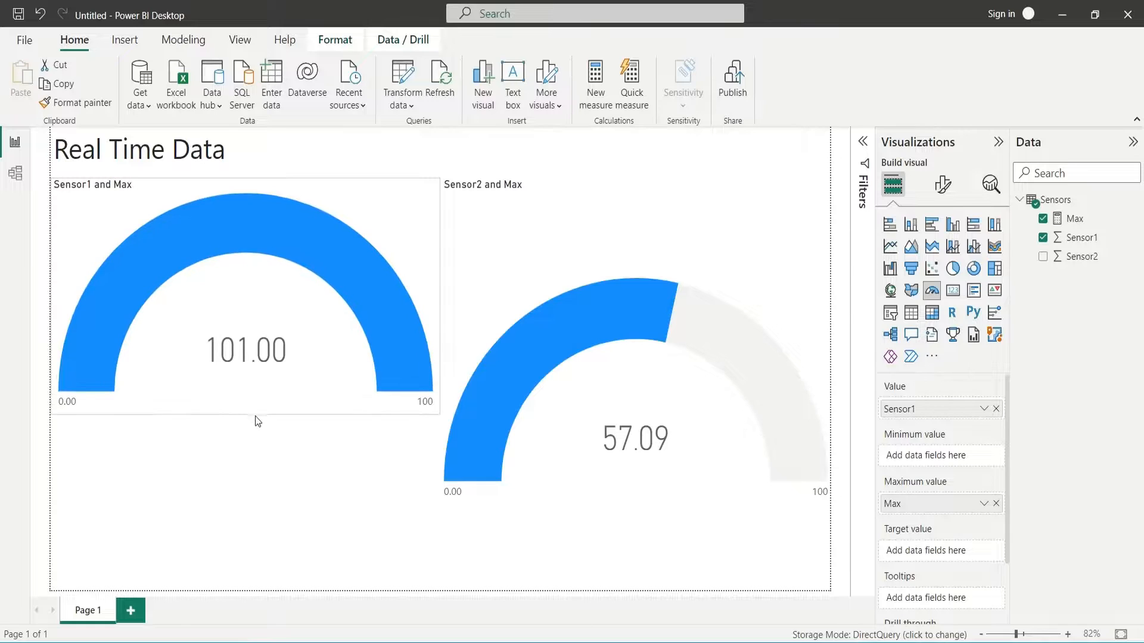
Resize both gauges and add a line chart of Sensor2 (Don't summarize) by Sensor1.
click(244, 335)
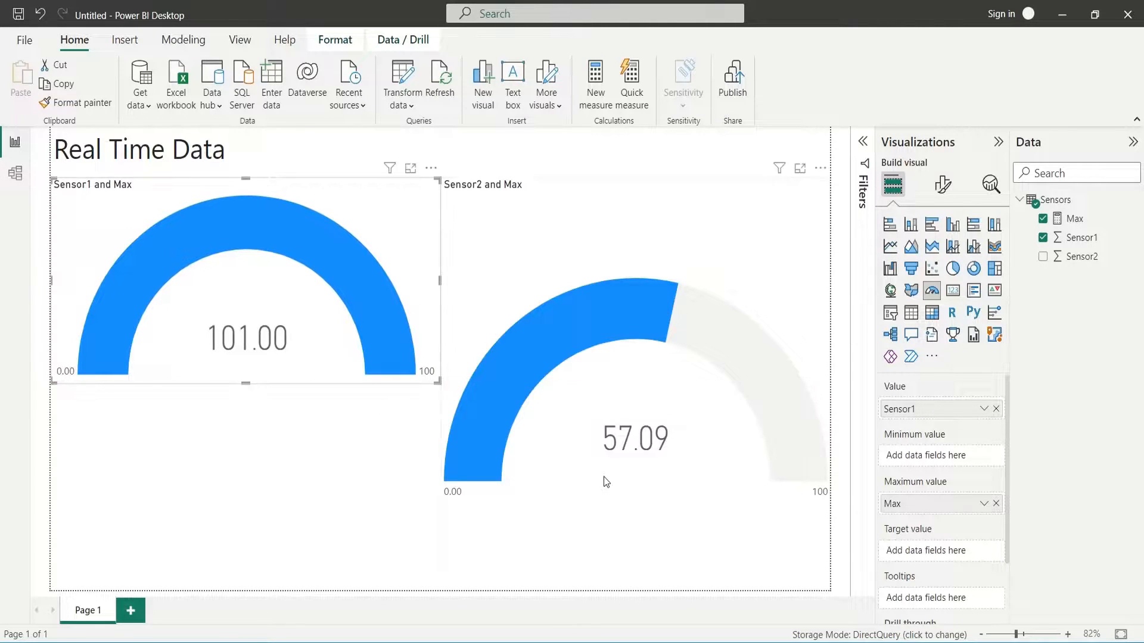
click(1044, 257)
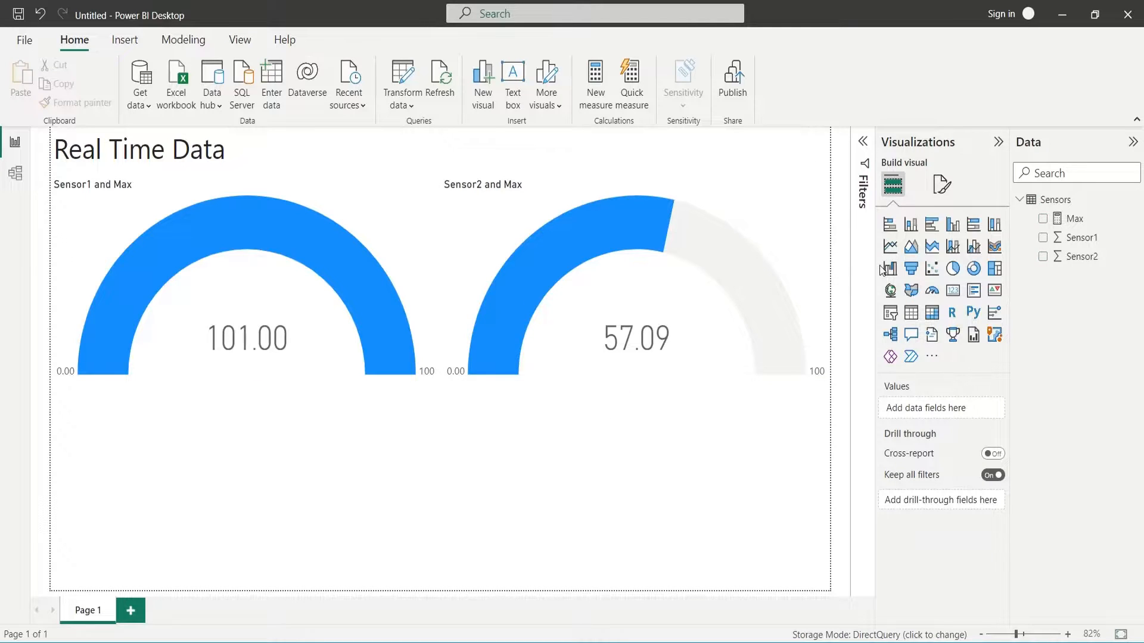
click(890, 246)
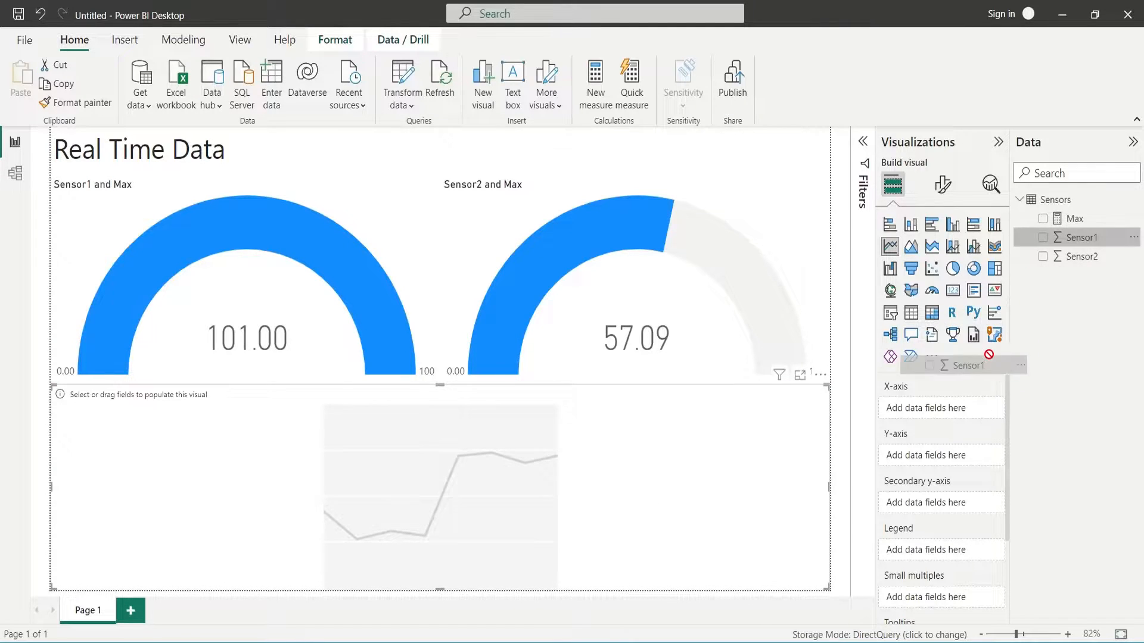
click(1043, 256)
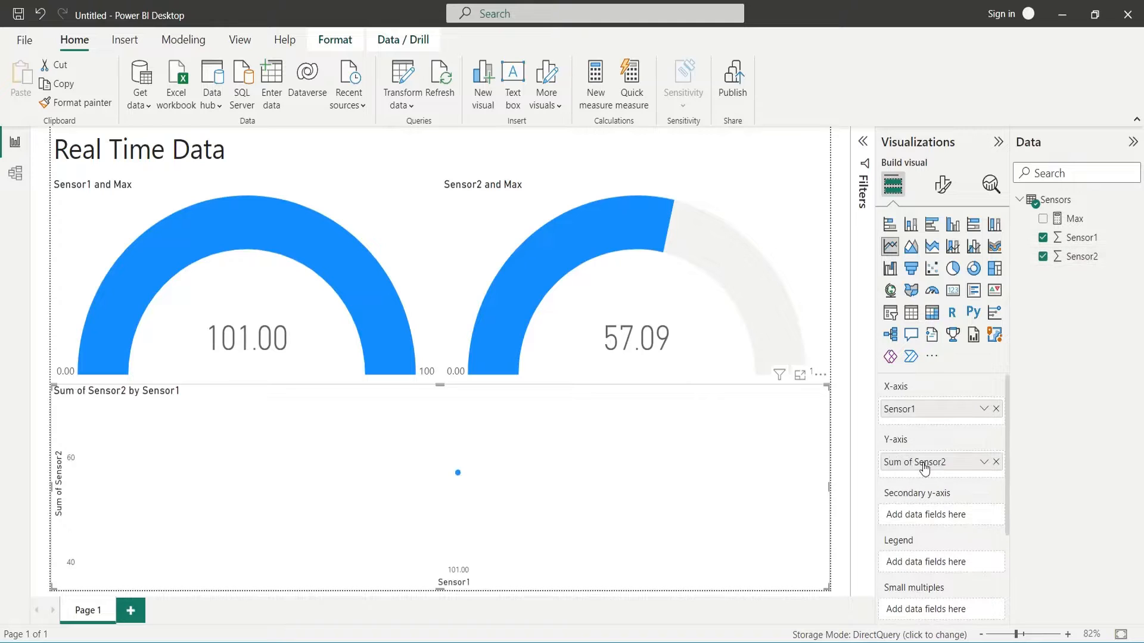
double_click(915, 461)
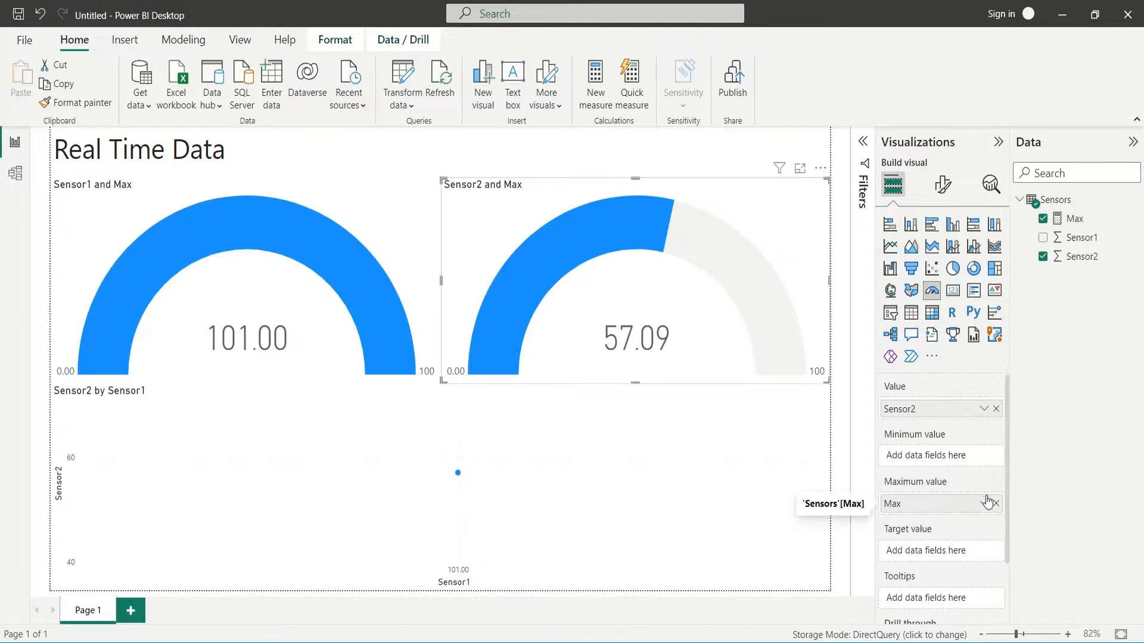
click(984, 504)
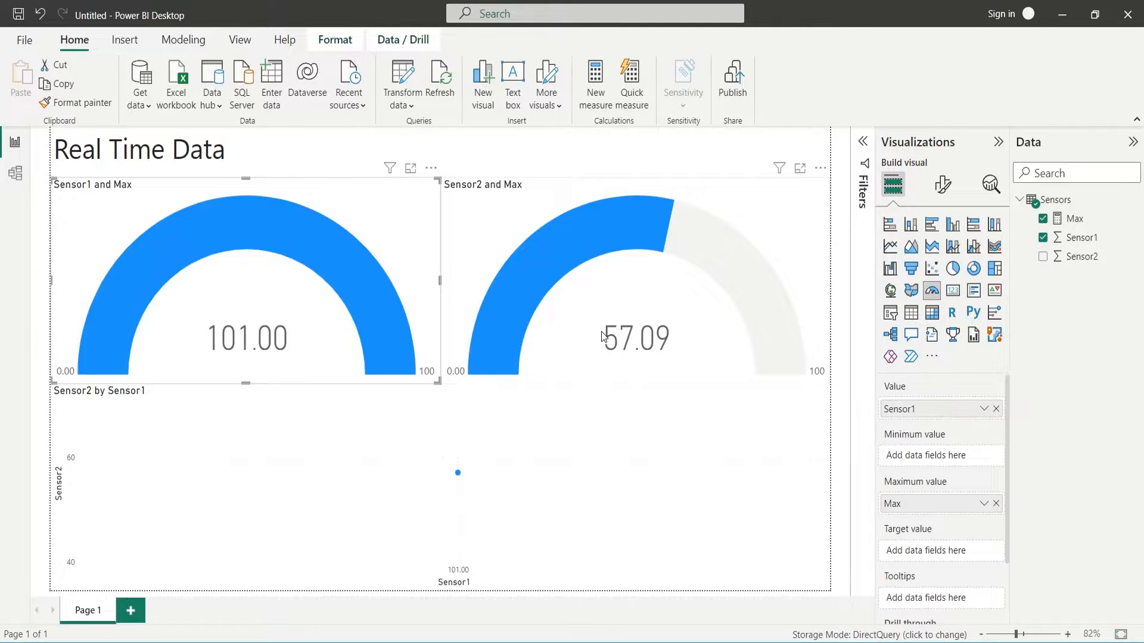
mouse_move(459, 472)
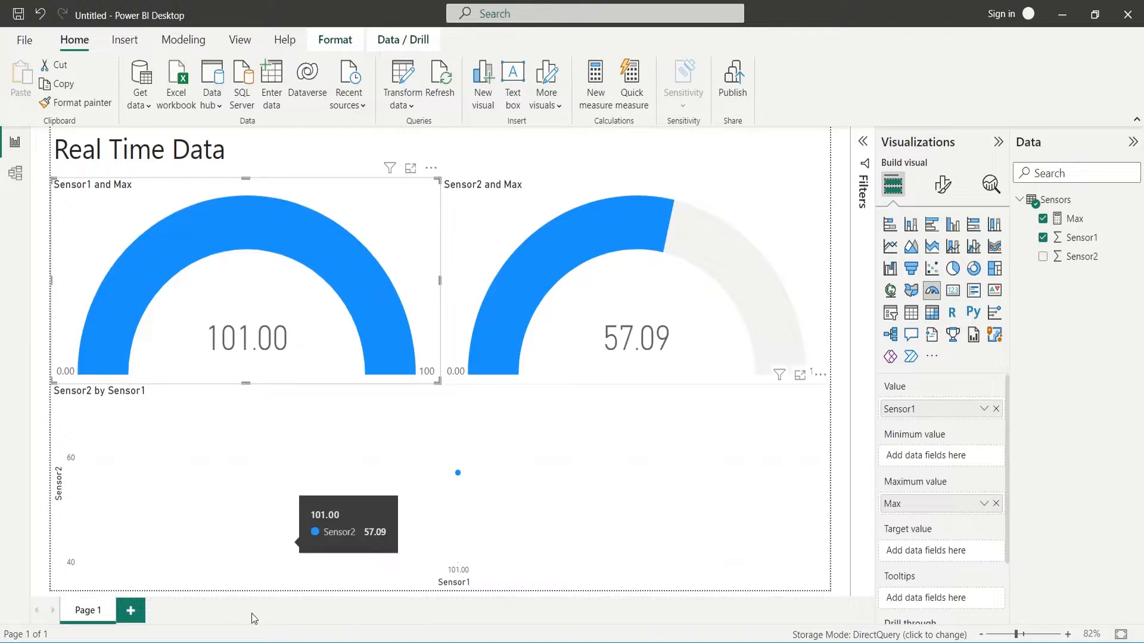